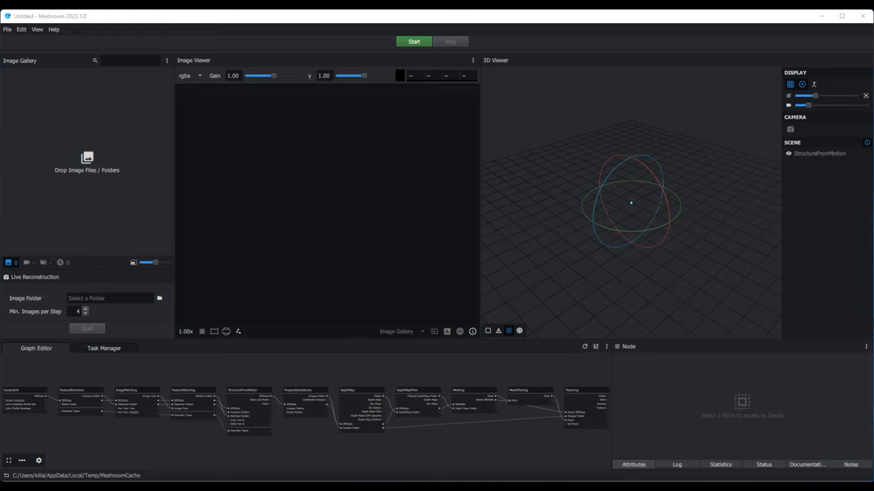
mouse_move(306, 169)
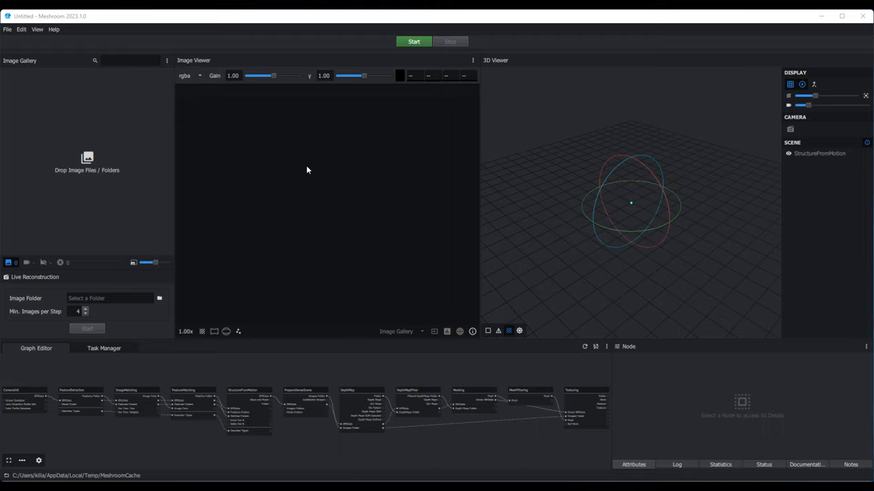
mouse_move(304, 164)
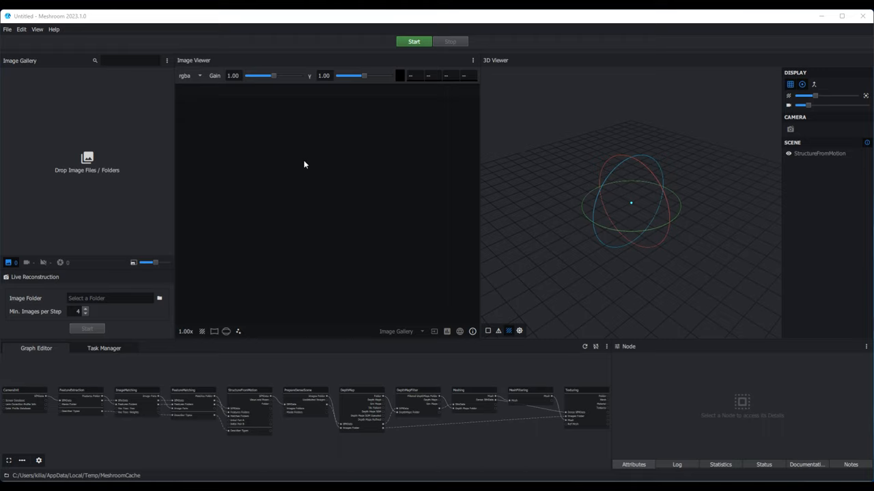
mouse_move(324, 168)
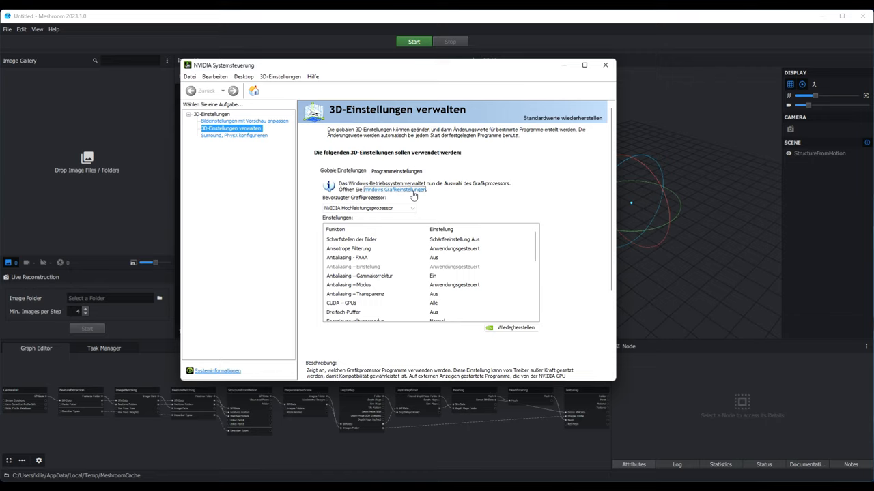
Check in Windows graphics preferences that Meshroom.exe is on Hohe Leistung, then cancel out
left_click(393, 190)
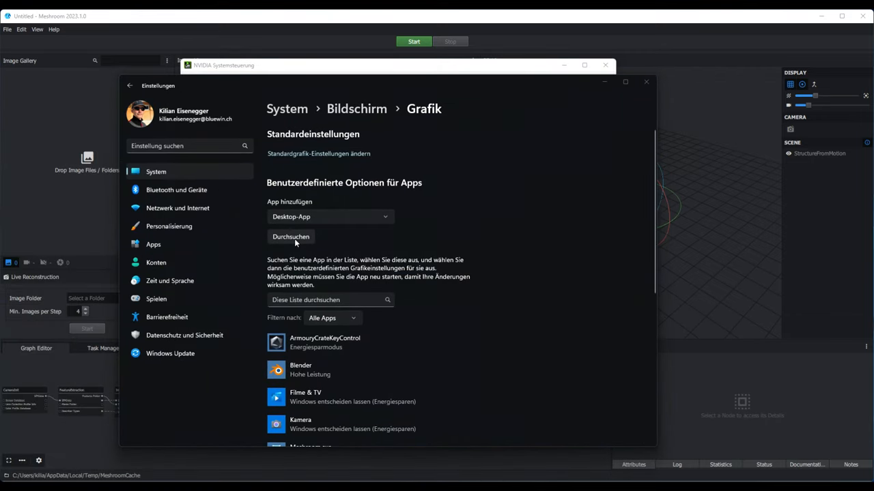
left_click(289, 237)
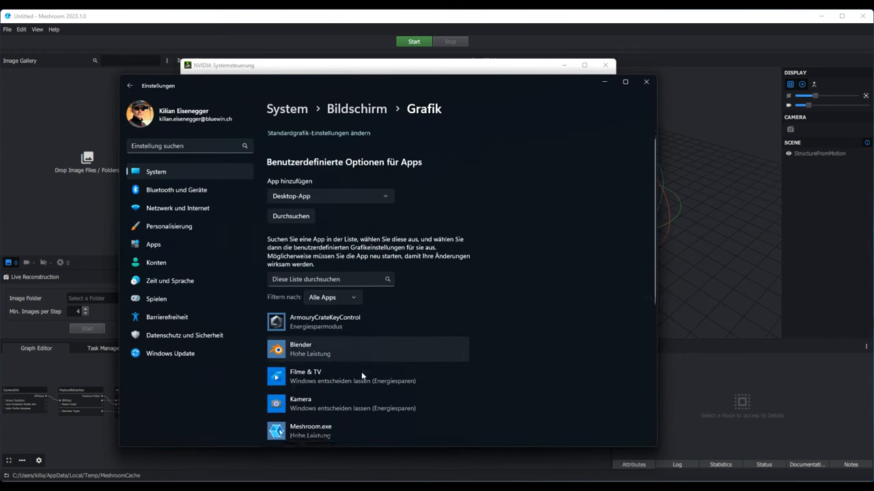
scroll("down", 3)
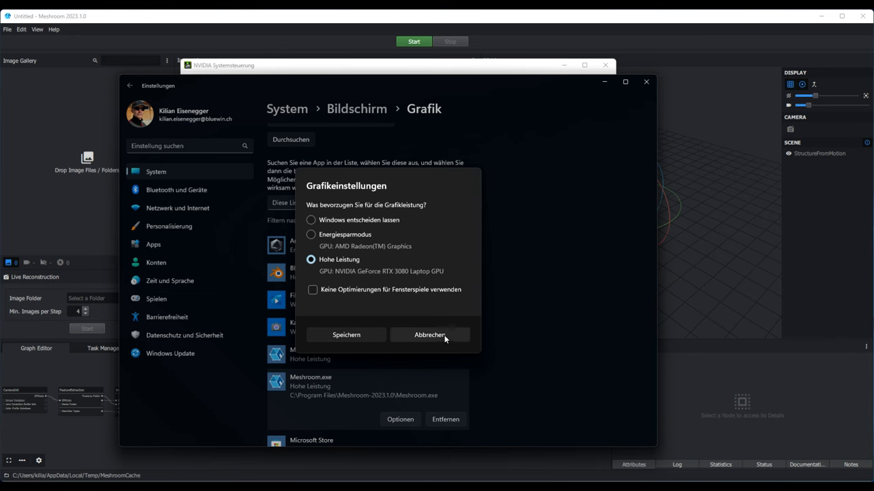
left_click(430, 336)
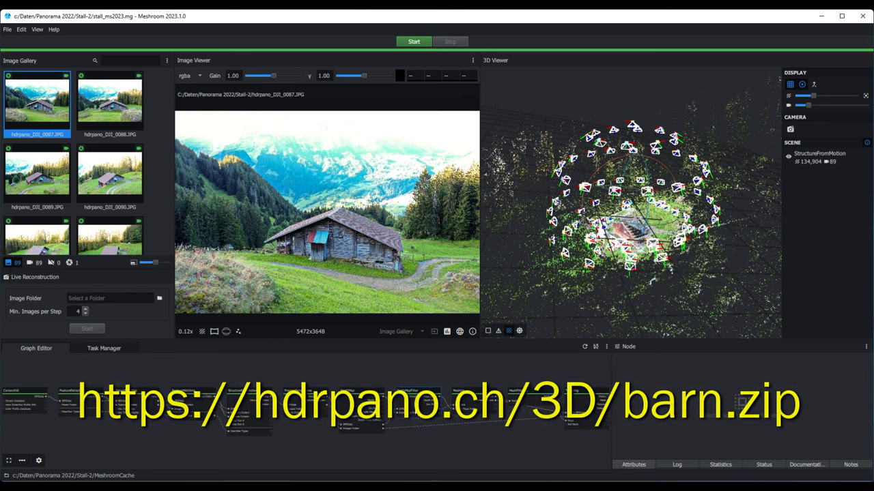
Load stall_ms2023.mg and review FeatureExtraction, ImageMatching, StructureFromMotion and PrepareDenseScene attributes
left_click(81, 395)
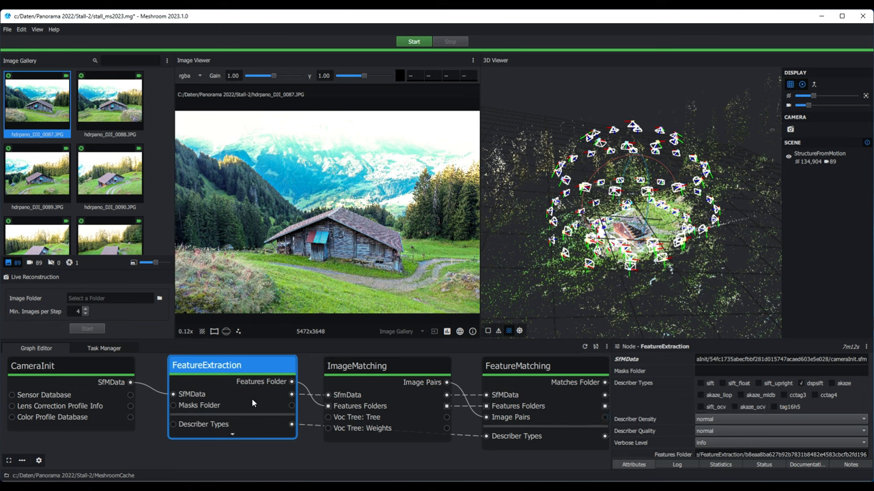
left_click(356, 365)
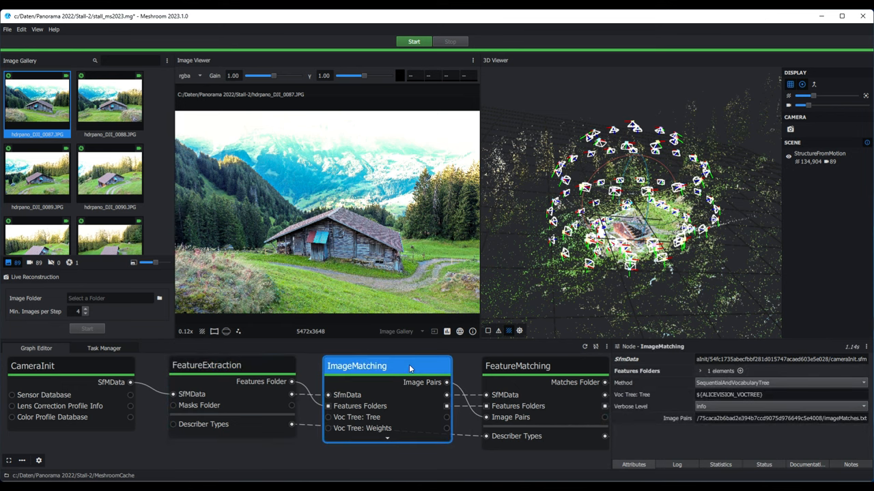
left_click(516, 366)
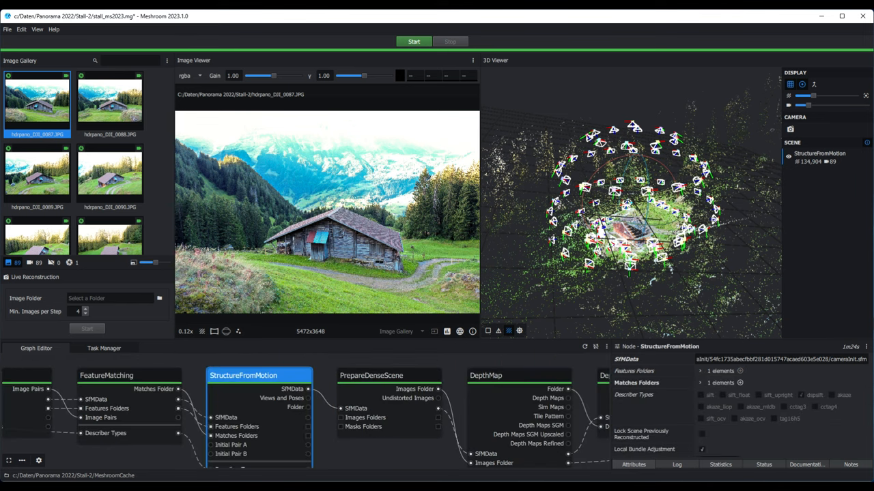
left_click(371, 375)
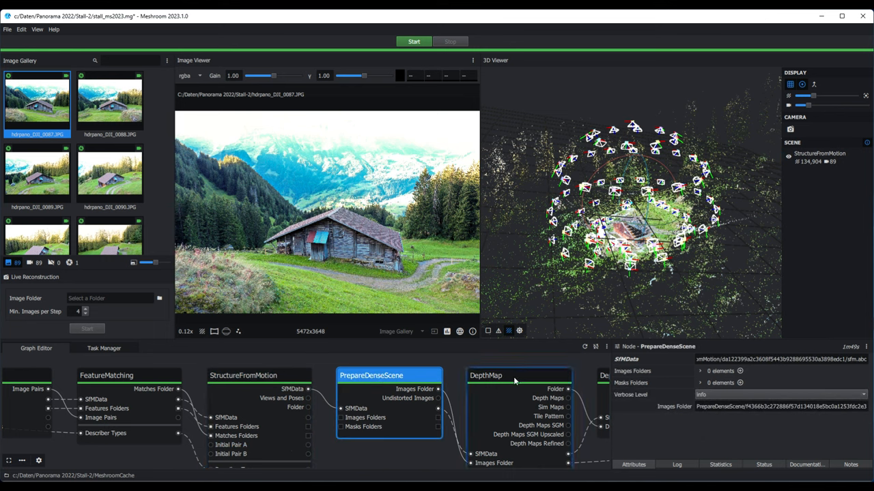
left_click(486, 376)
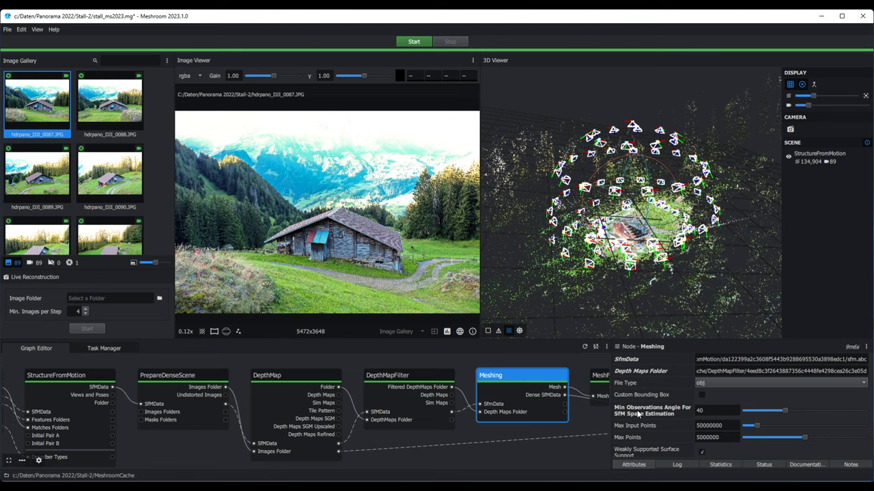
mouse_move(635, 410)
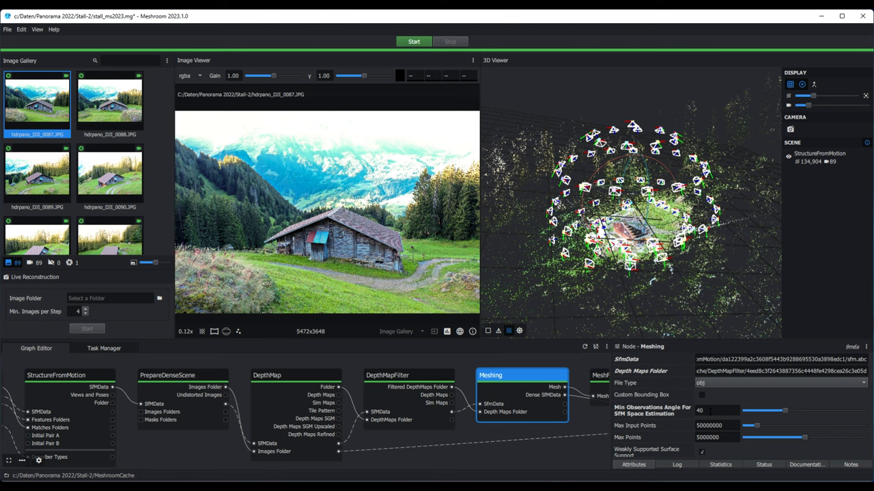
mouse_move(767, 136)
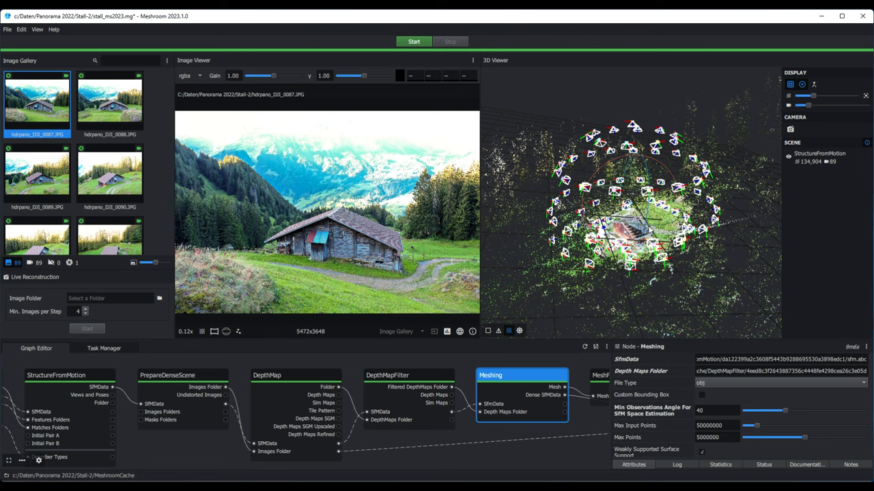
mouse_move(648, 229)
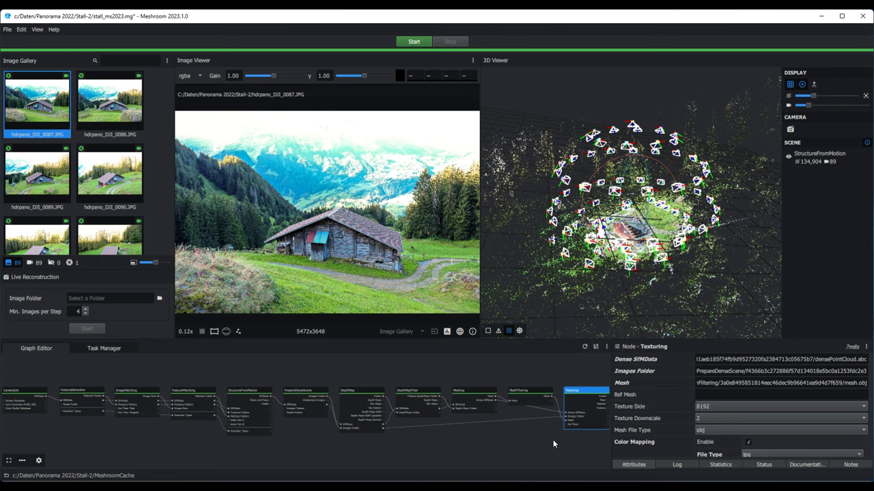
mouse_move(762, 412)
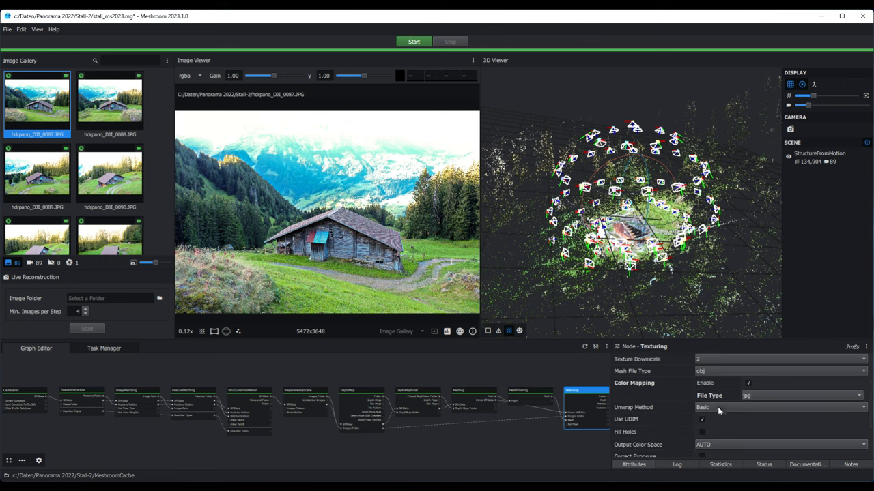
Leave the Texturing node's unwrap method on Basic with JPG textures
left_click(781, 406)
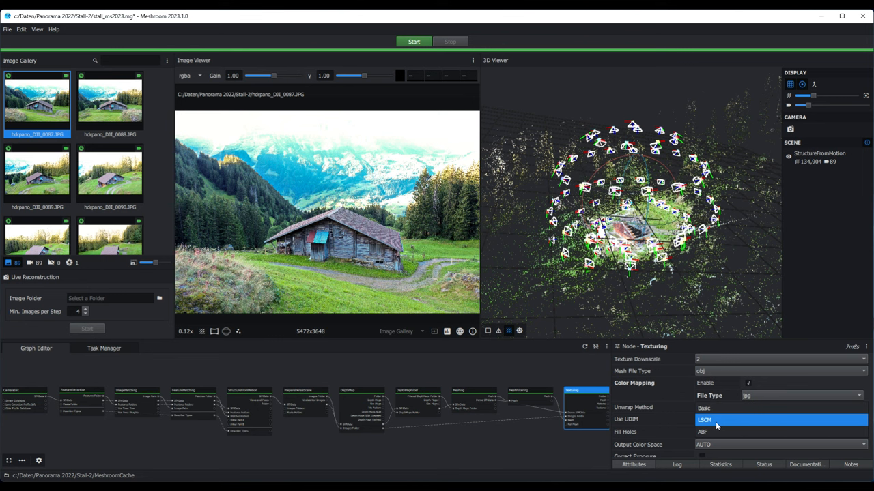
left_click(703, 432)
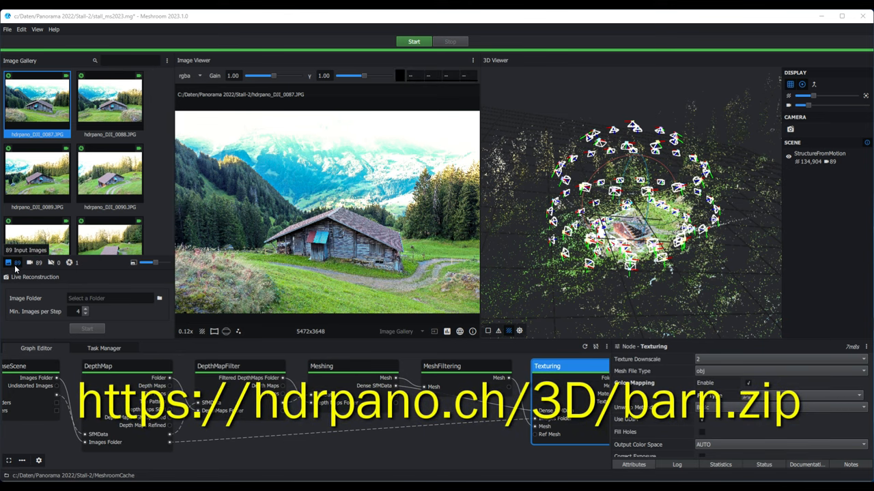
mouse_move(740, 265)
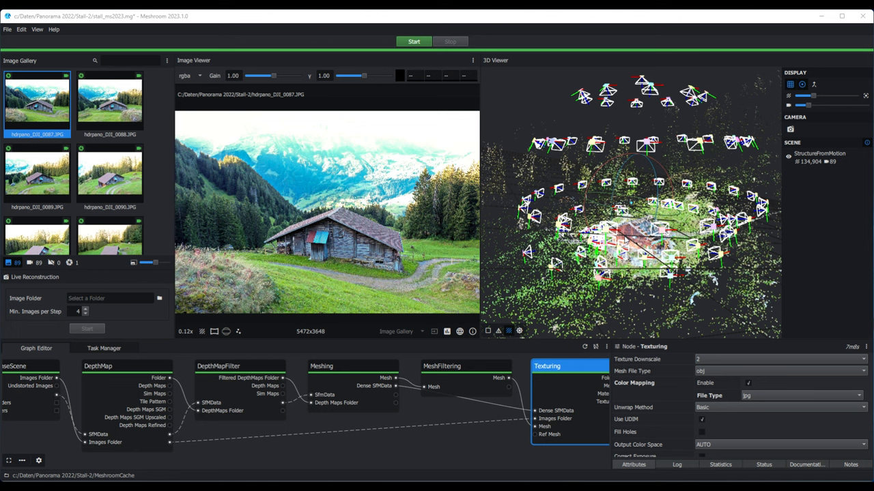
mouse_move(625, 240)
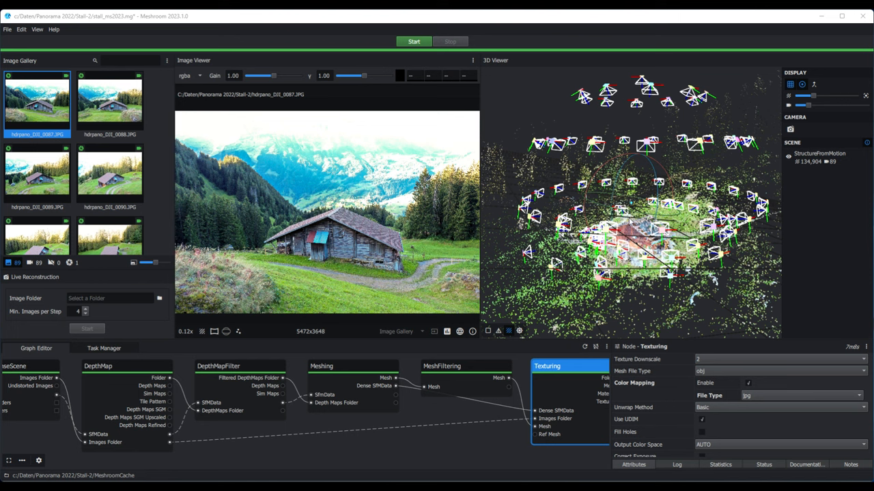
mouse_move(649, 216)
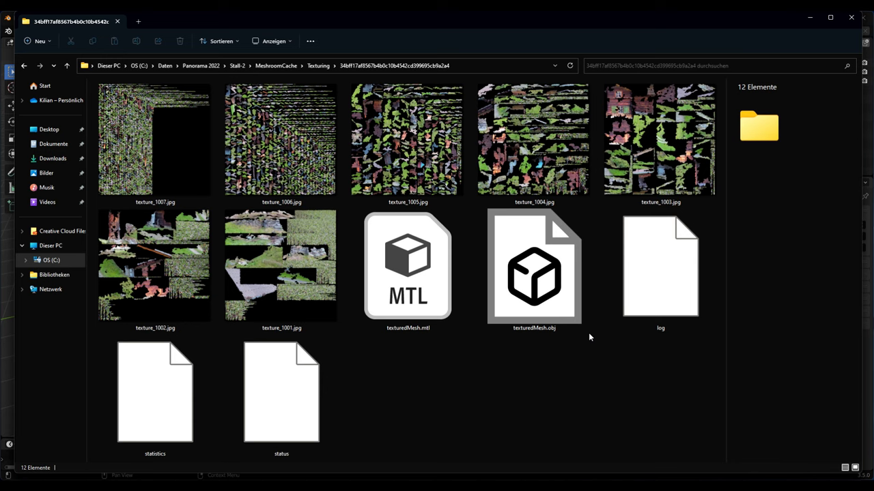
Select texturedMesh.obj in the Texturing cache folder to see its roughly 300 MB size
left_click(533, 266)
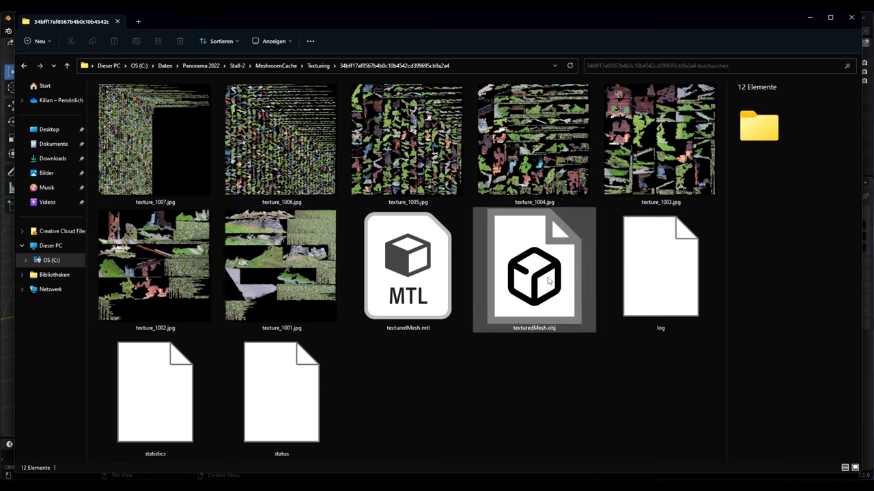
left_click(534, 270)
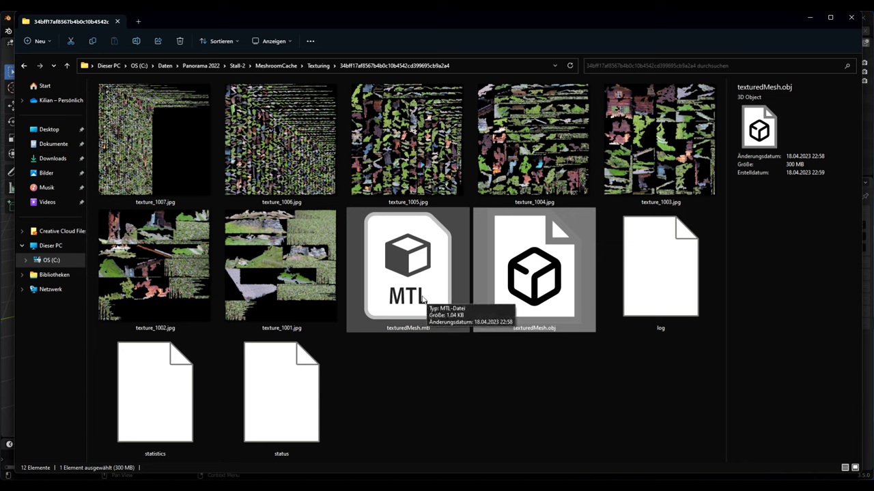
mouse_move(424, 336)
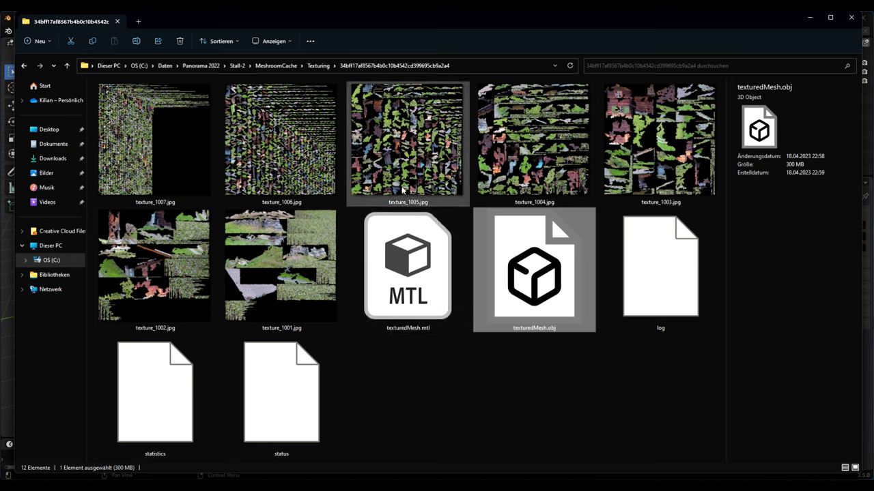
left_click(661, 267)
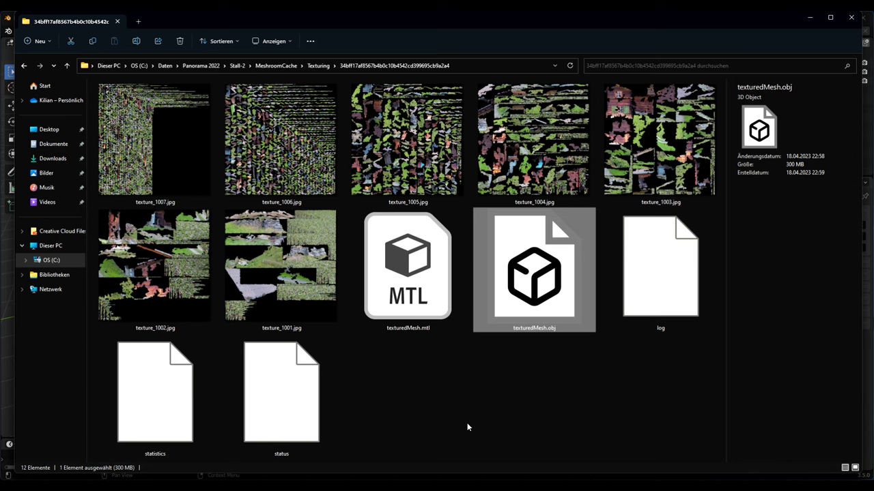
mouse_move(174, 153)
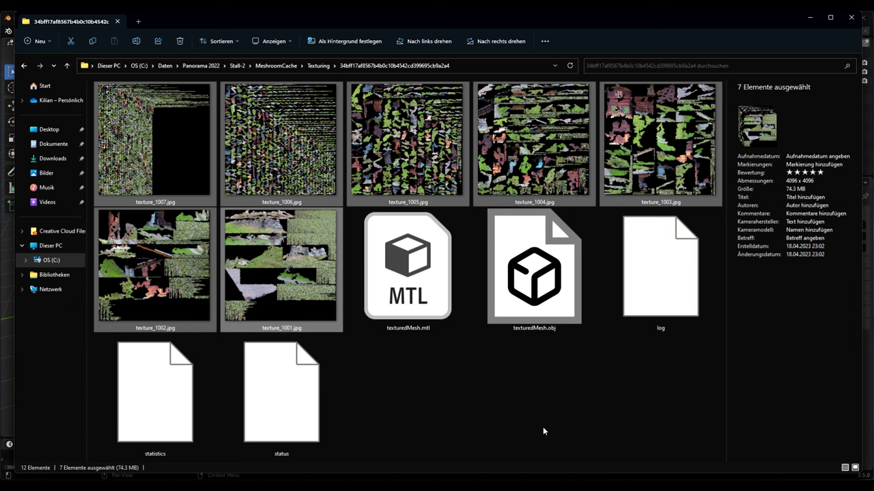
mouse_move(358, 177)
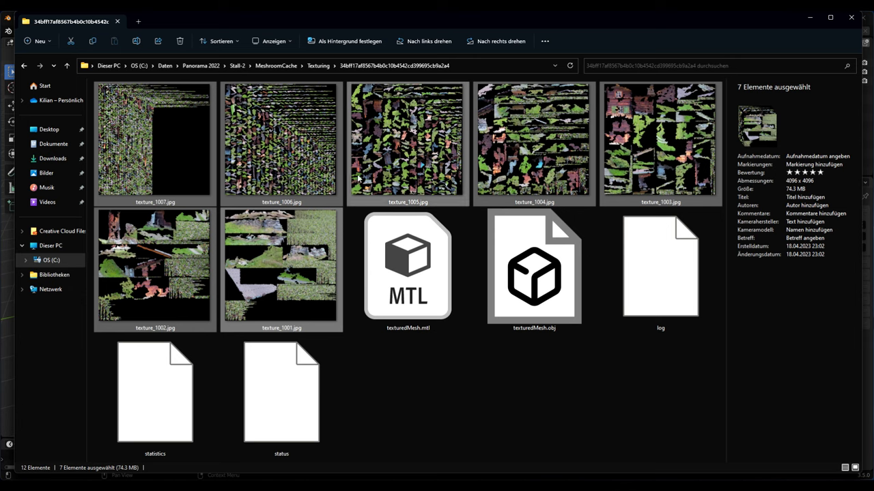
mouse_move(770, 303)
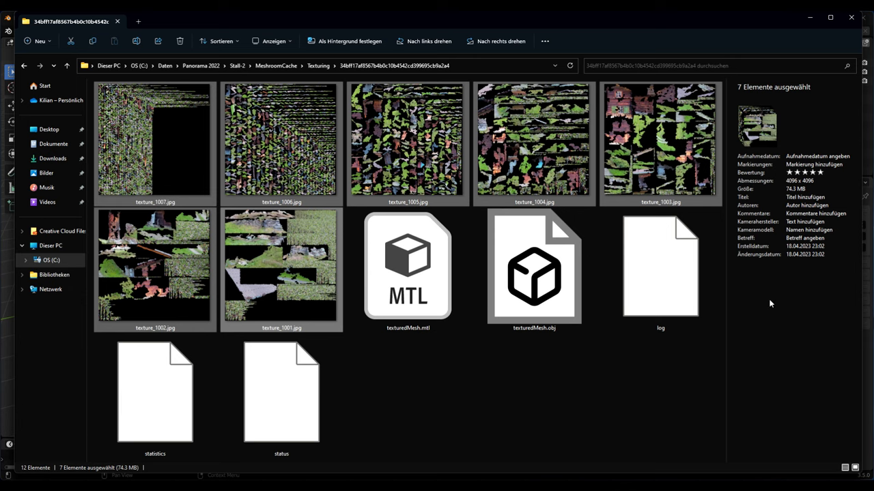
mouse_move(773, 308)
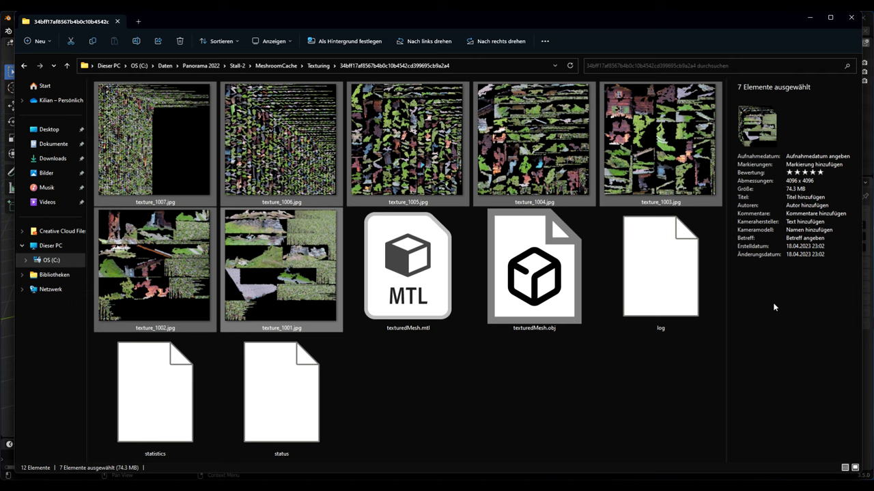
mouse_move(487, 418)
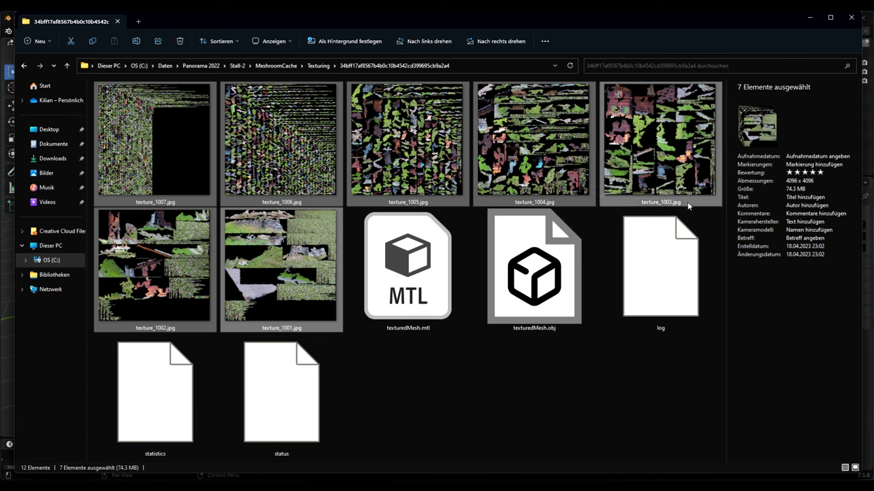
mouse_move(278, 153)
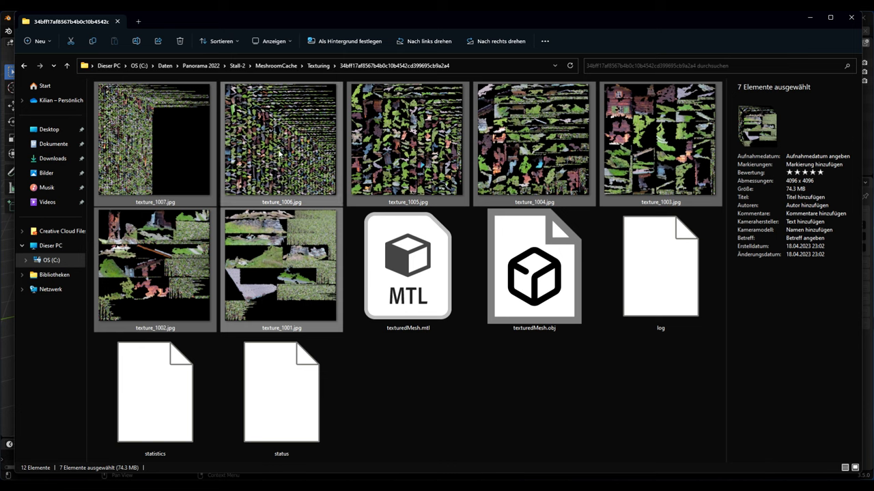
mouse_move(153, 164)
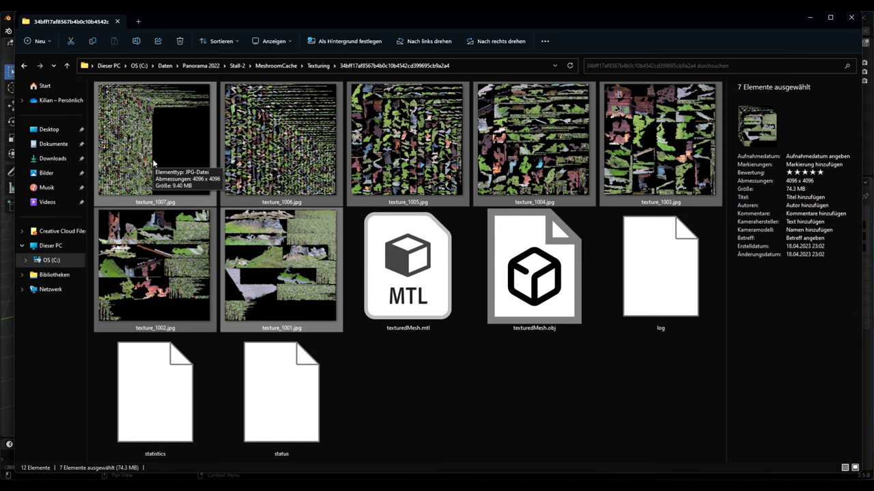
mouse_move(410, 165)
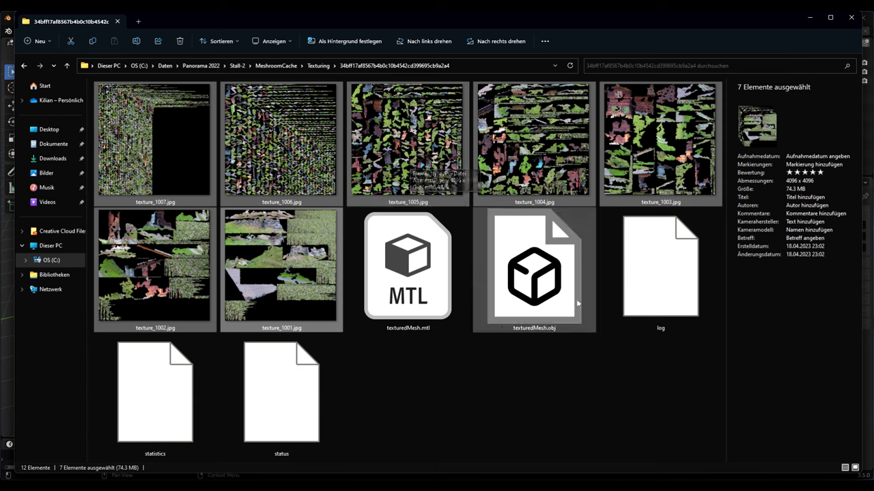
mouse_move(539, 287)
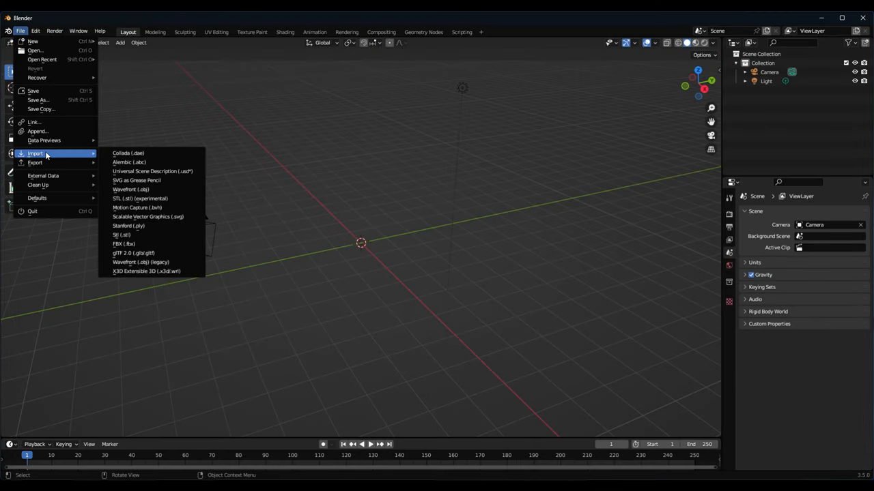
mouse_move(122, 243)
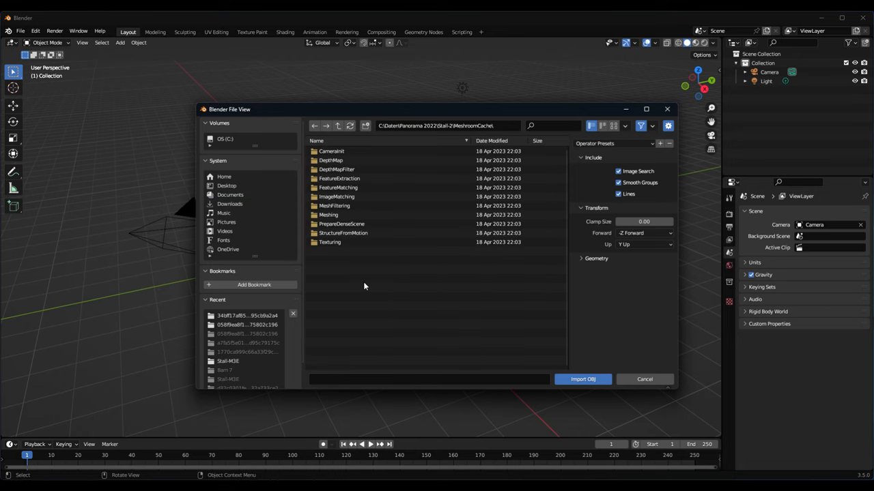
mouse_move(361, 136)
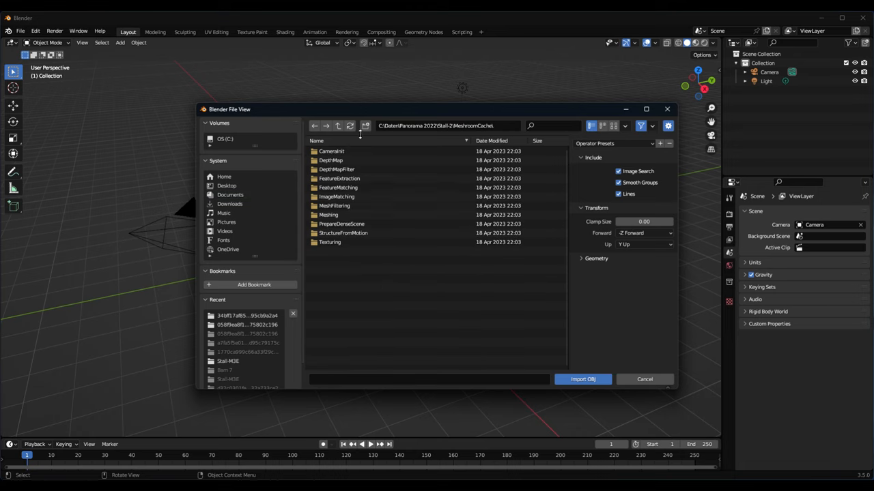
Browse the OBJ import file browser into the Texturing folder and its output subfolder
left_click(330, 243)
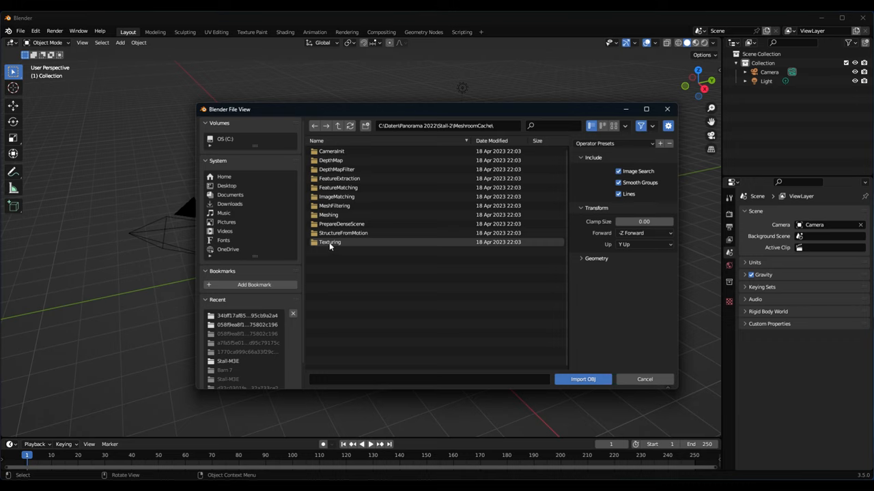
left_click(330, 243)
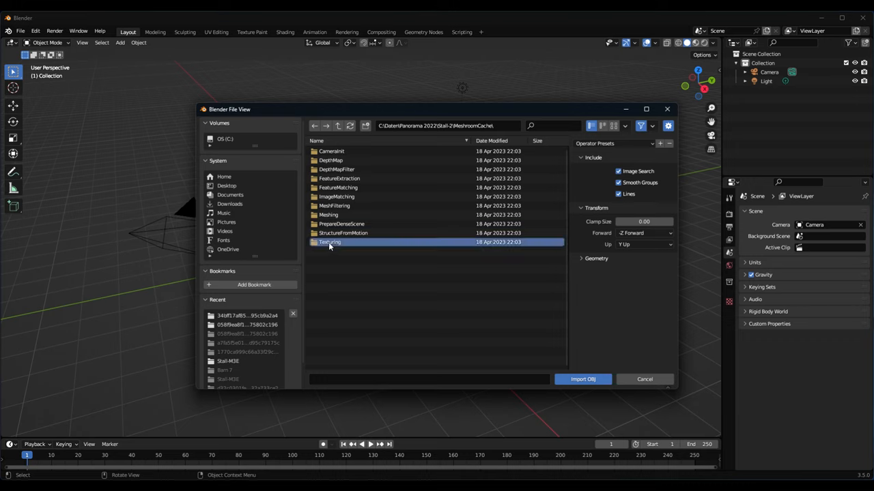
double_click(330, 243)
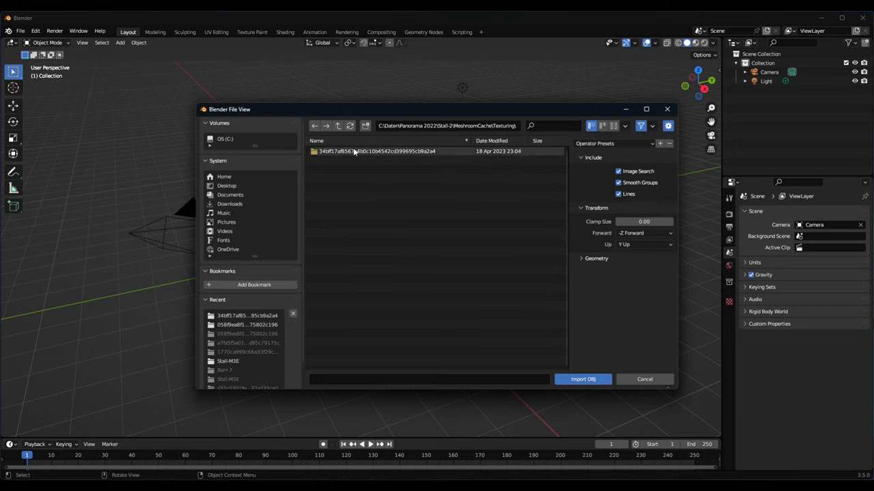
double_click(375, 150)
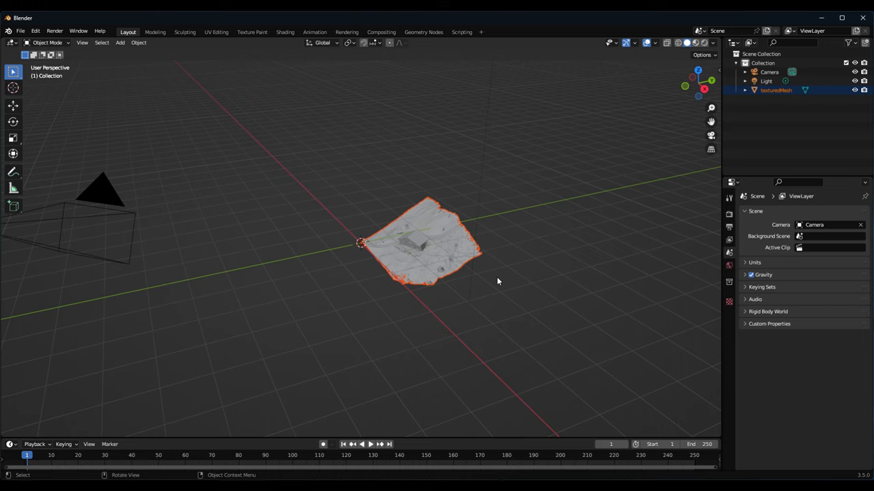
mouse_move(483, 248)
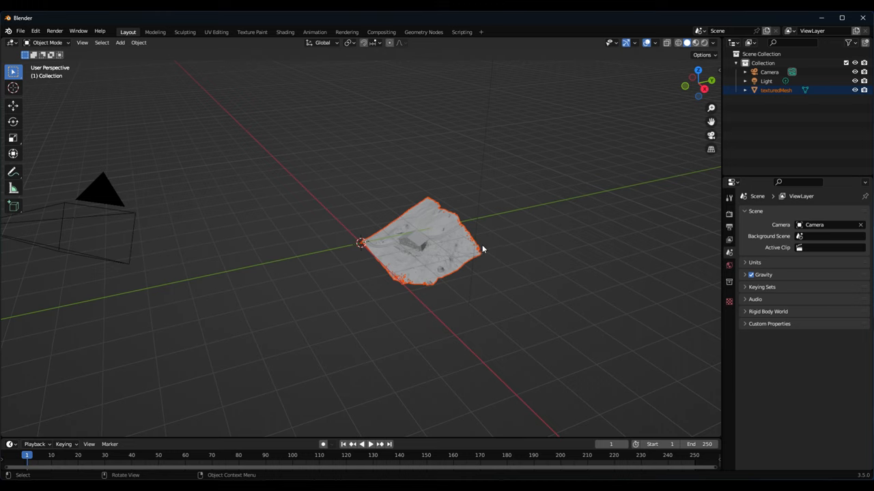
mouse_move(374, 226)
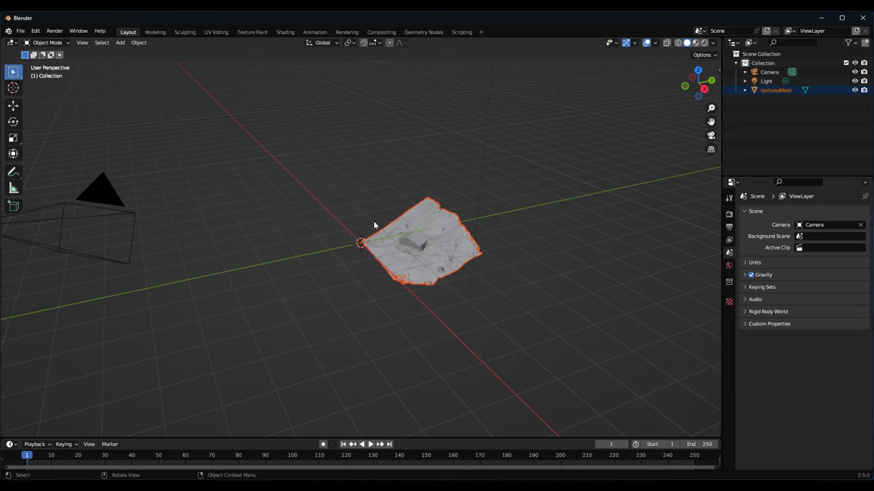
mouse_move(471, 224)
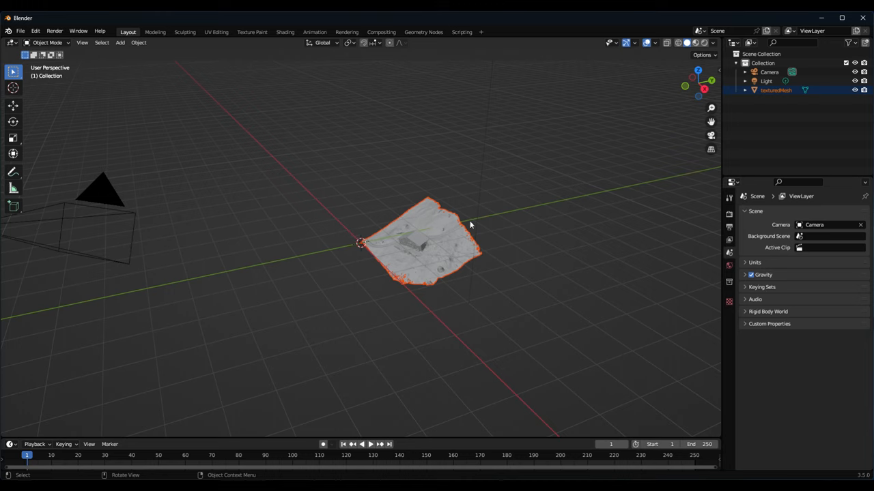
mouse_move(423, 248)
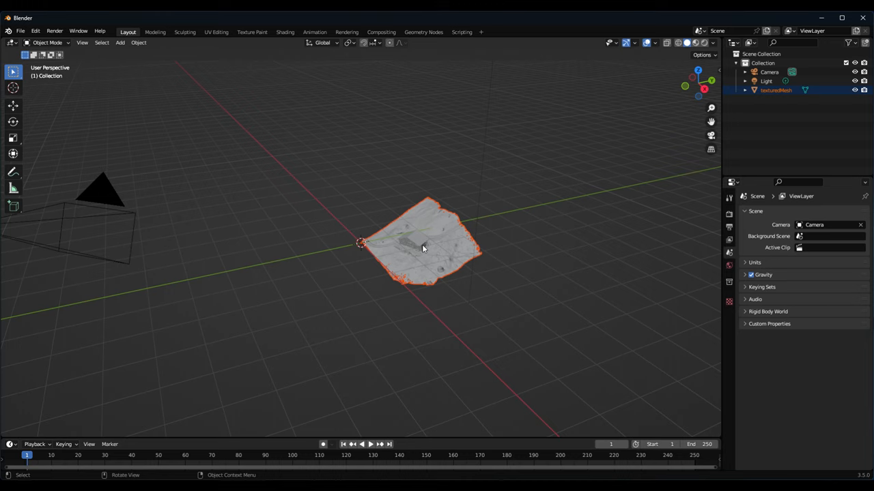
mouse_move(480, 295)
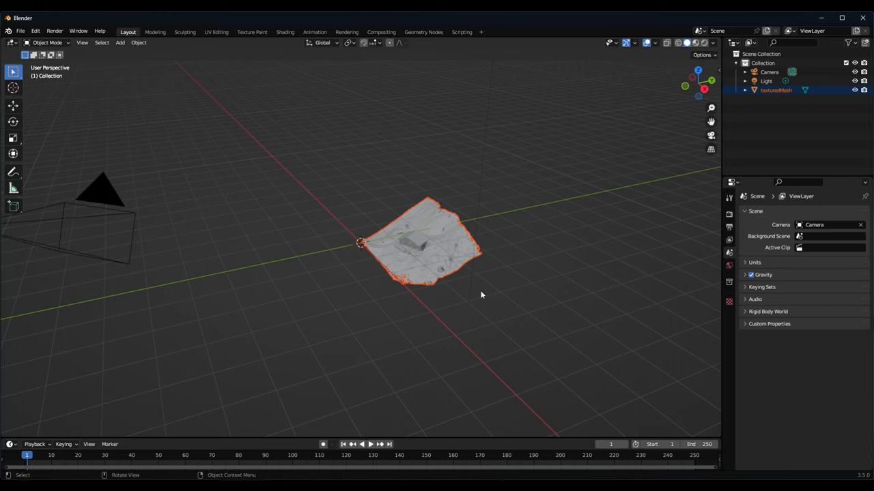
mouse_move(517, 369)
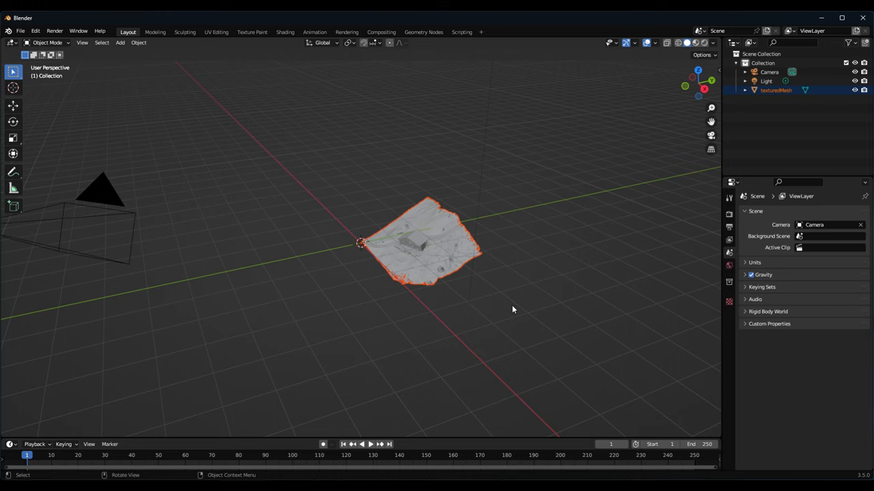
mouse_move(488, 313)
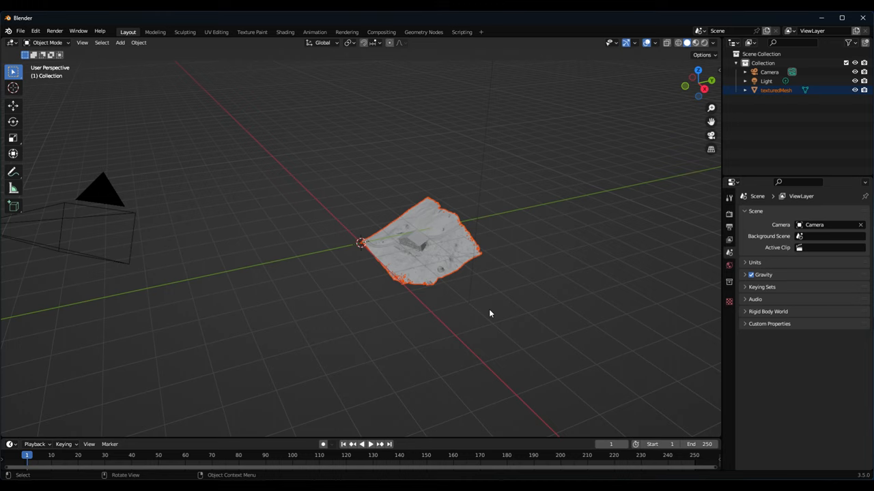
mouse_move(221, 286)
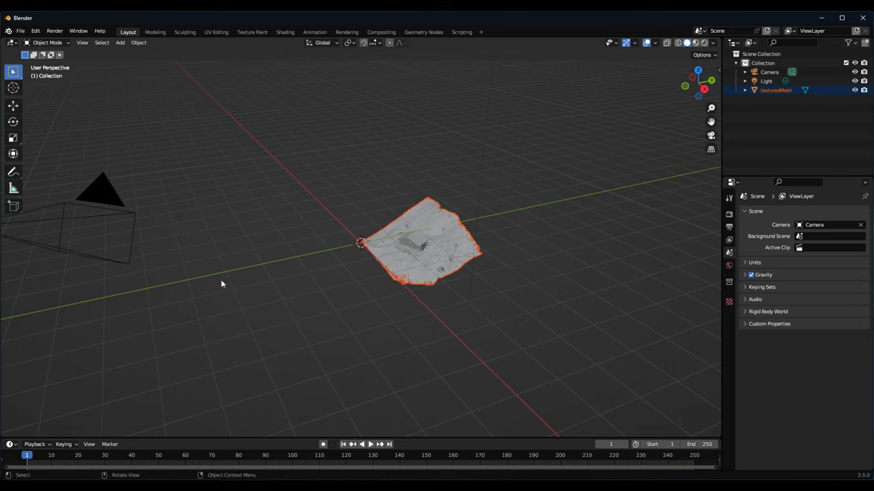
mouse_move(13, 107)
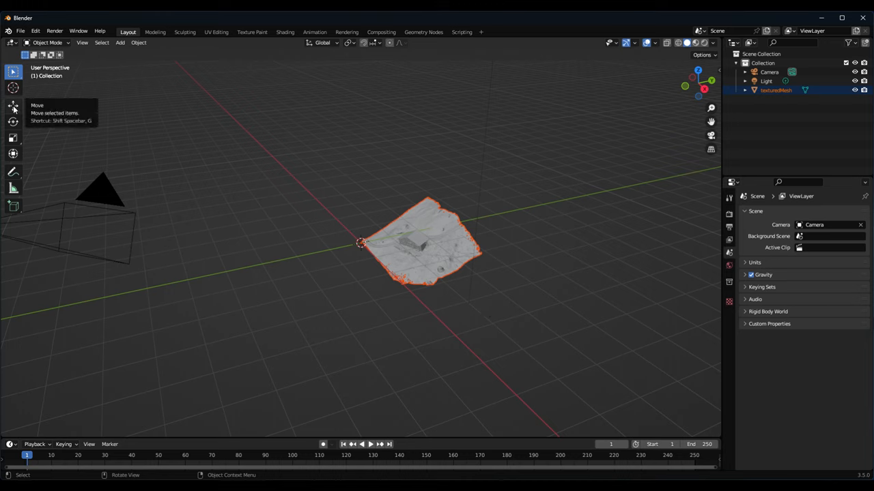
Move the scan mesh in top orthographic view so the barn sits over the world origin
left_click(13, 107)
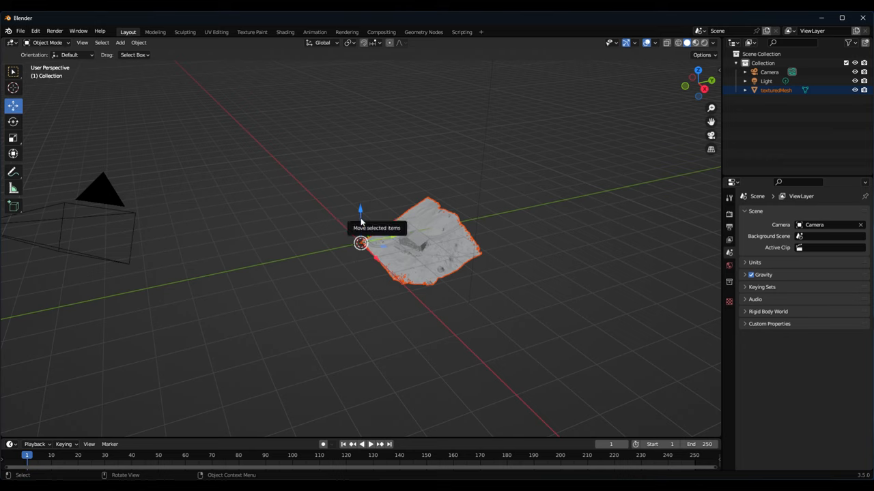
left_click(13, 122)
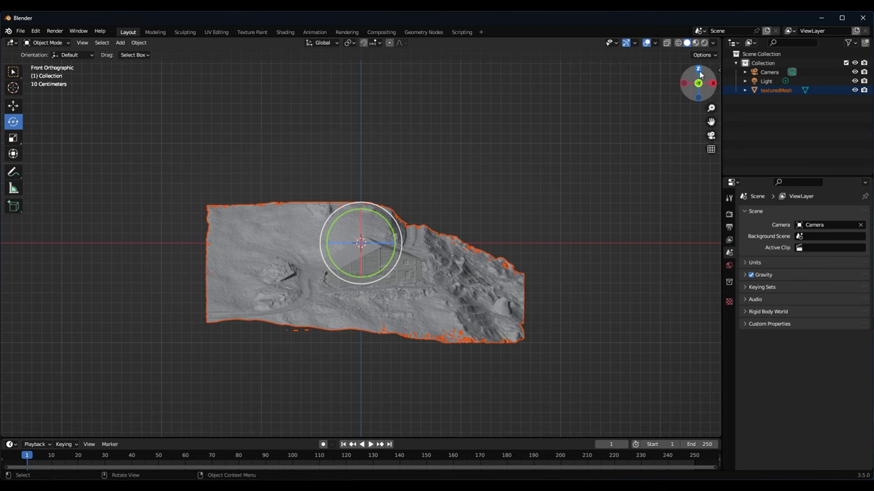
left_click(698, 69)
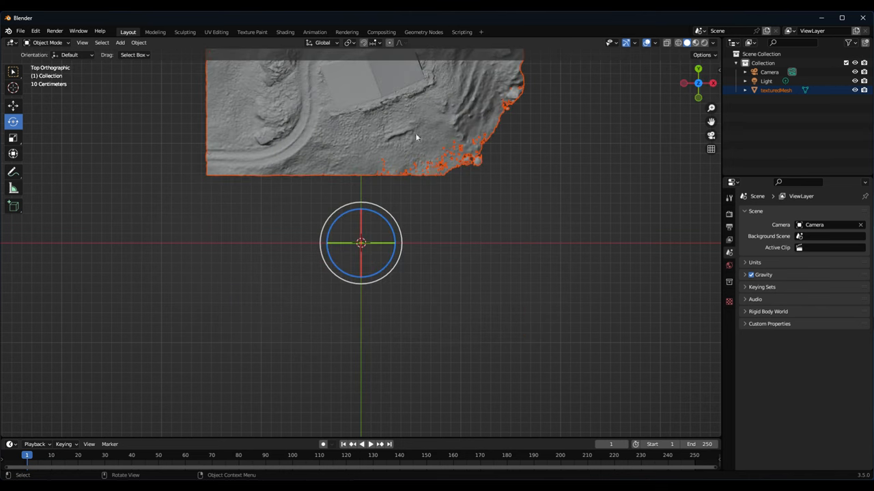
mouse_move(432, 205)
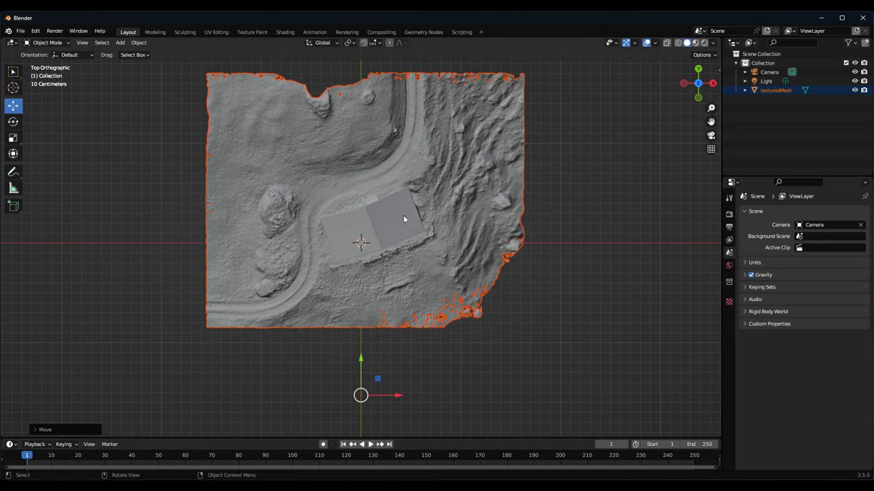
left_click(14, 121)
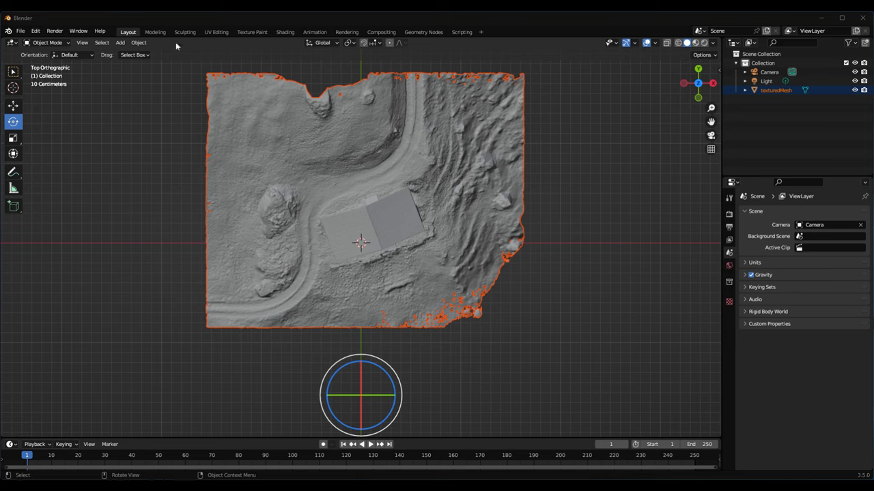
Set the mesh origin to its centre of mass and rotate the barn to align with the grid
left_click(139, 42)
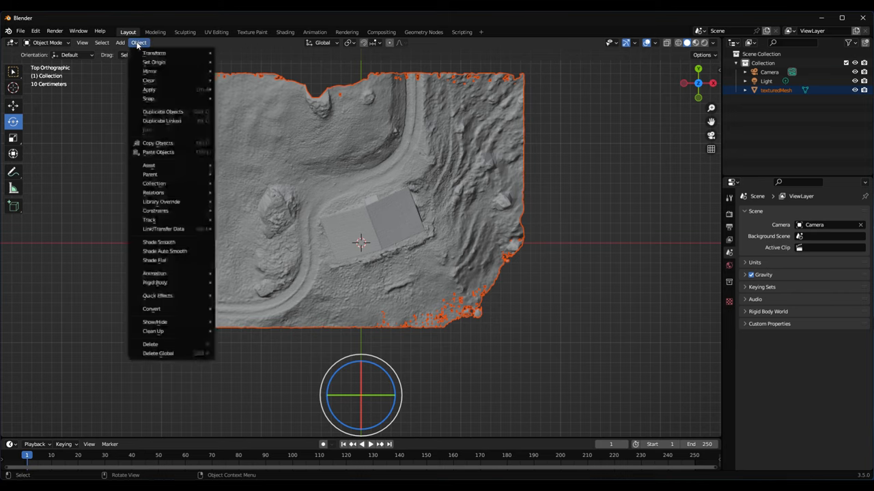
mouse_move(153, 63)
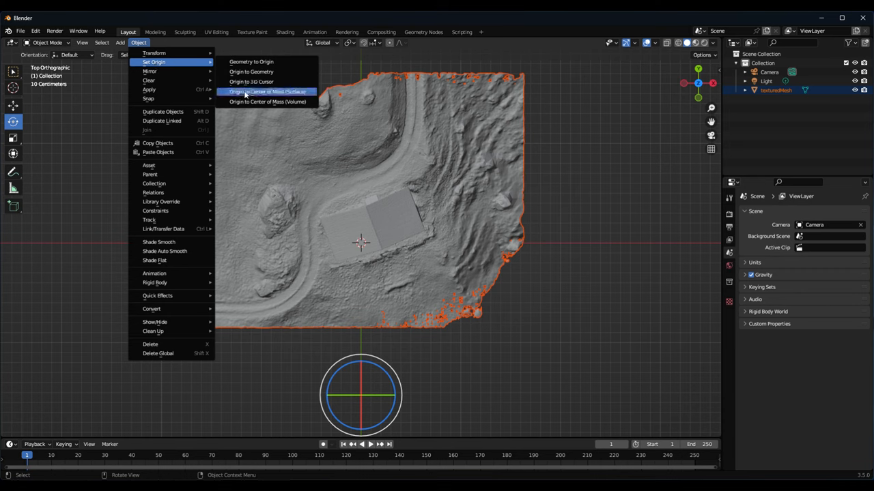
left_click(266, 90)
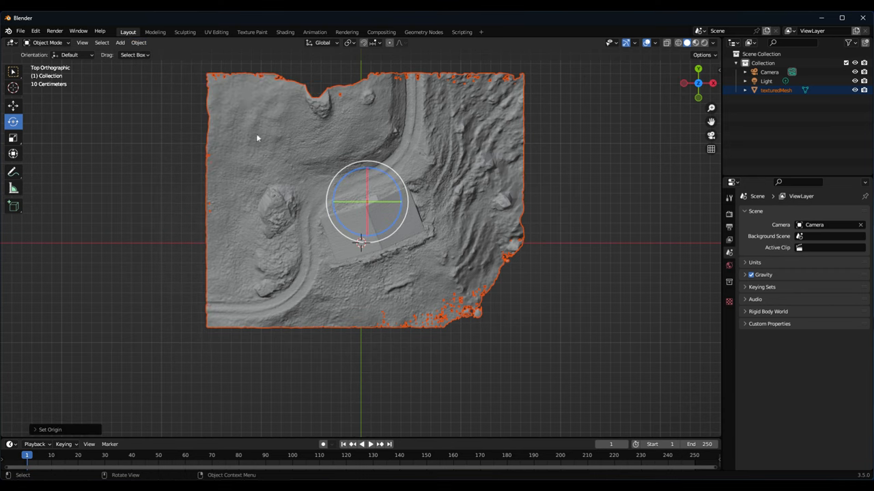
mouse_move(426, 221)
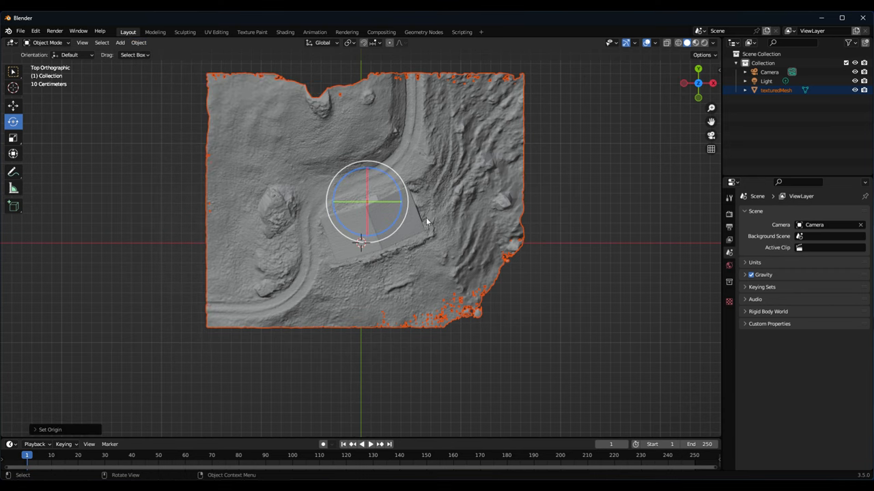
mouse_move(389, 172)
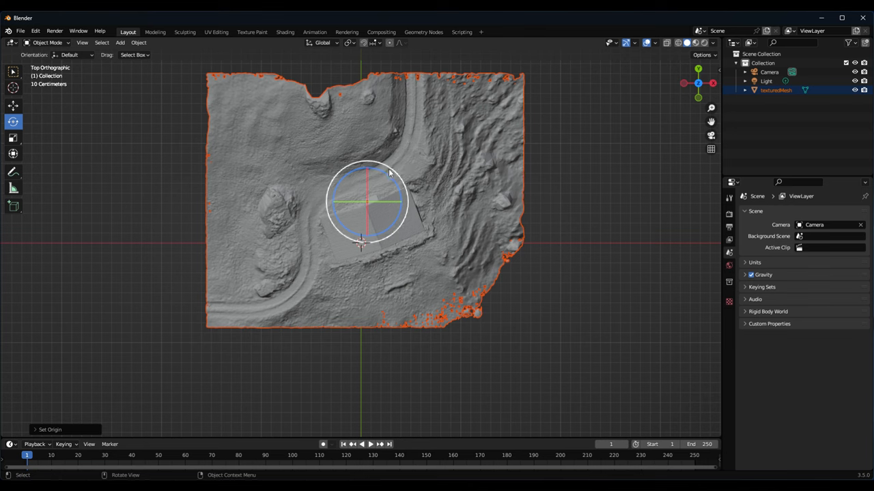
key("r")
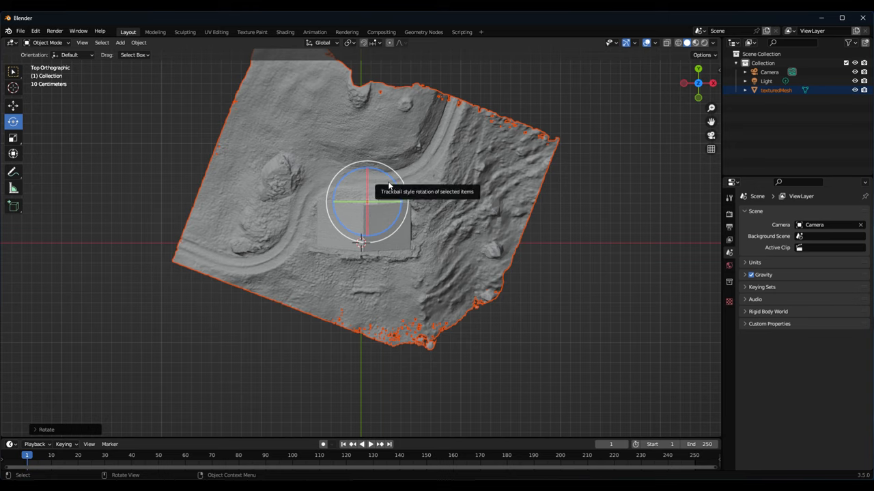
mouse_move(469, 199)
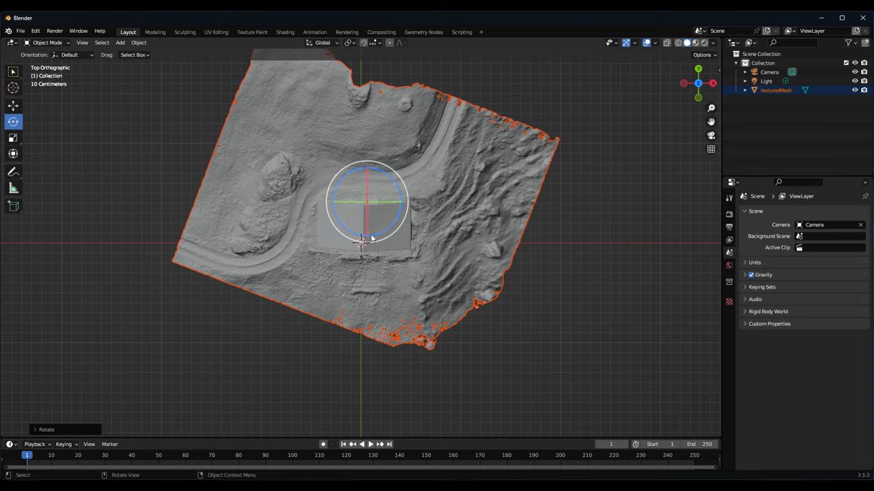
mouse_move(698, 98)
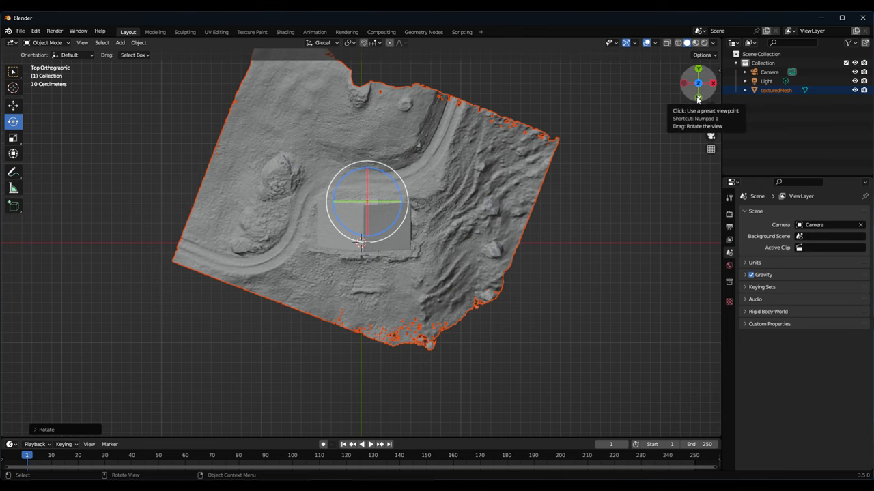
Tilt the terrain level in front and right views, then return to front view
left_click(698, 84)
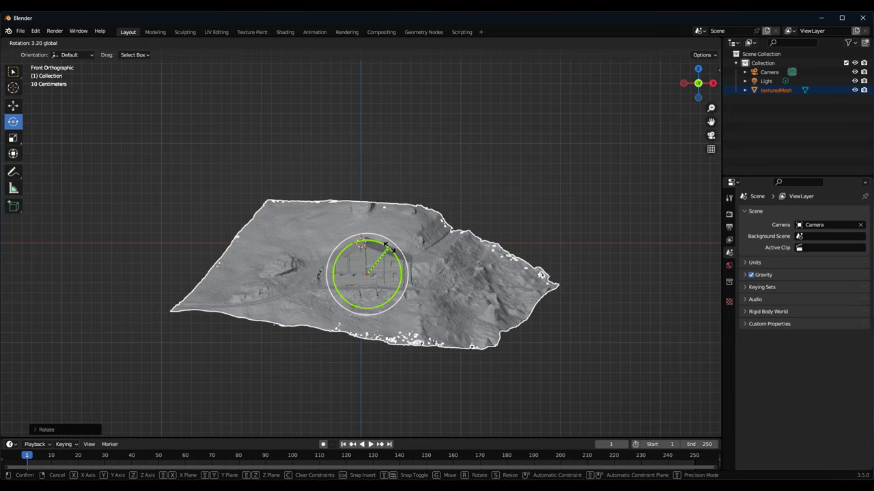
left_click(361, 273)
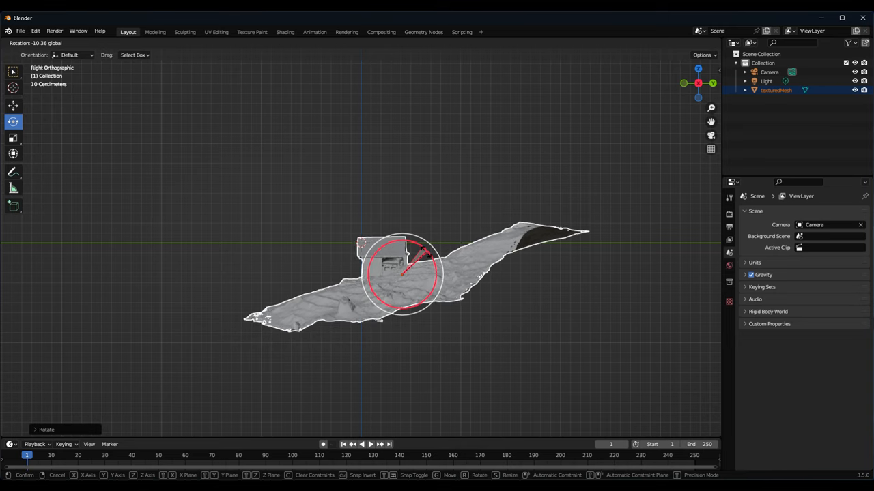
left_click(403, 273)
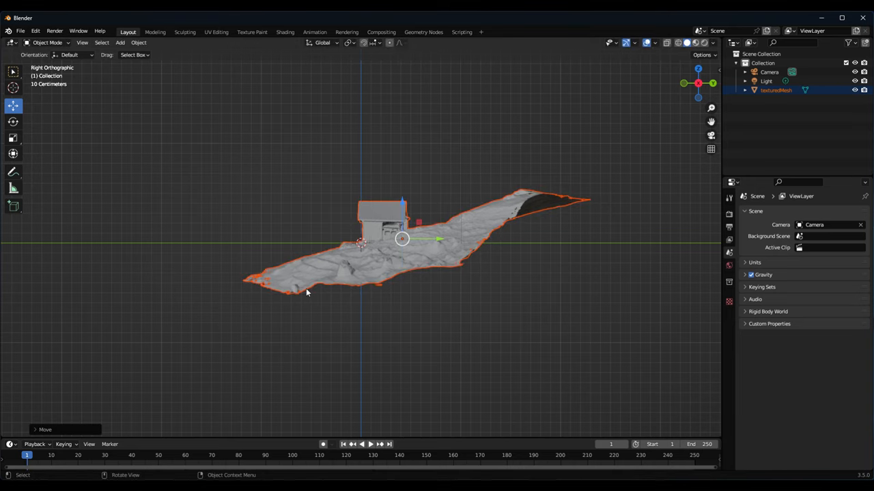
mouse_move(311, 281)
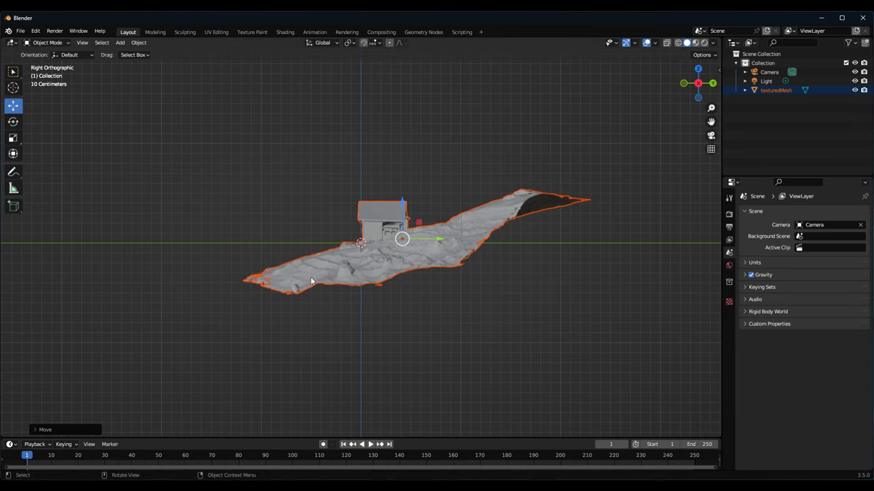
mouse_move(273, 249)
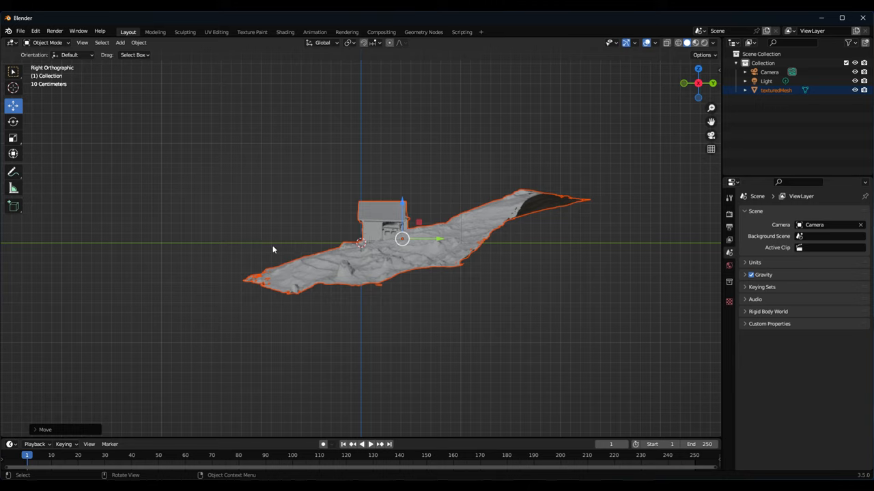
mouse_move(398, 248)
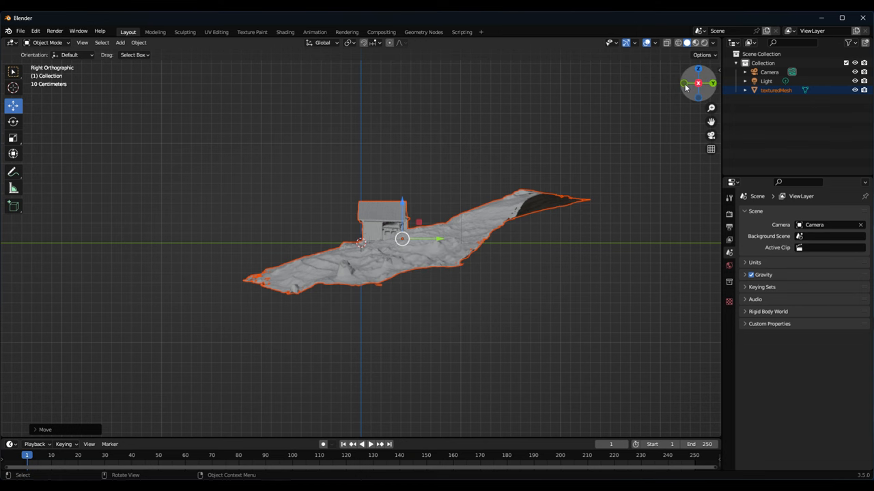
left_click(699, 96)
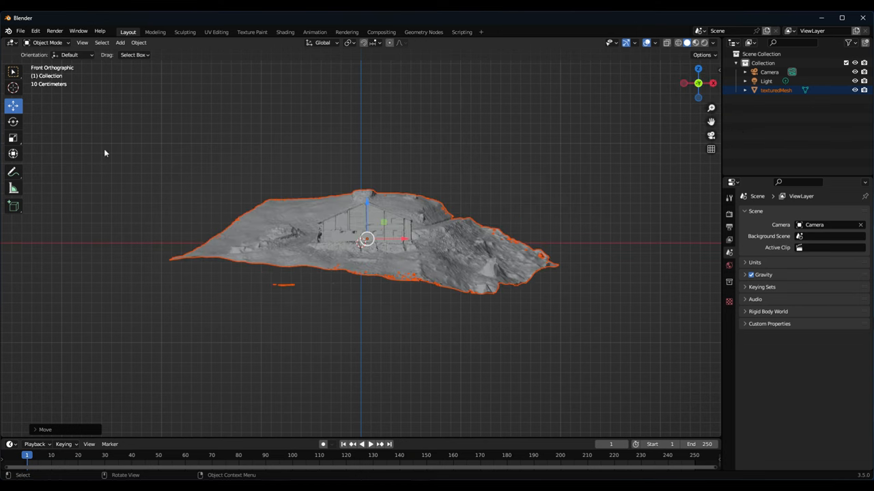
mouse_move(510, 310)
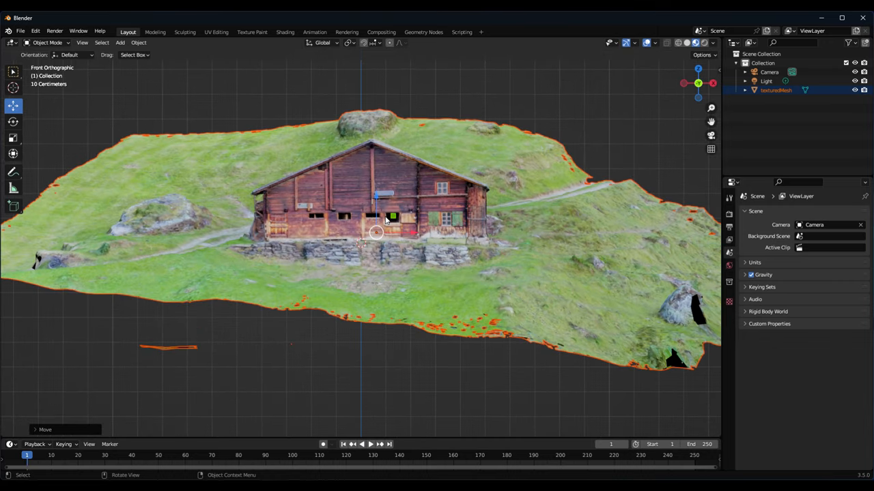
mouse_move(558, 193)
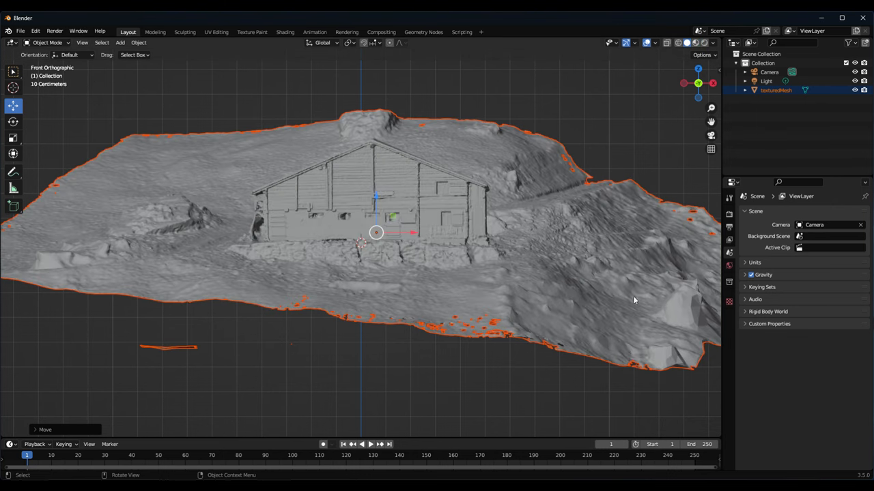
mouse_move(607, 300)
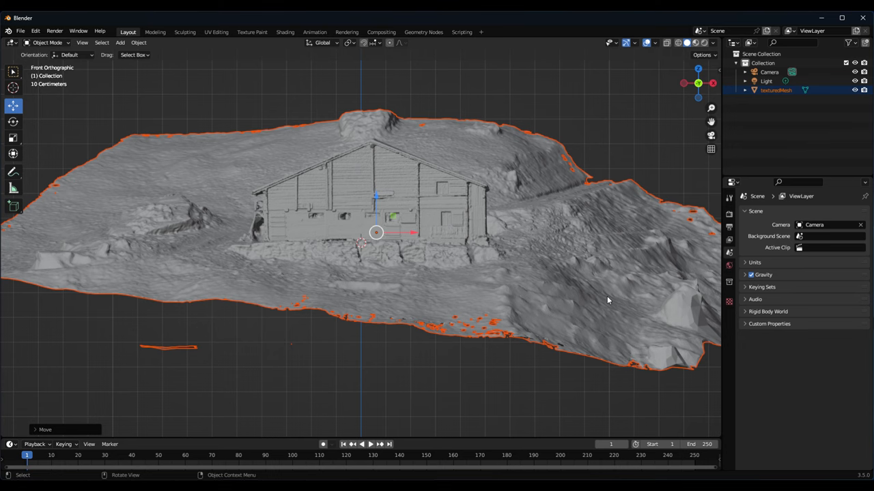
mouse_move(233, 227)
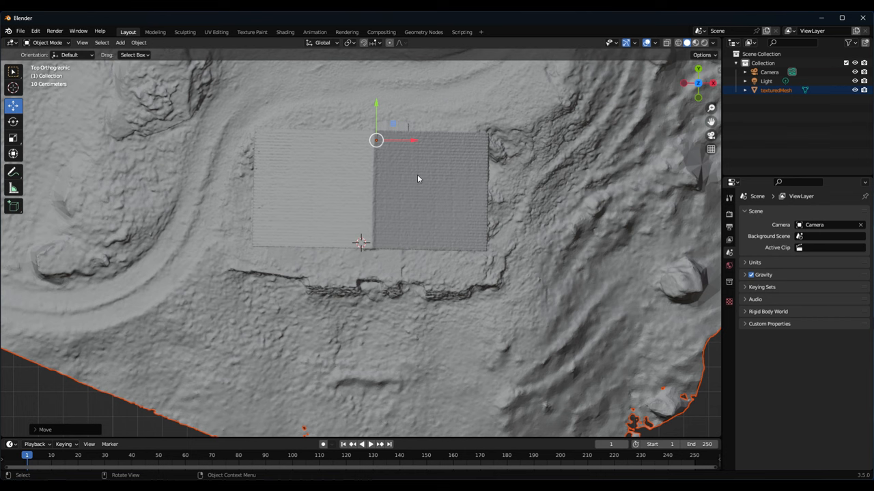
scroll("down", 3)
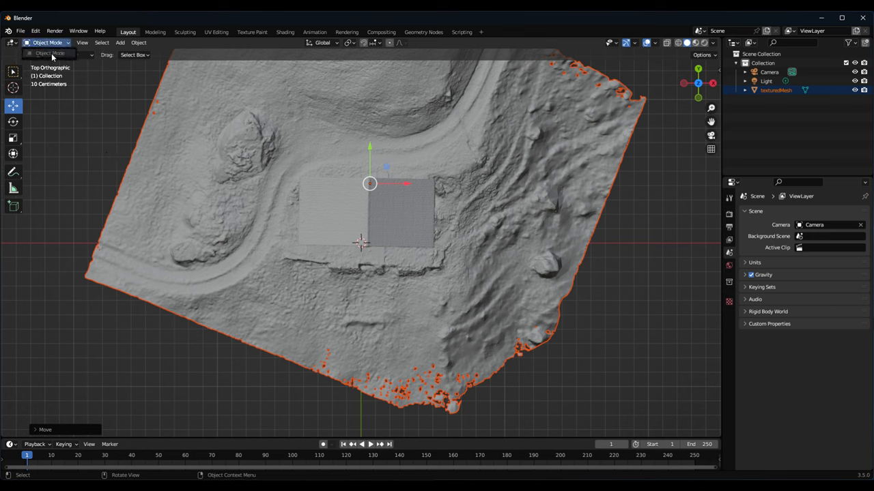
Enter Edit Mode and box-select the vertices around the barn's footprint
left_click(47, 42)
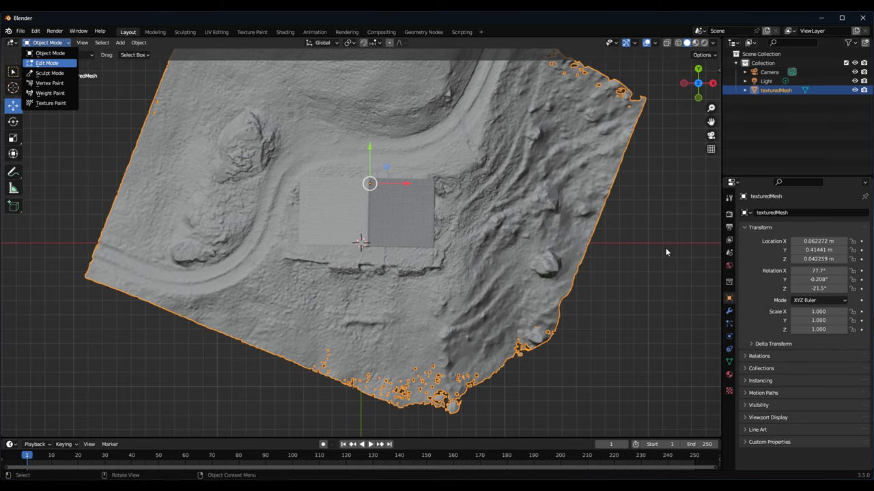
left_click(47, 63)
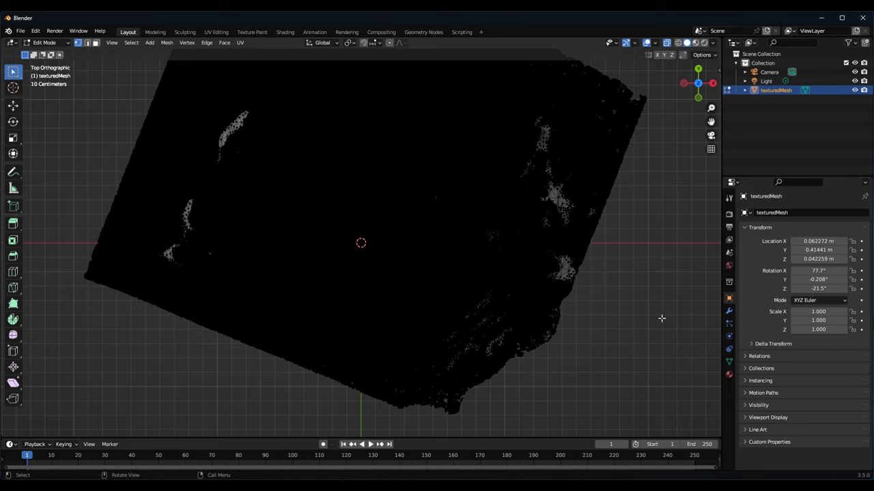
mouse_move(142, 49)
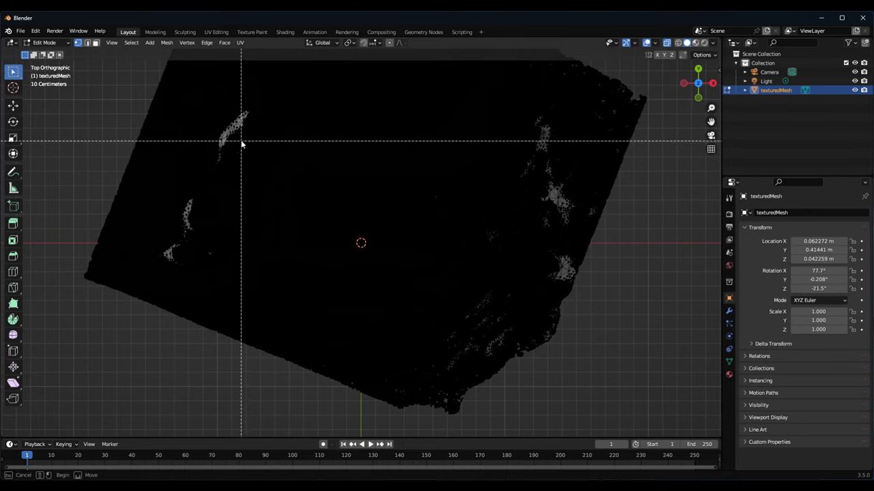
left_click_drag(240, 141, 486, 309)
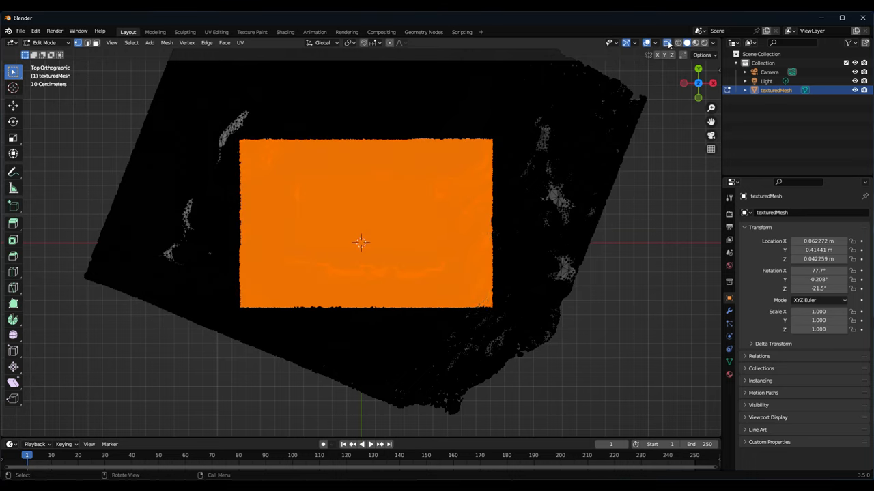
mouse_move(667, 43)
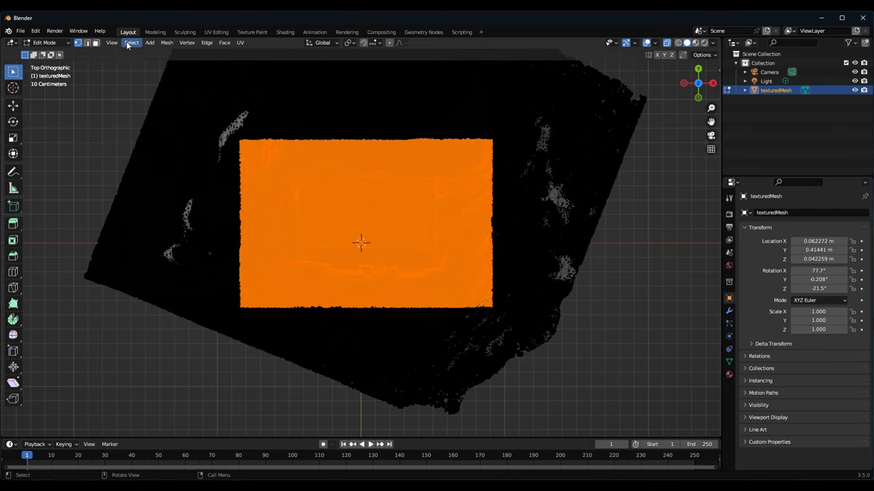
Invert the selection and delete the surrounding terrain vertices, leaving only the barn patch
left_click(131, 42)
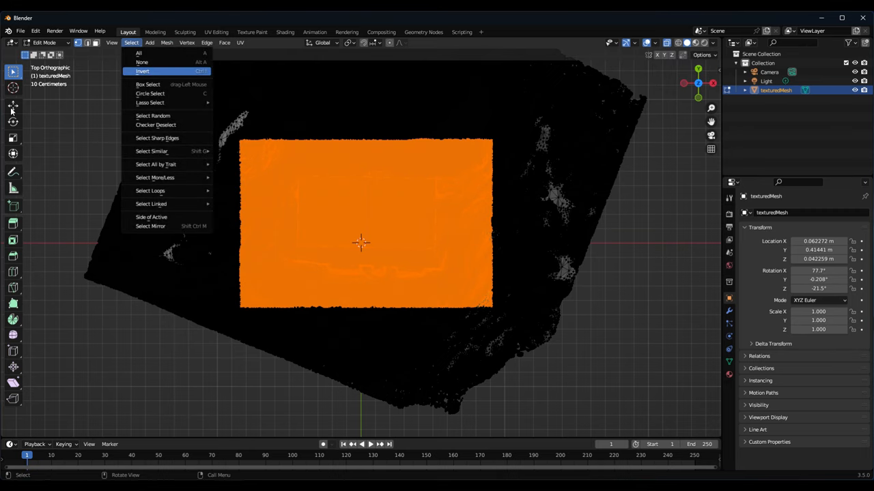
left_click(142, 70)
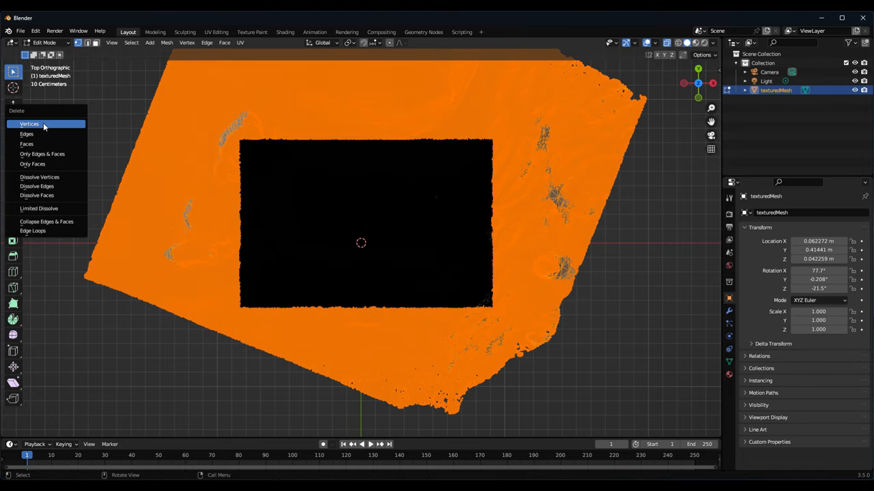
left_click(30, 123)
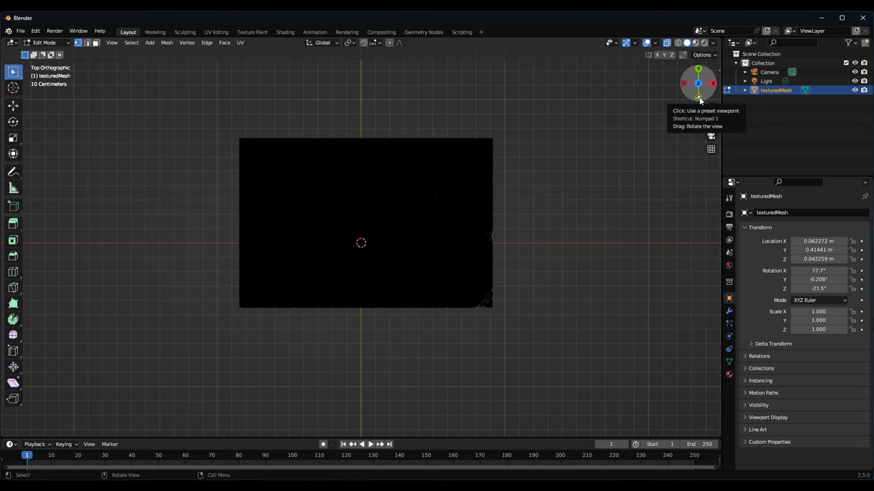
left_click(699, 97)
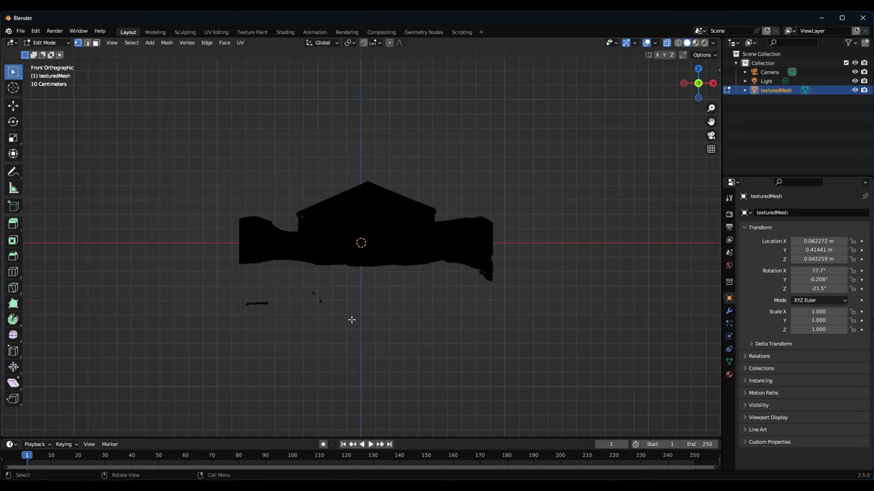
mouse_move(224, 310)
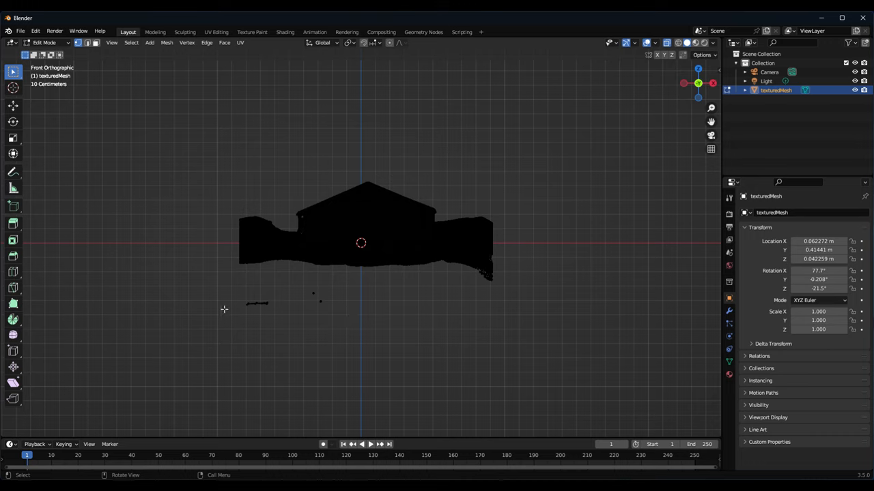
mouse_move(306, 330)
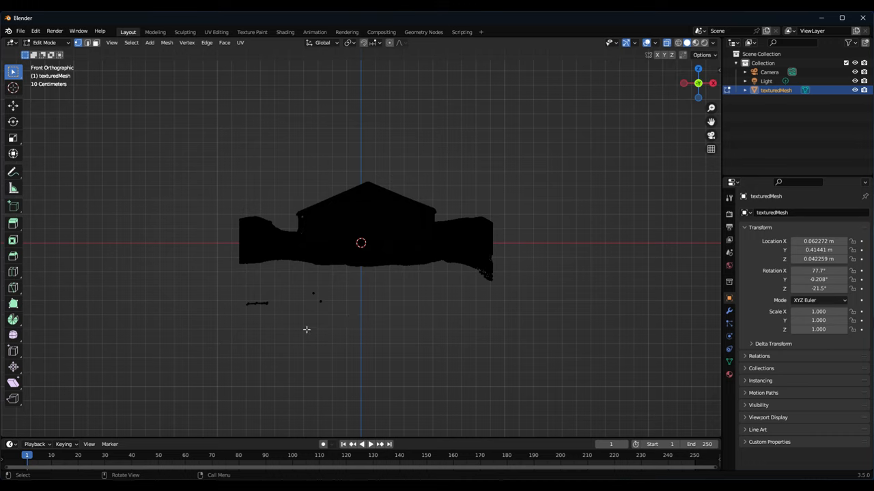
mouse_move(418, 246)
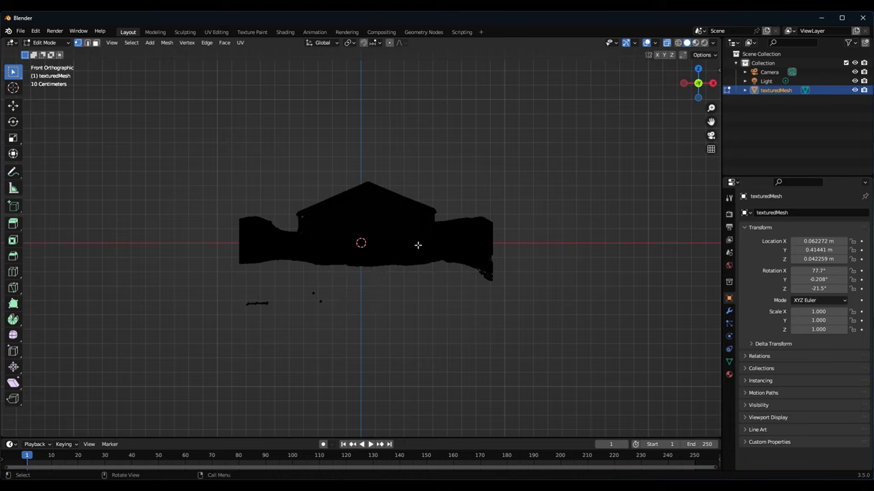
mouse_move(322, 364)
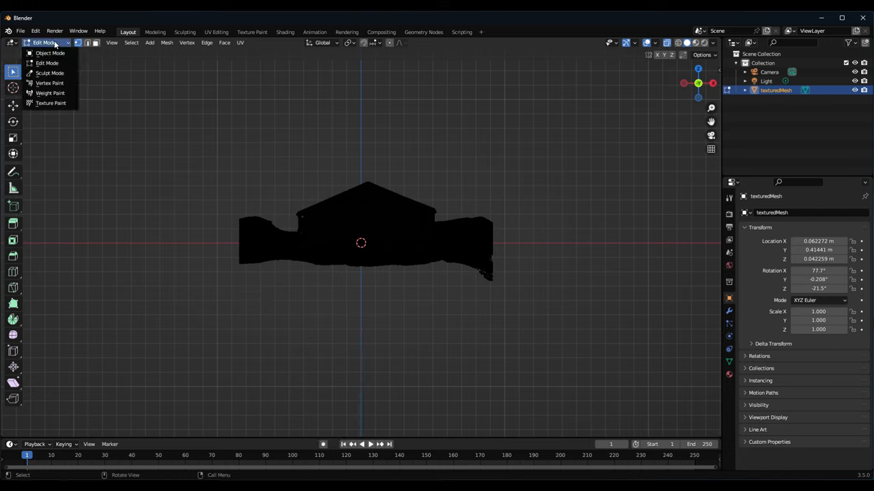
mouse_move(303, 145)
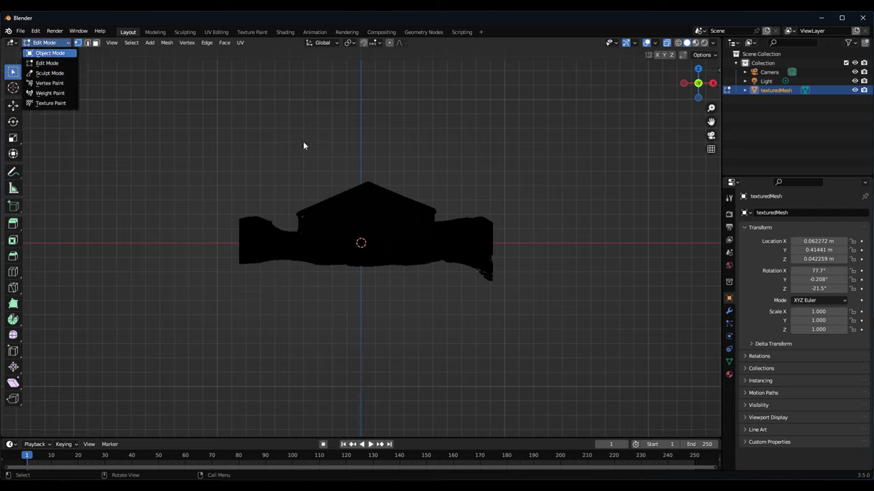
Leave mesh editing so the trimmed barn is back in Object Mode
left_click(49, 54)
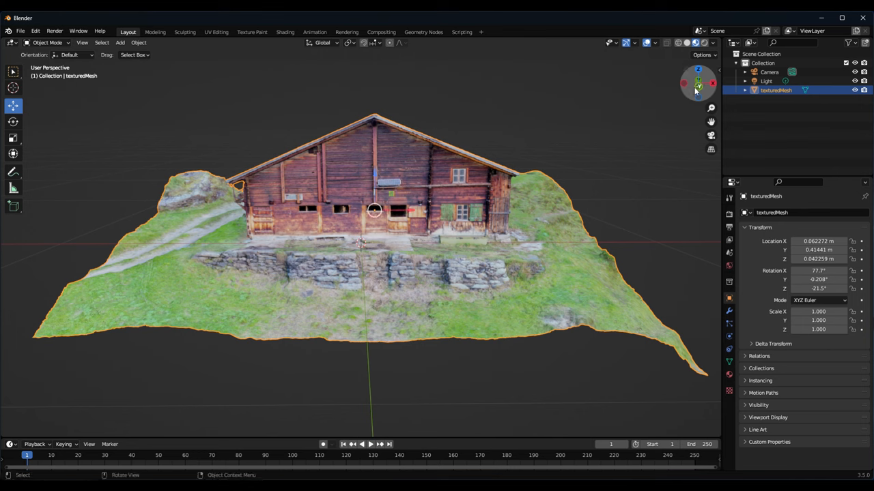
Add a Decimate modifier to the barn mesh with ratio 0.5
left_click(756, 213)
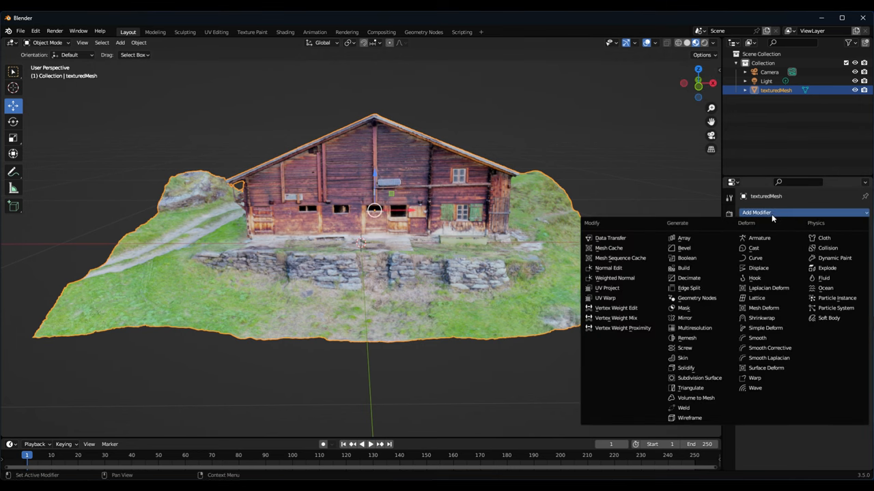
left_click(688, 279)
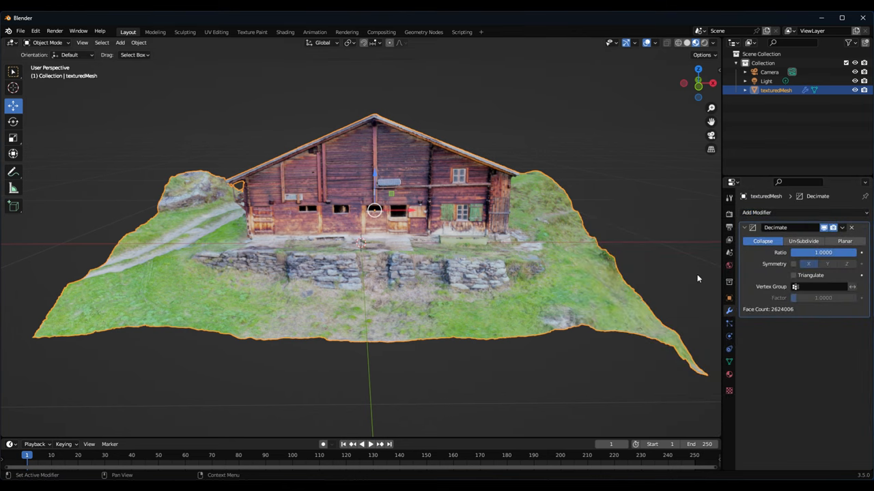
mouse_move(764, 273)
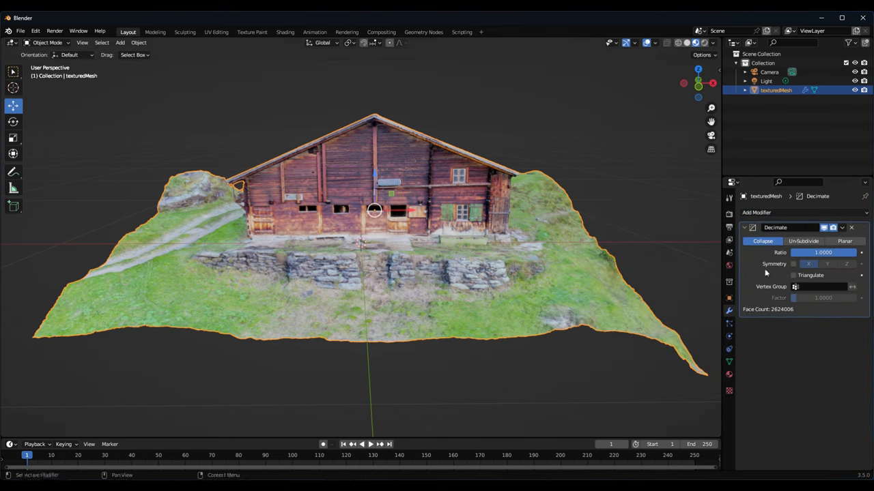
double_click(821, 253)
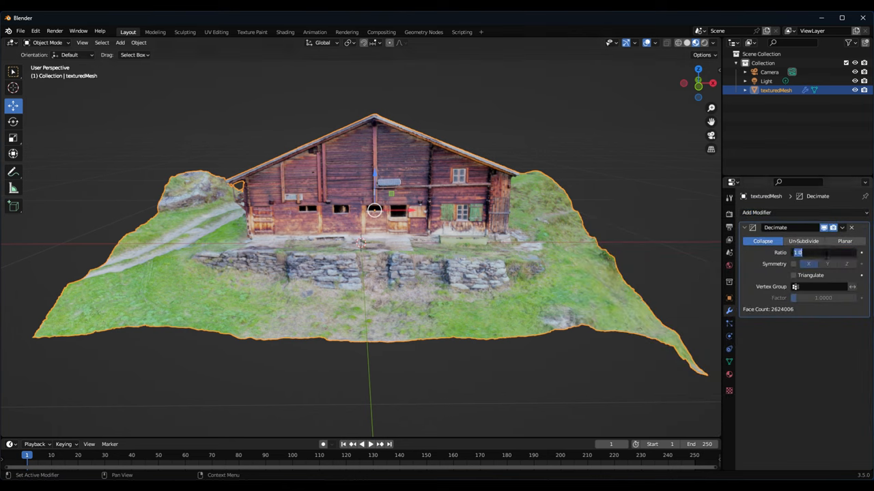
type("0.5000")
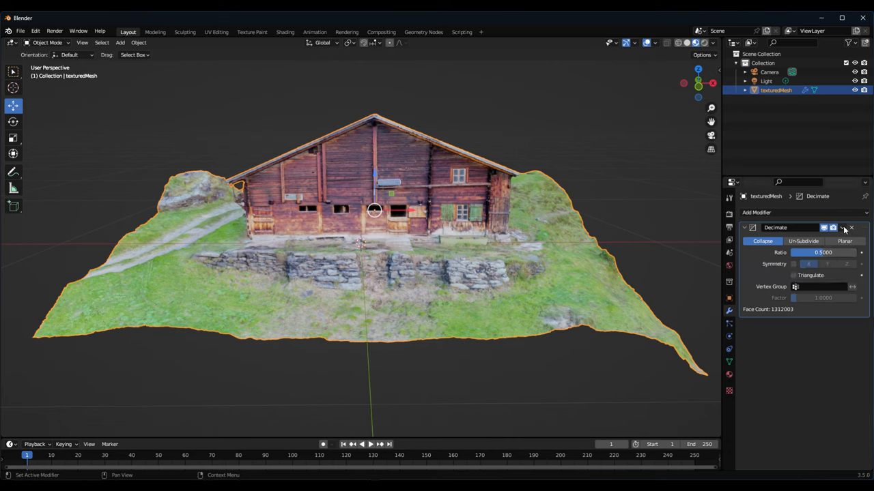
Apply the Decimate modifier permanently, halving the faces to about 1.3 million
left_click(842, 227)
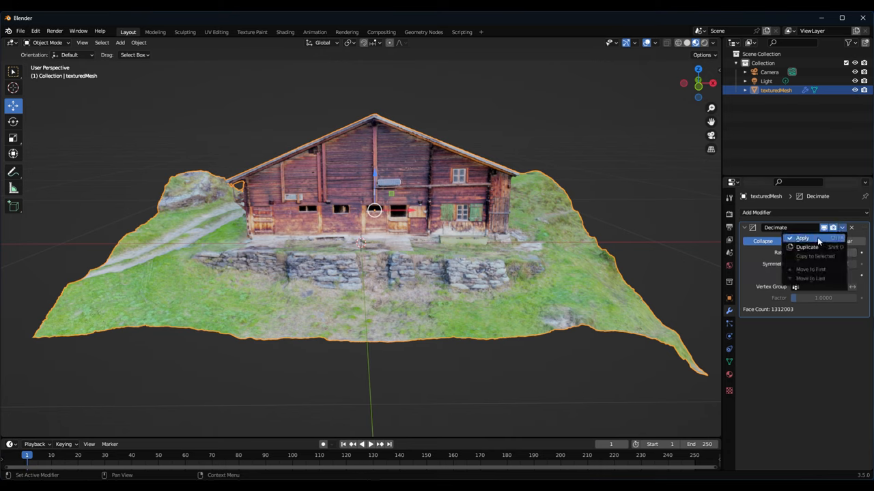
mouse_move(816, 239)
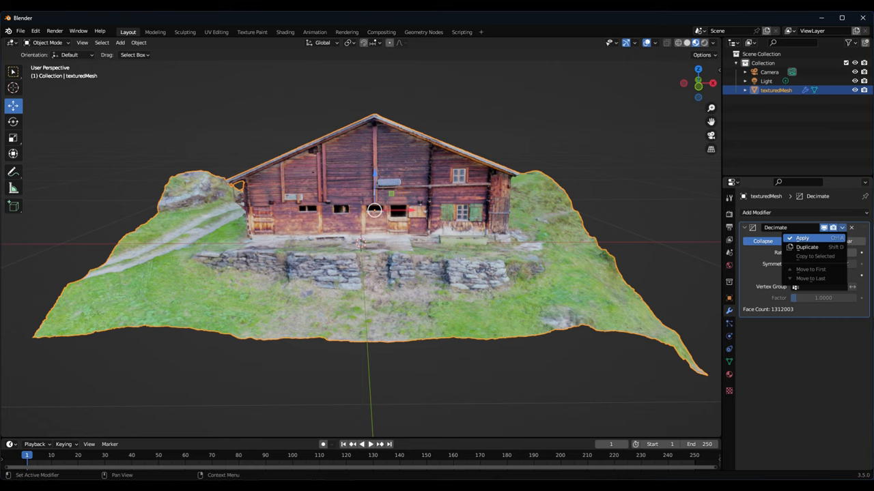
left_click(801, 238)
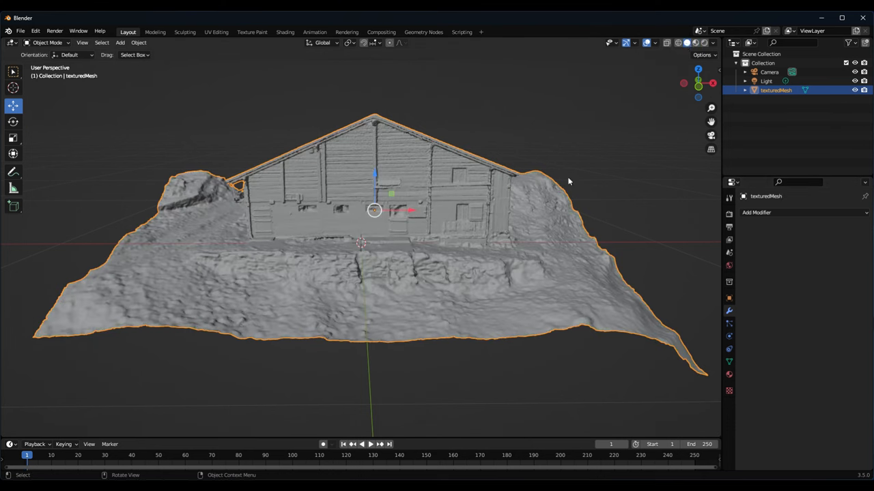
mouse_move(393, 189)
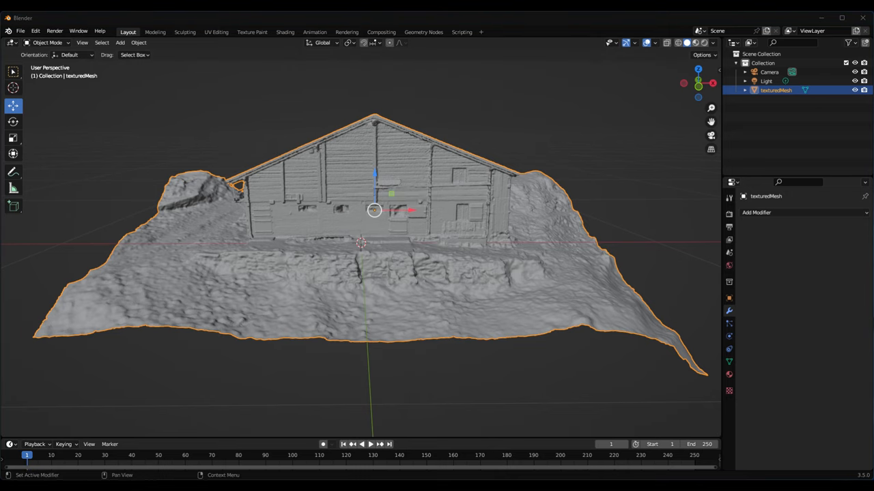
Enter Edit Mode on the decimated barn to inspect its vertex density
key("Tab")
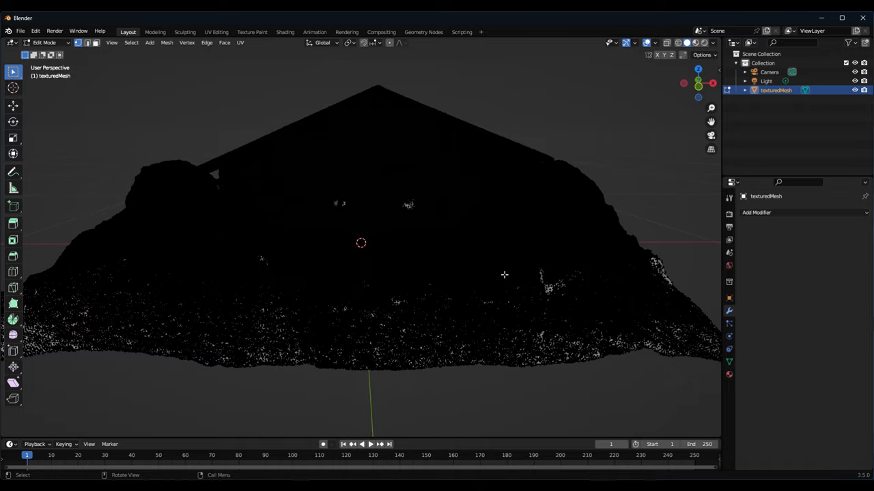
mouse_move(516, 199)
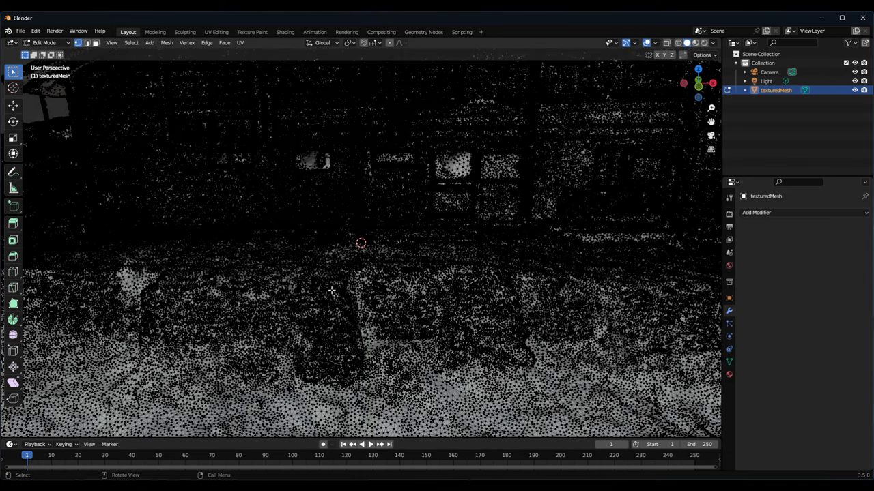
mouse_move(295, 165)
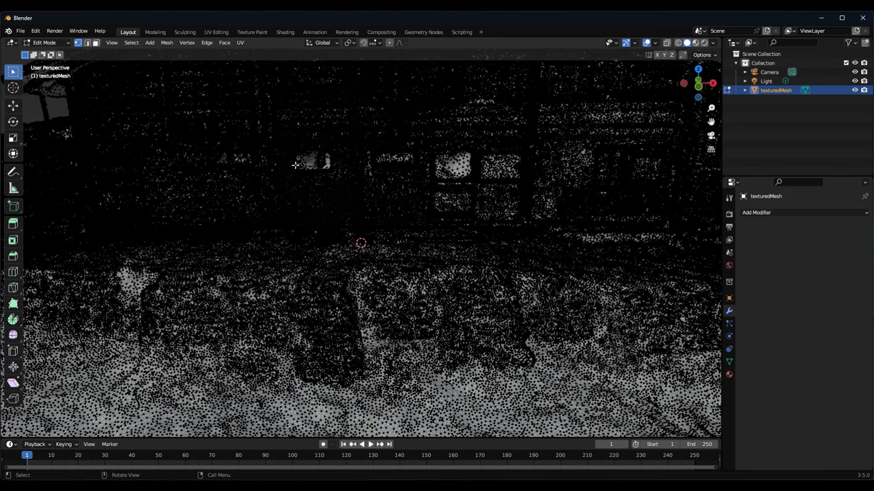
mouse_move(267, 191)
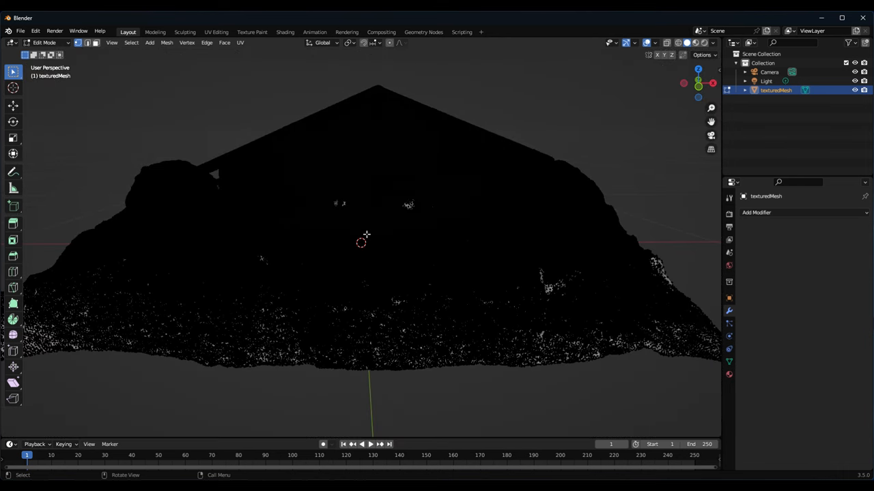
mouse_move(699, 83)
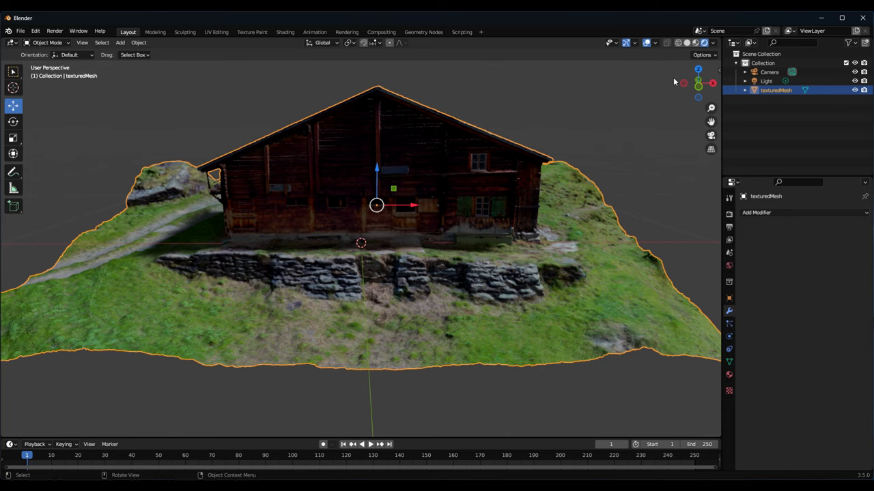
mouse_move(697, 43)
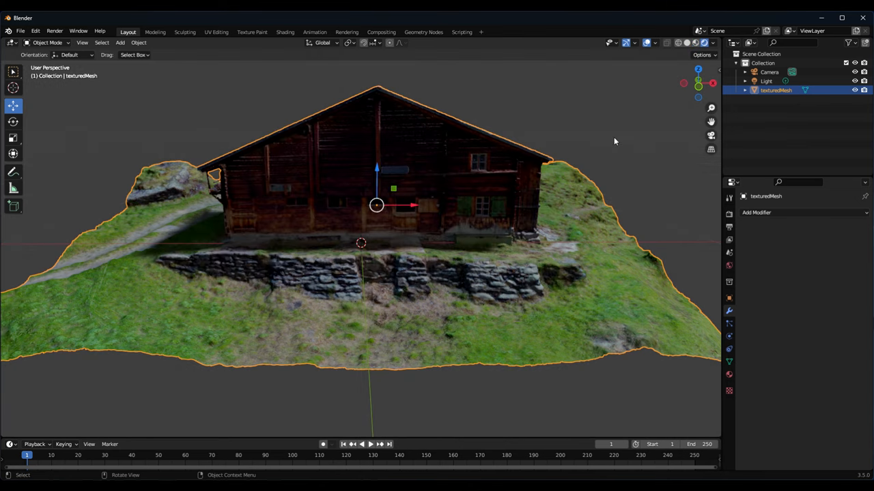
Zoom out on the textured barn after returning to Object Mode
scroll("down", 3)
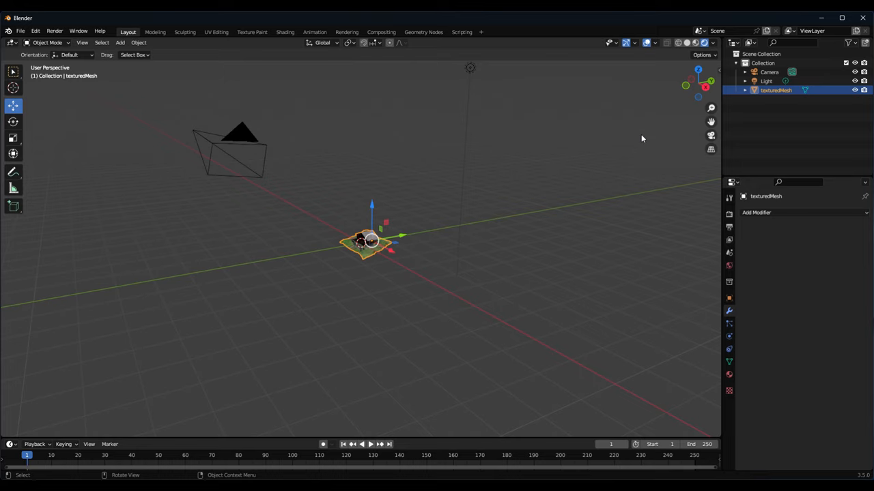
mouse_move(470, 71)
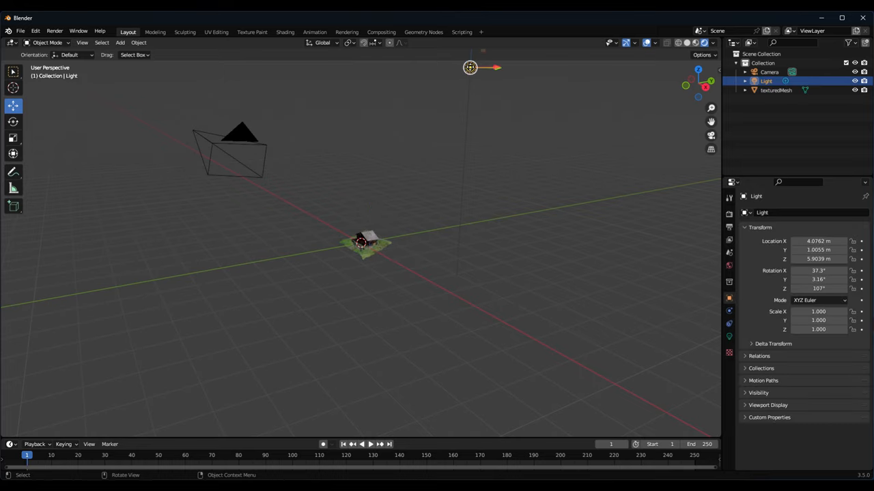
mouse_move(513, 126)
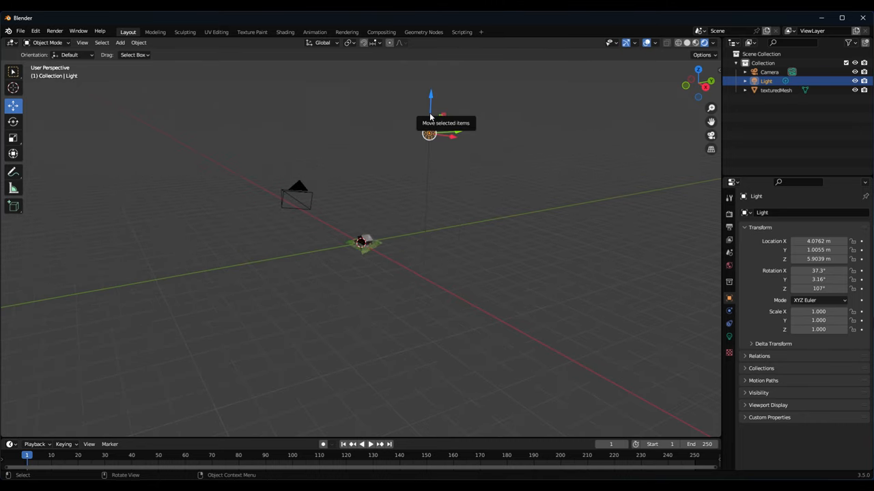
Move the scene light in closer above the barn, checked from the side view
left_click_drag(428, 134, 312, 199)
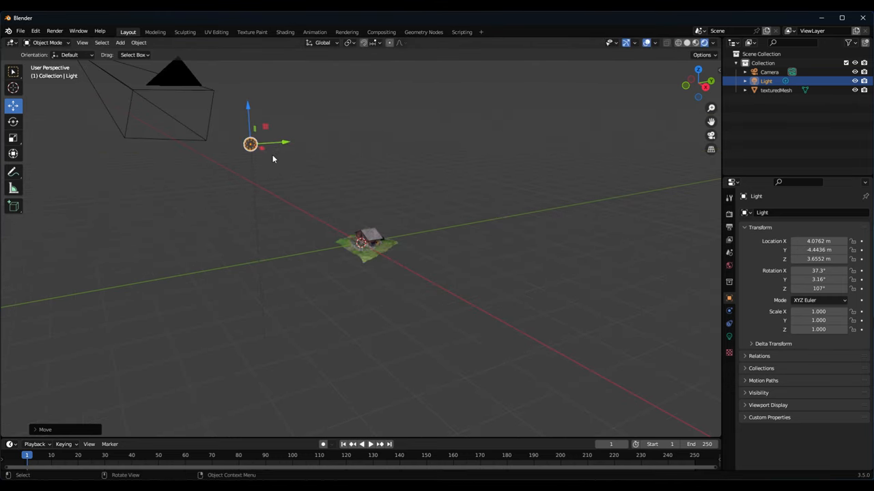
mouse_move(257, 144)
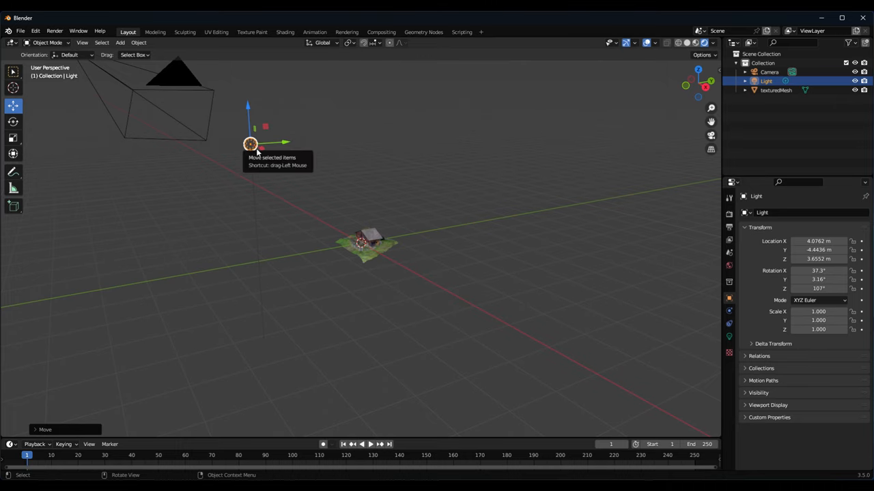
left_click_drag(251, 143, 258, 151)
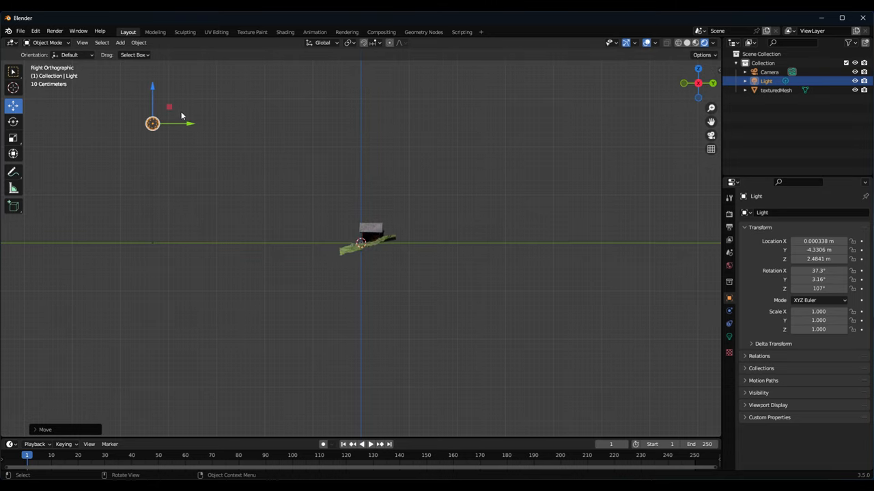
mouse_move(156, 107)
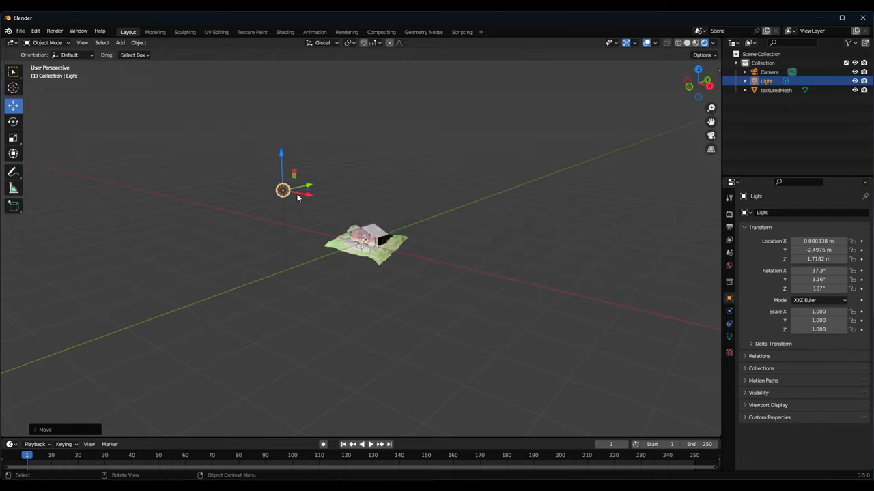
Raise the light's power to roughly 674,000 so the barn is brightly lit
right_click(298, 198)
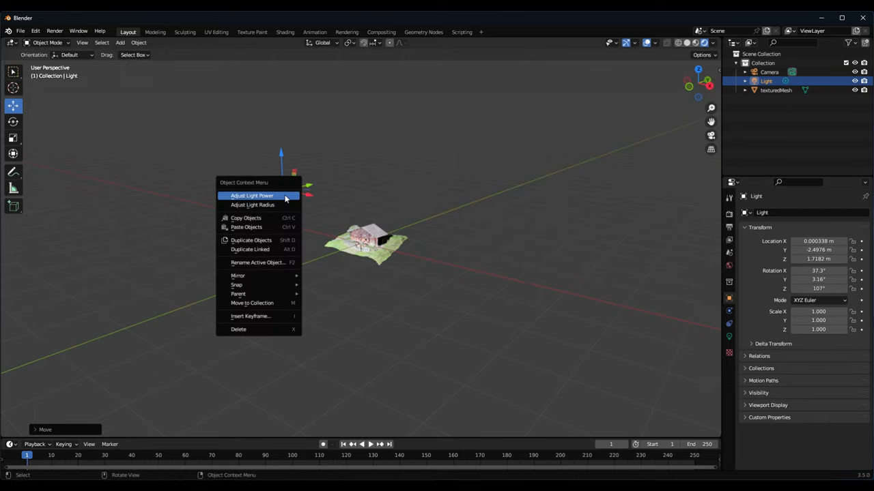
mouse_move(256, 205)
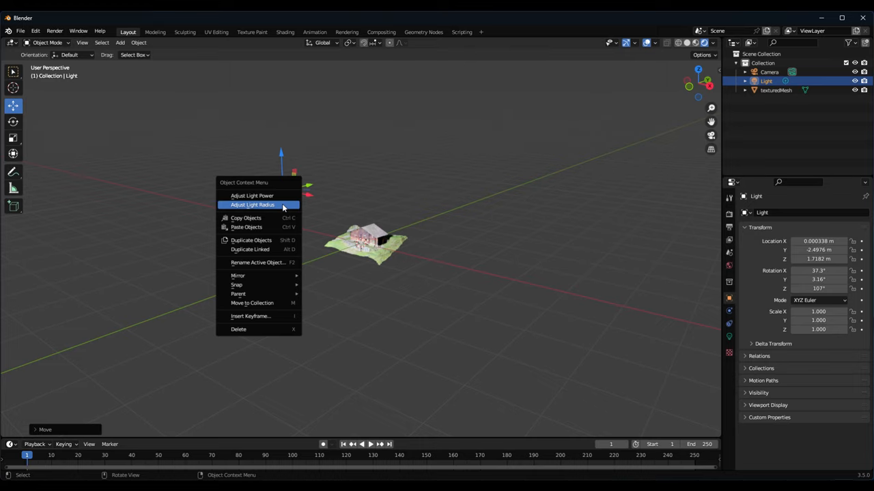
mouse_move(252, 196)
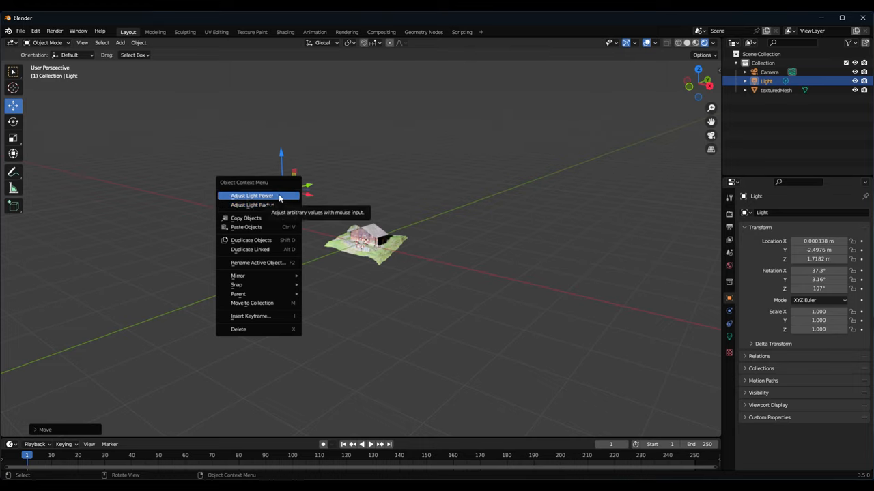
left_click(251, 196)
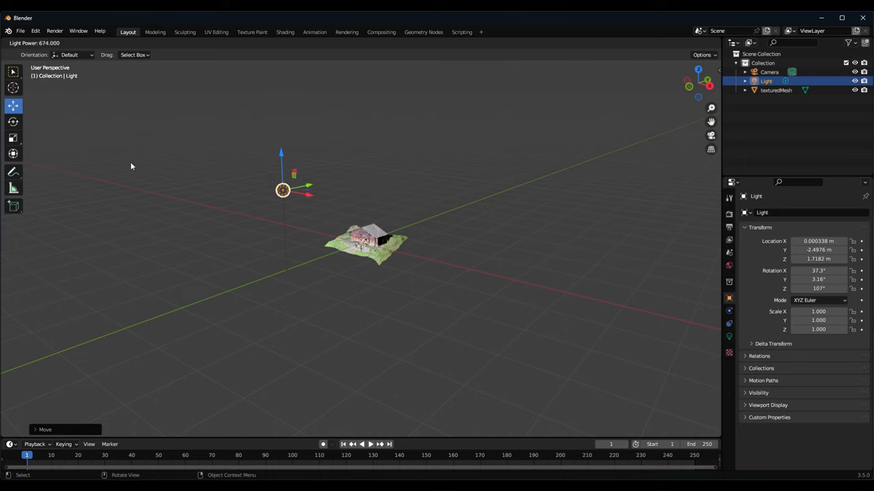
right_click(131, 167)
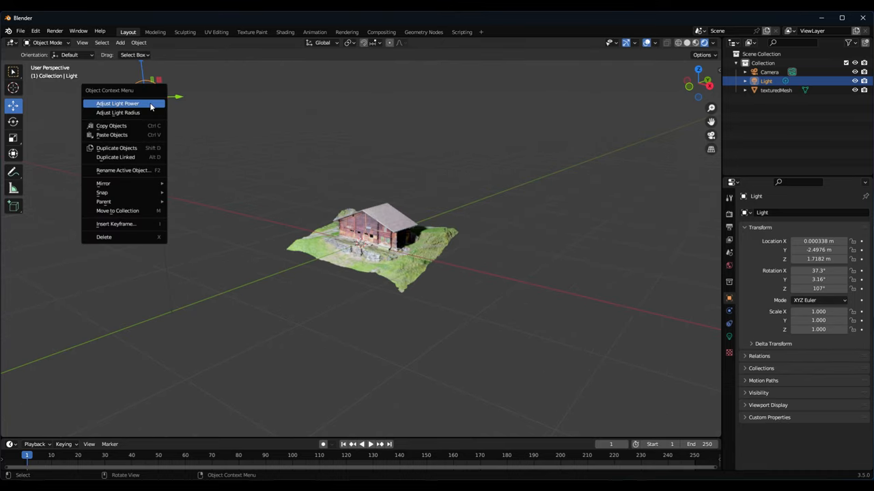
left_click(117, 104)
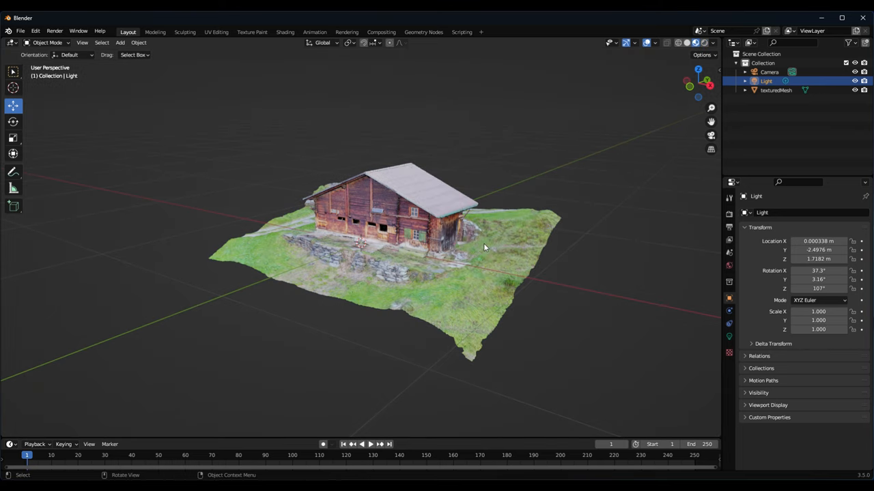
mouse_move(456, 255)
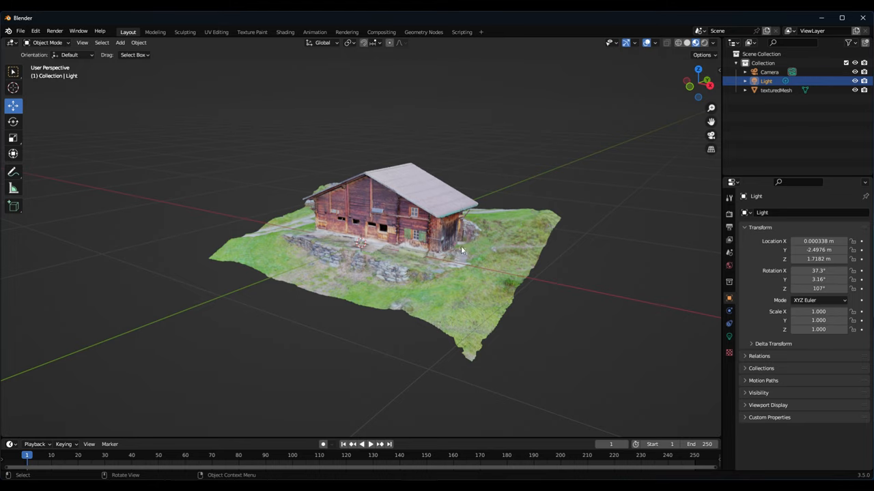
mouse_move(631, 113)
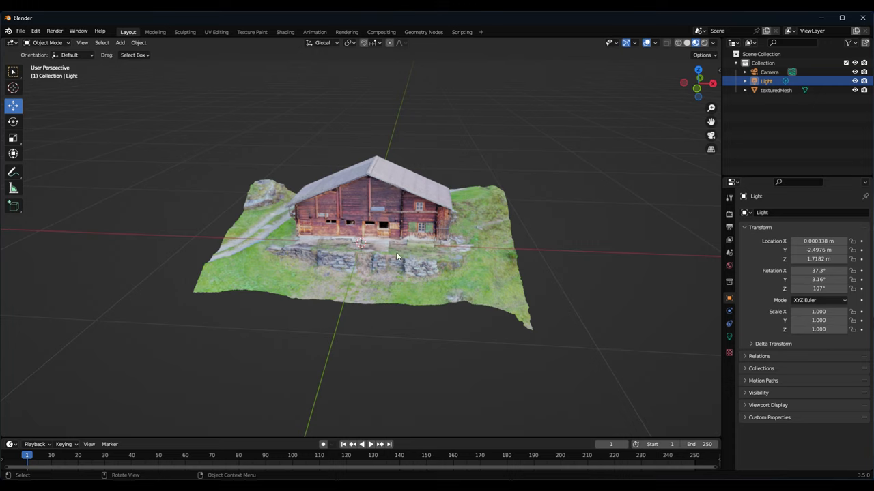
mouse_move(339, 175)
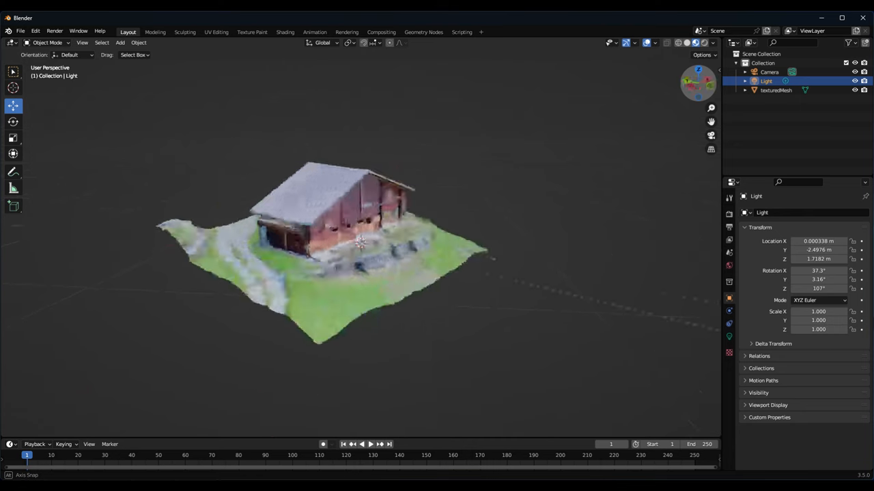
Orbit the viewport until the barn's front faces the view
left_click_drag(362, 239, 505, 136)
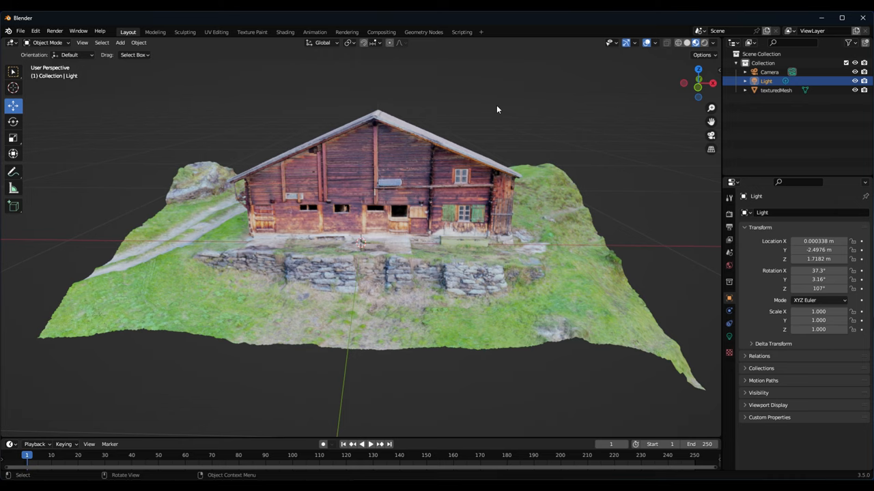
mouse_move(498, 96)
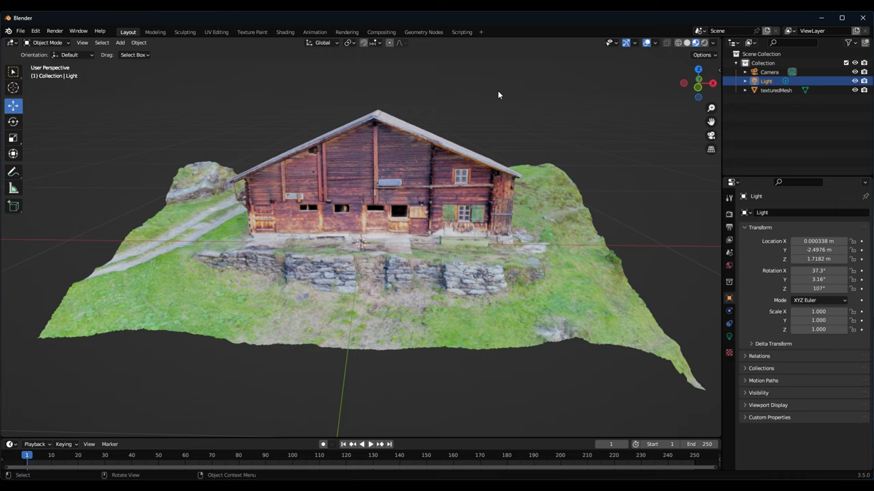
mouse_move(526, 90)
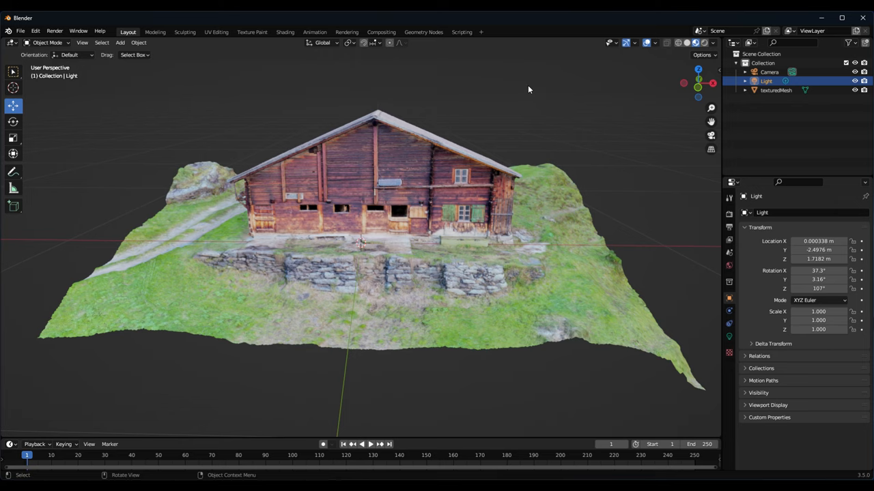
mouse_move(238, 136)
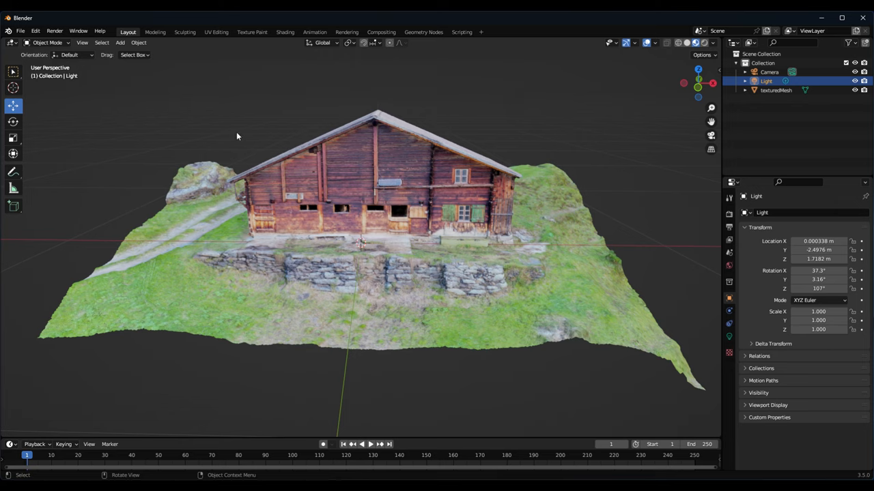
mouse_move(123, 148)
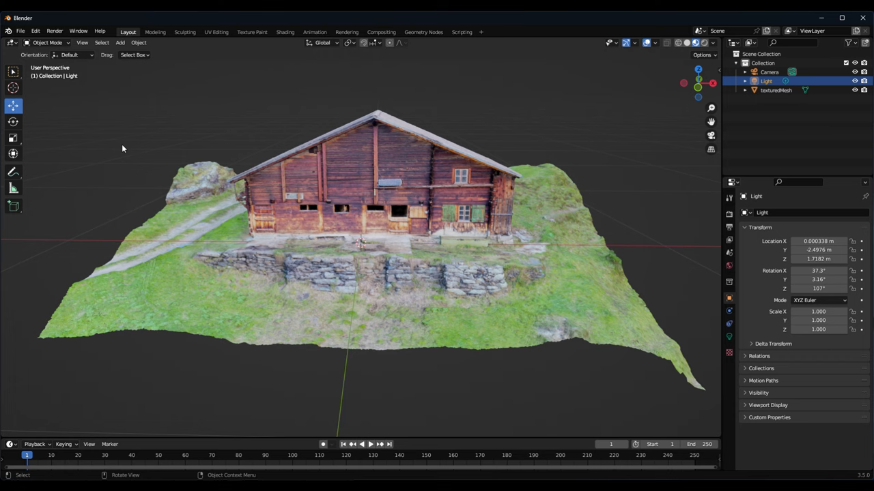
Bring up the File menu to reach the export formats
left_click(20, 30)
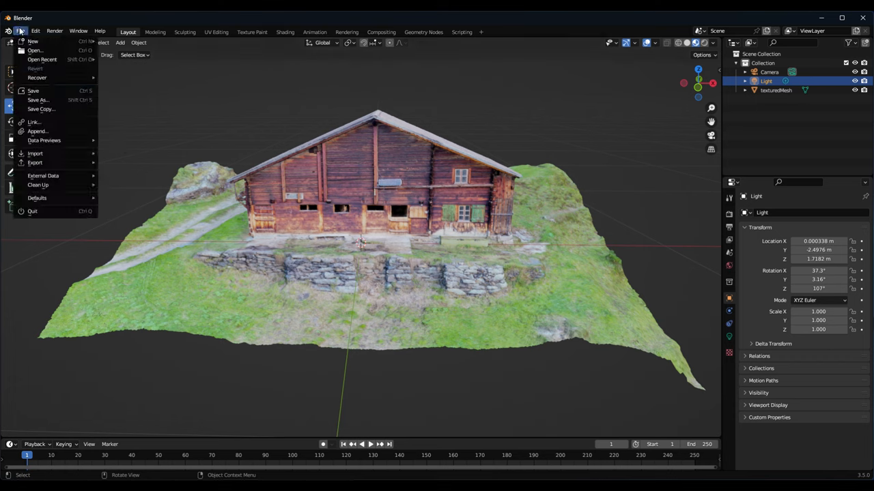
mouse_move(35, 163)
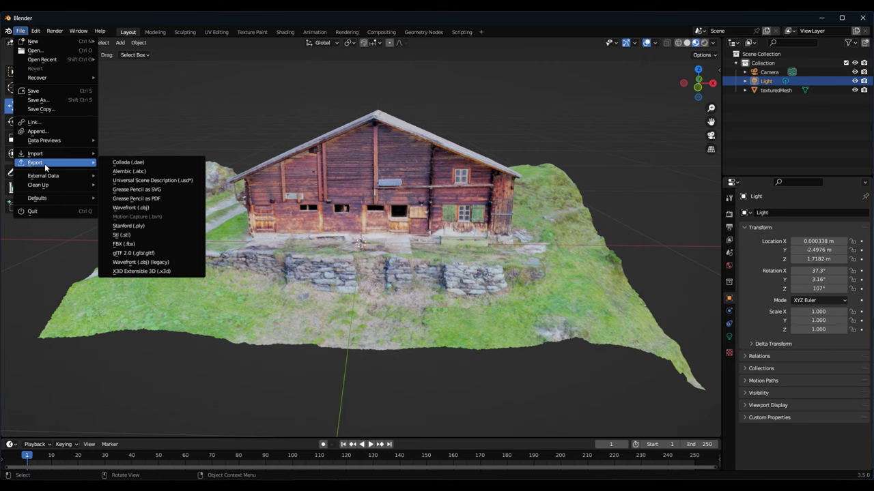
mouse_move(43, 175)
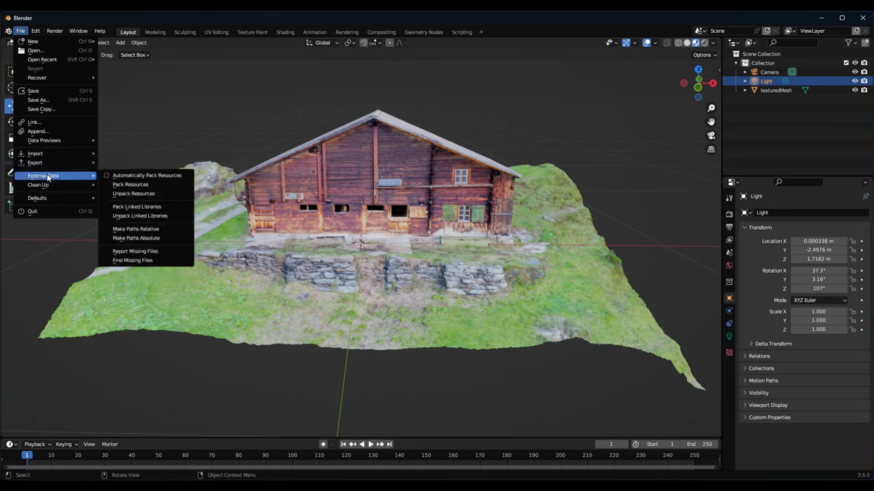
mouse_move(130, 184)
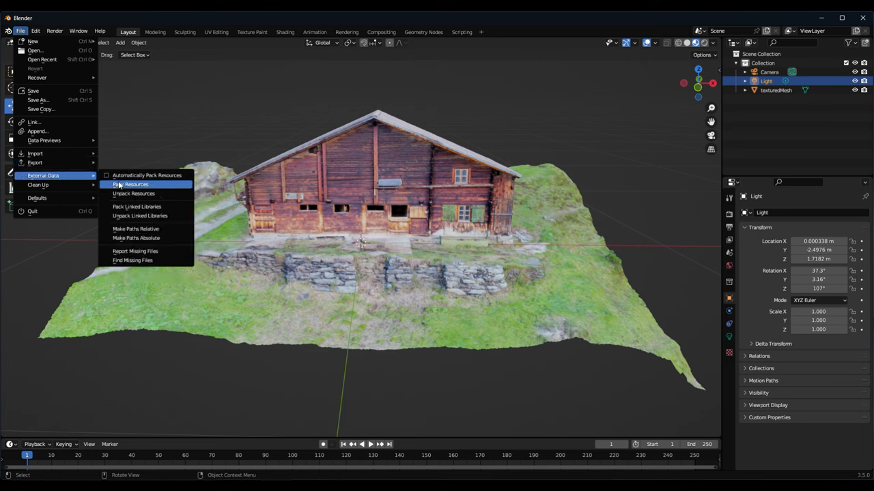
mouse_move(147, 175)
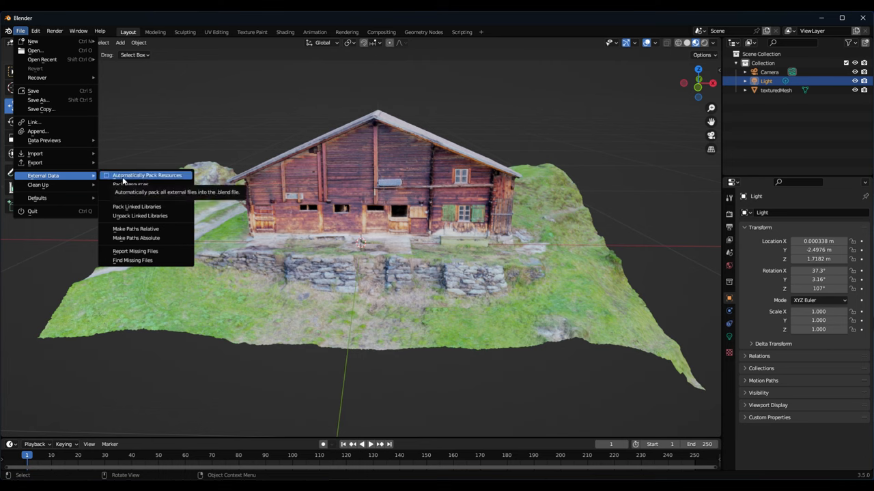
mouse_move(127, 176)
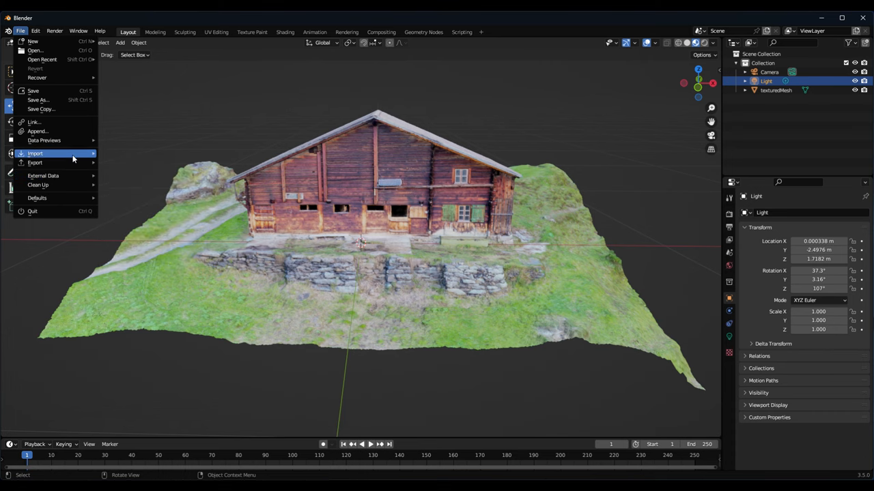
mouse_move(35, 162)
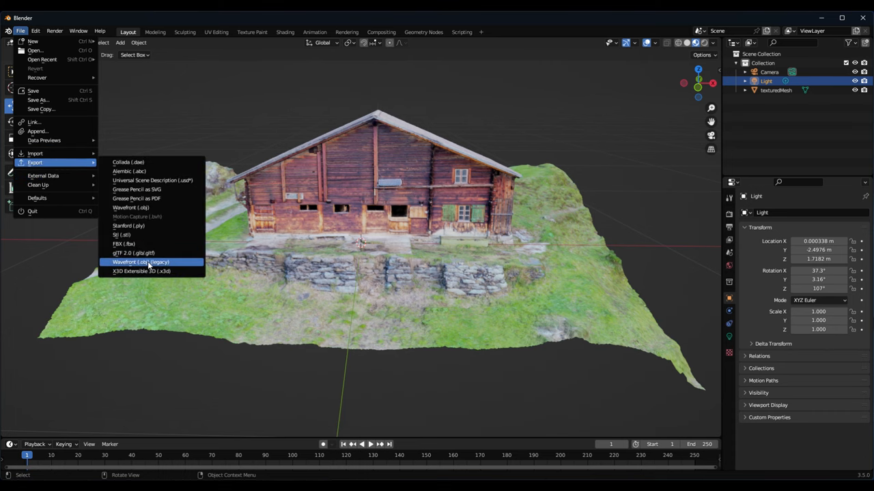
Export the model as barn.obj (legacy Wavefront) into the folder holding texturedMesh.obj
left_click(139, 262)
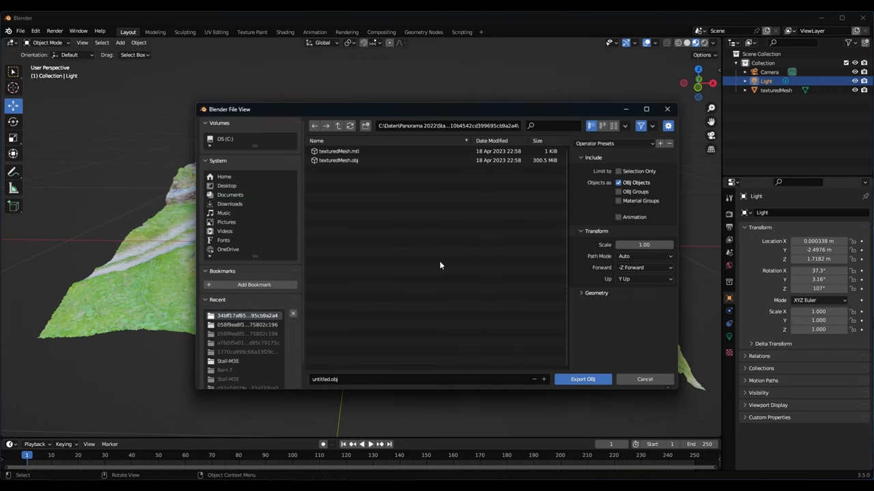
left_click(339, 161)
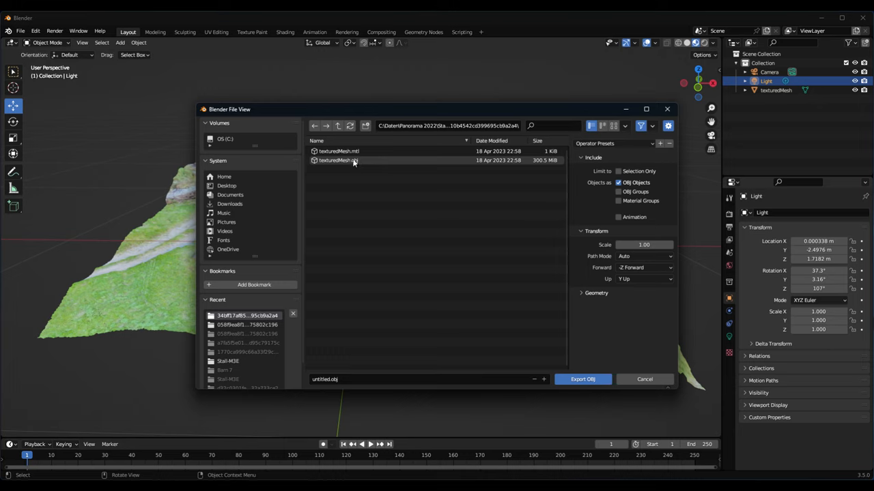
mouse_move(538, 166)
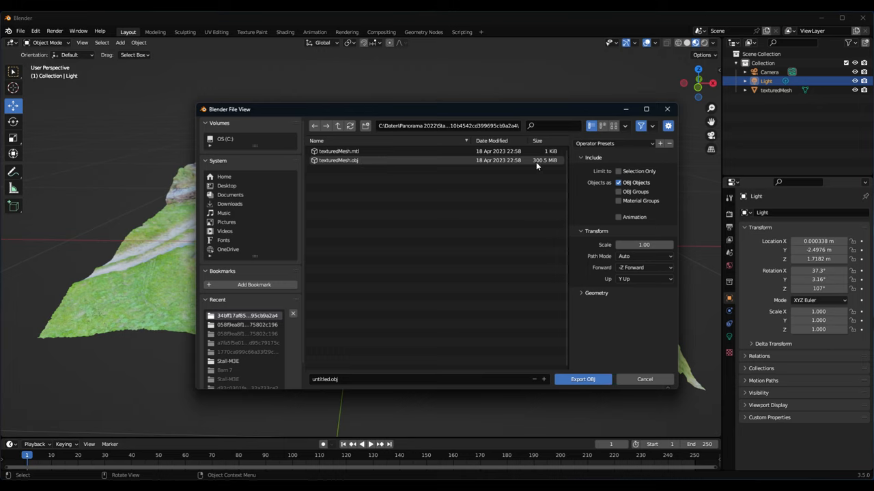
left_click(325, 379)
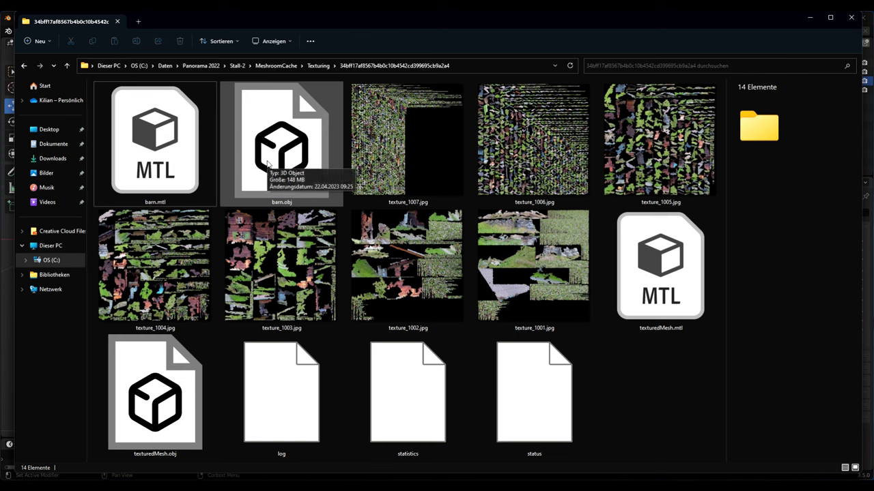
Compare barn.obj (about 146 MB) with texturedMesh.obj (300 MB), then select barn.obj with its mtl and textures
left_click(281, 143)
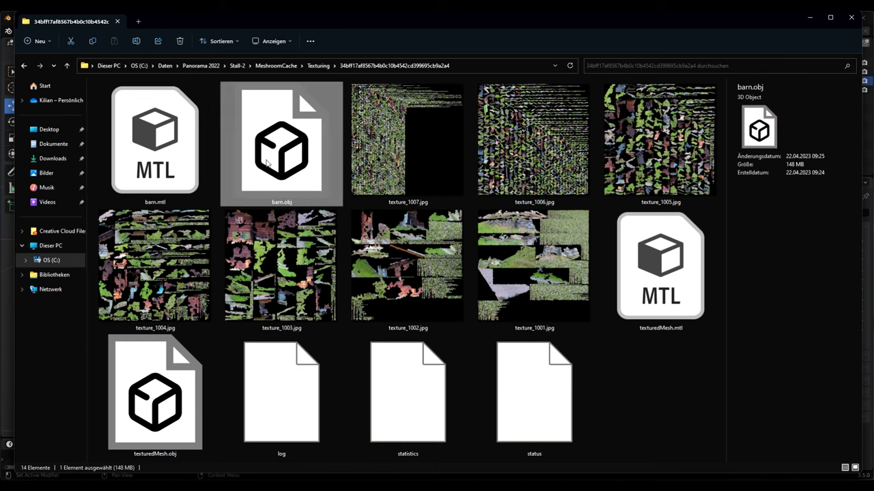
mouse_move(804, 169)
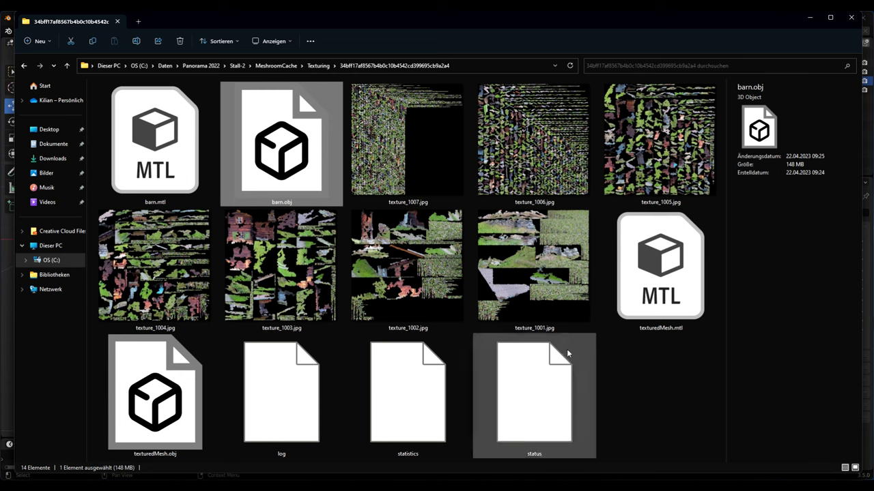
left_click(154, 393)
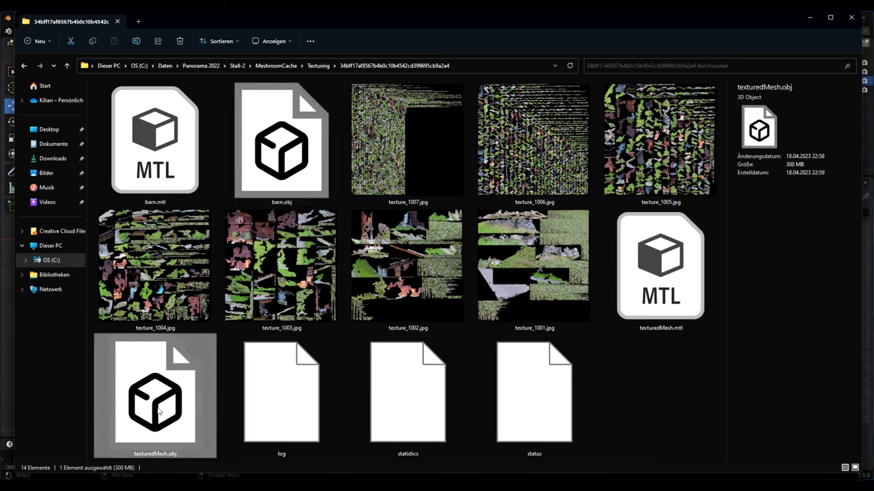
left_click(282, 143)
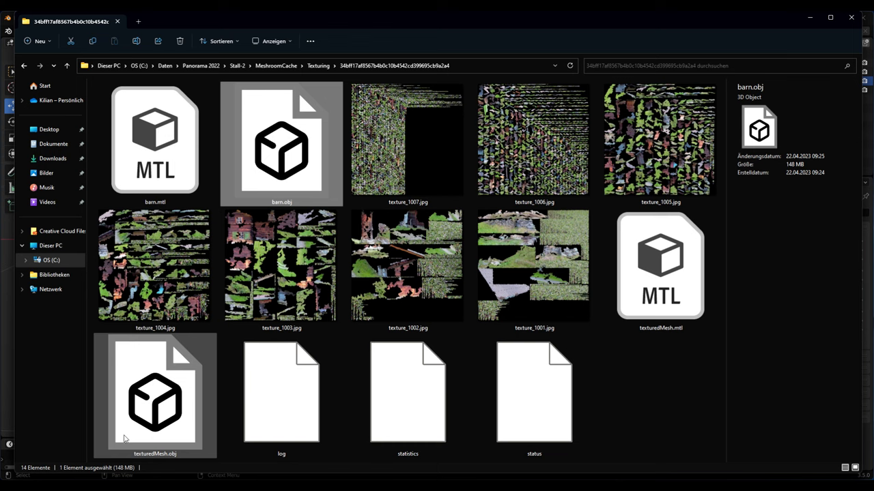
left_click(154, 396)
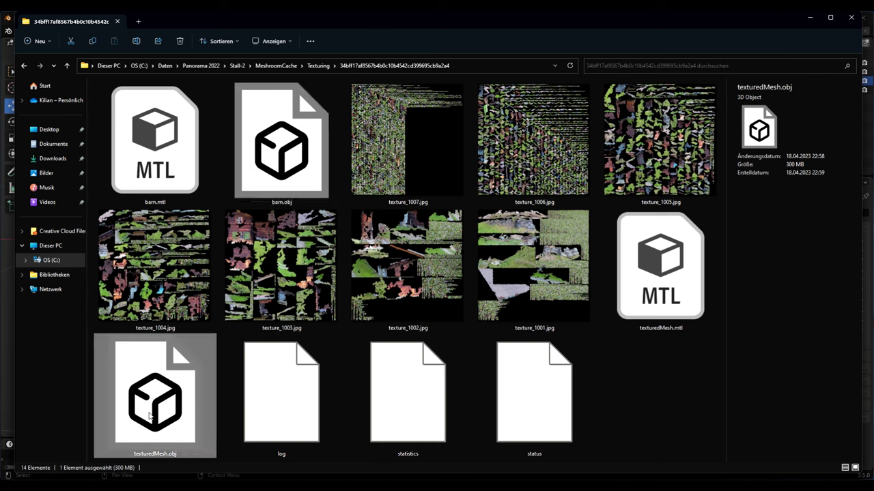
mouse_move(660, 415)
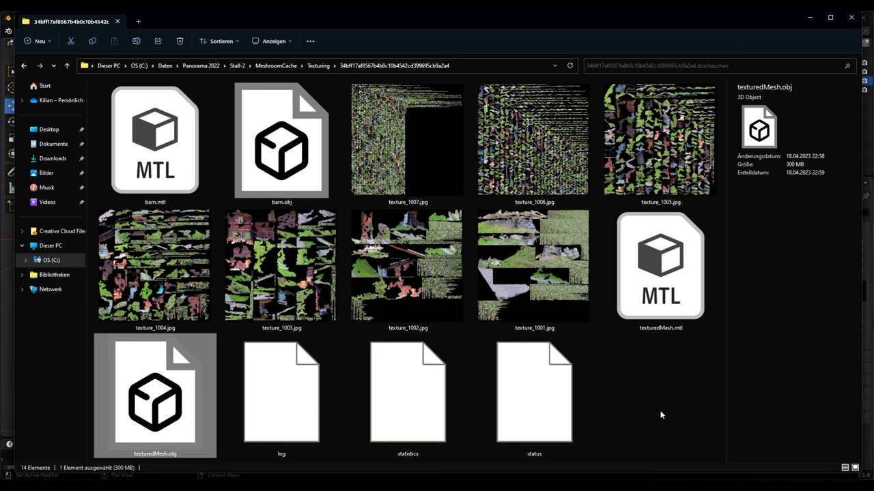
mouse_move(672, 415)
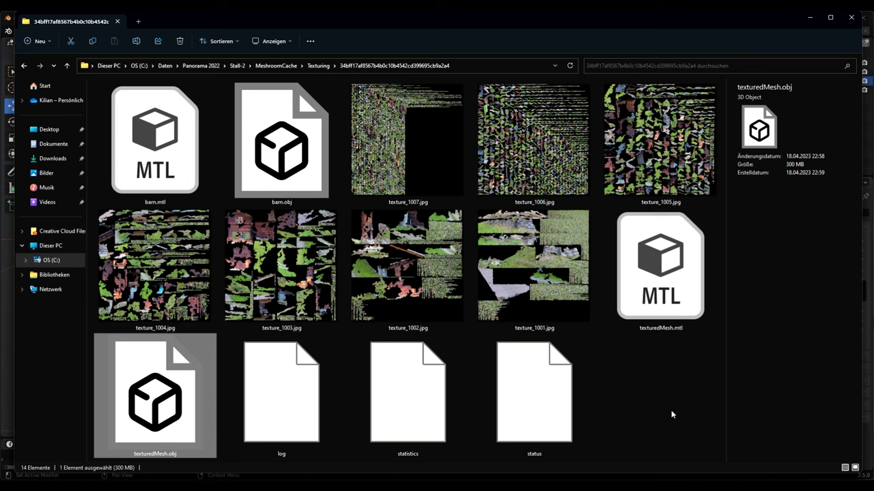
left_click(156, 136)
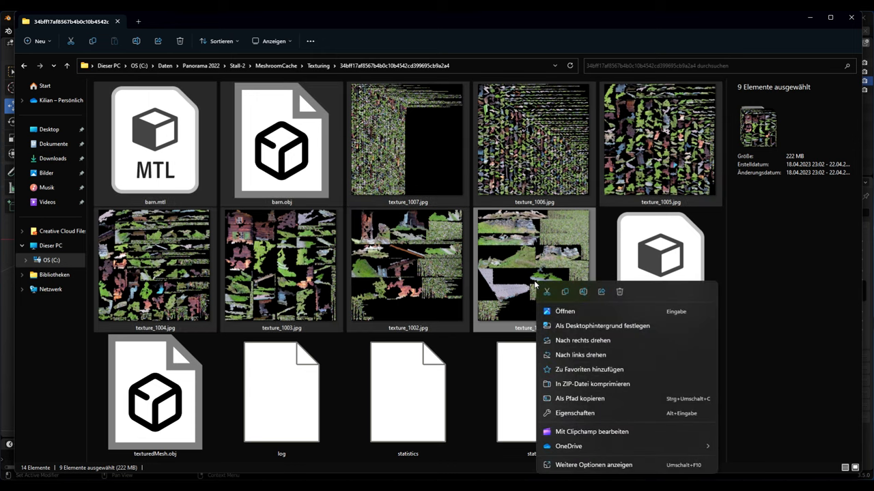
left_click(607, 388)
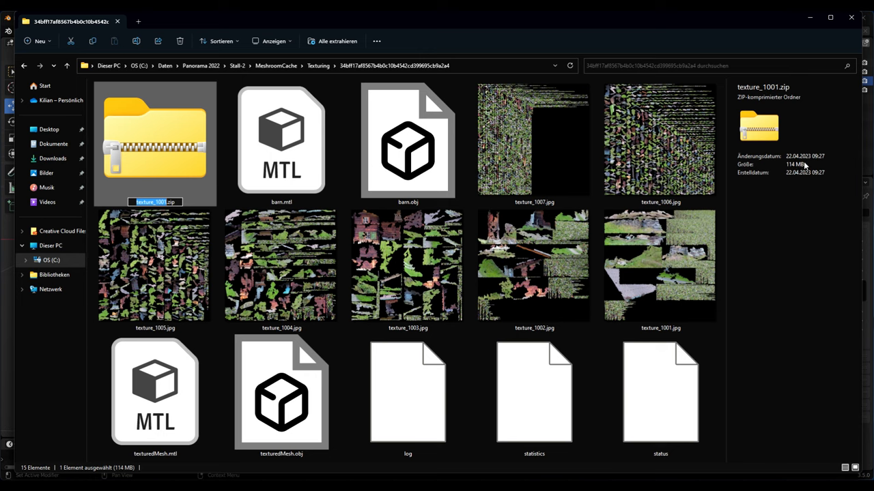
mouse_move(802, 169)
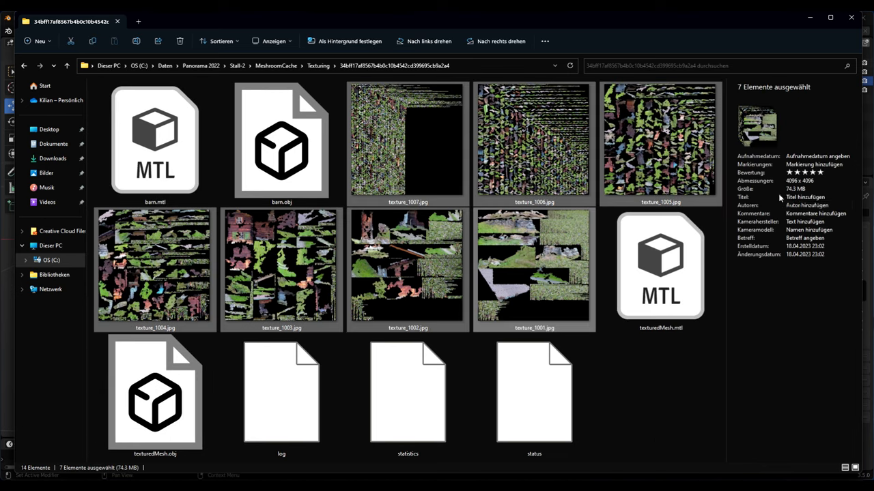
mouse_move(790, 197)
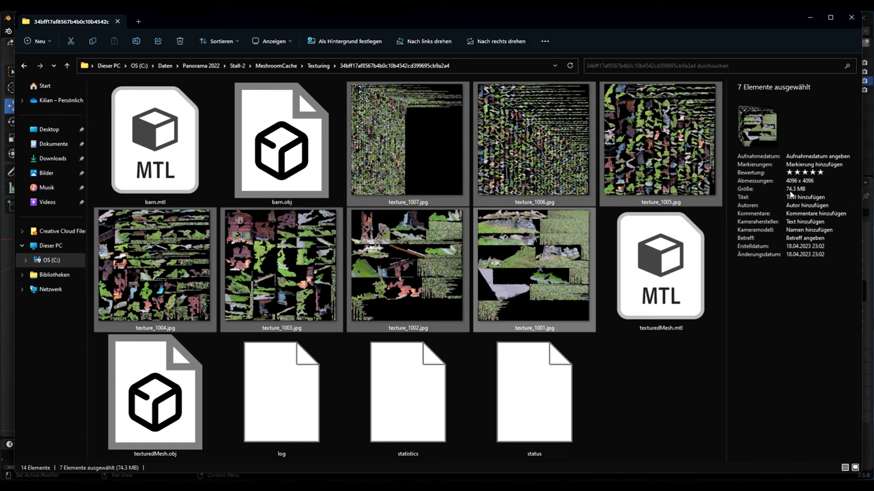
mouse_move(475, 248)
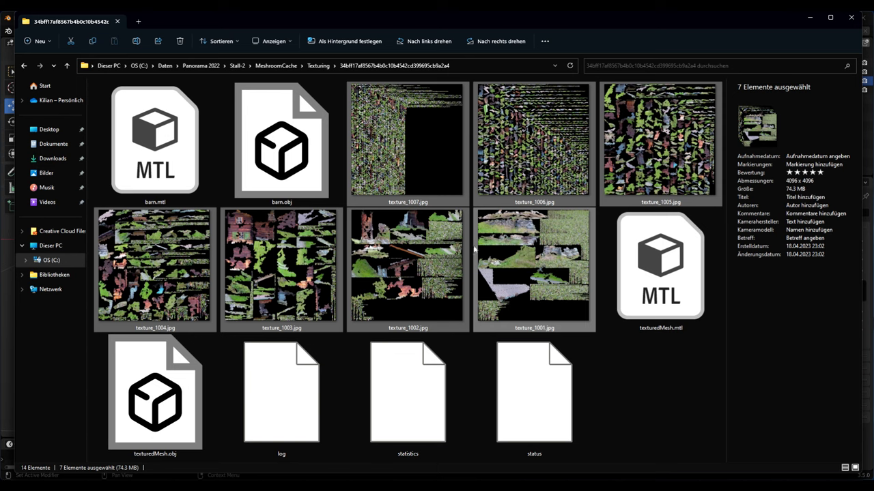
mouse_move(631, 412)
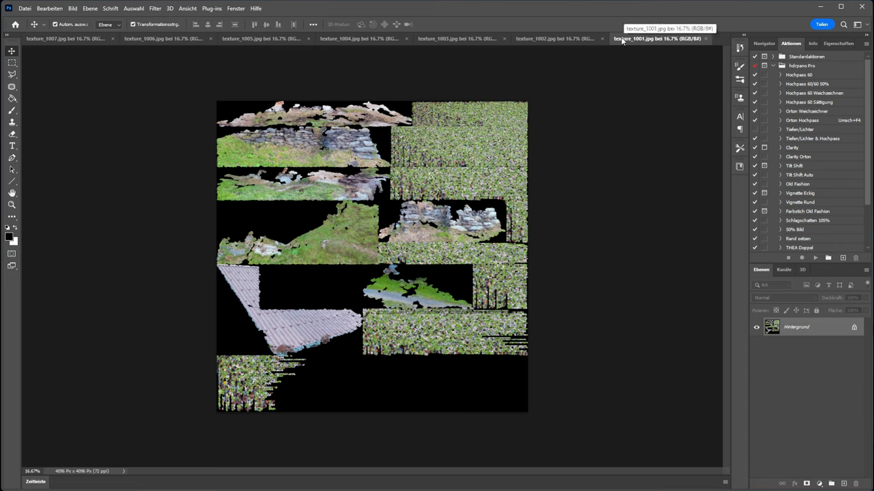
mouse_move(106, 149)
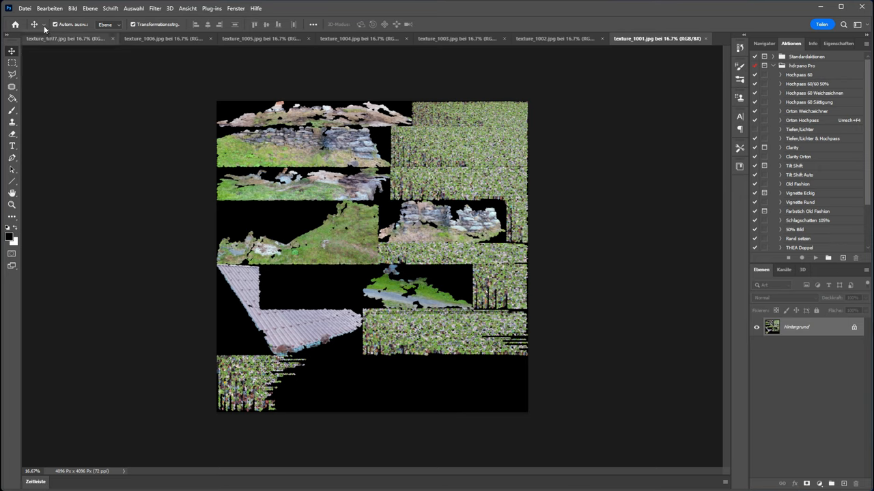
Save texture_1001.jpg as a JPEG into the texturing folder via Speichern unter
left_click(25, 9)
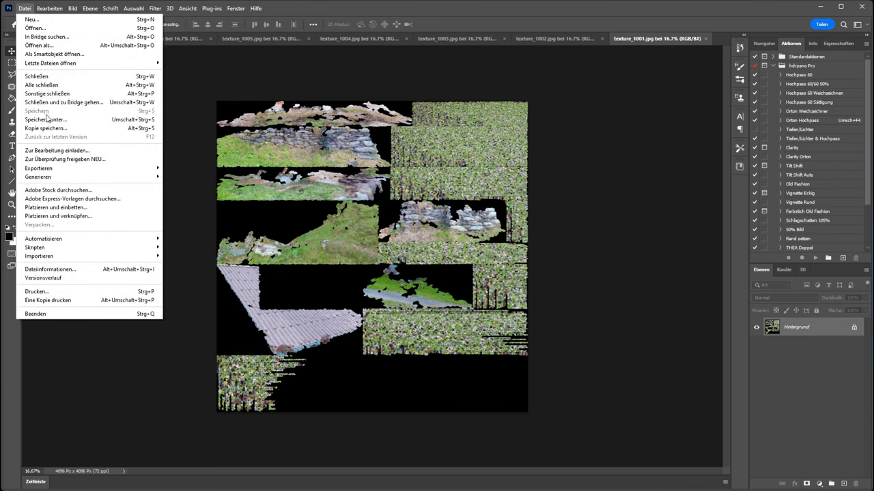
left_click(45, 120)
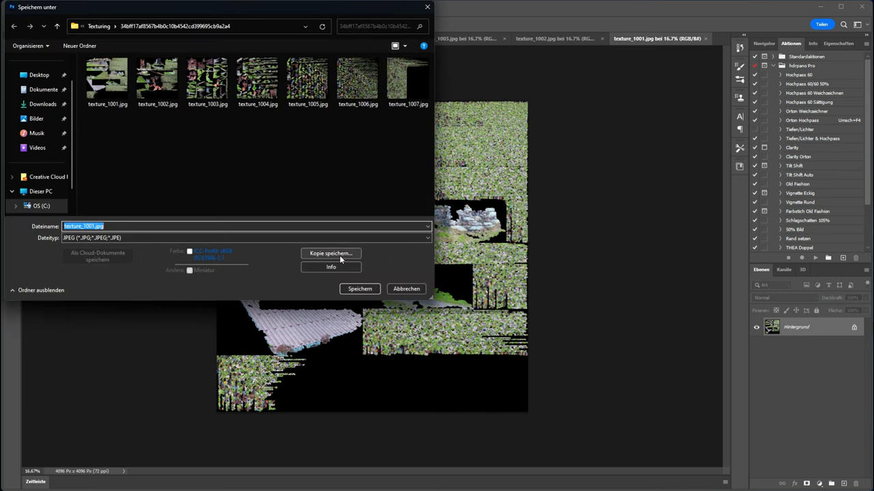
left_click(360, 289)
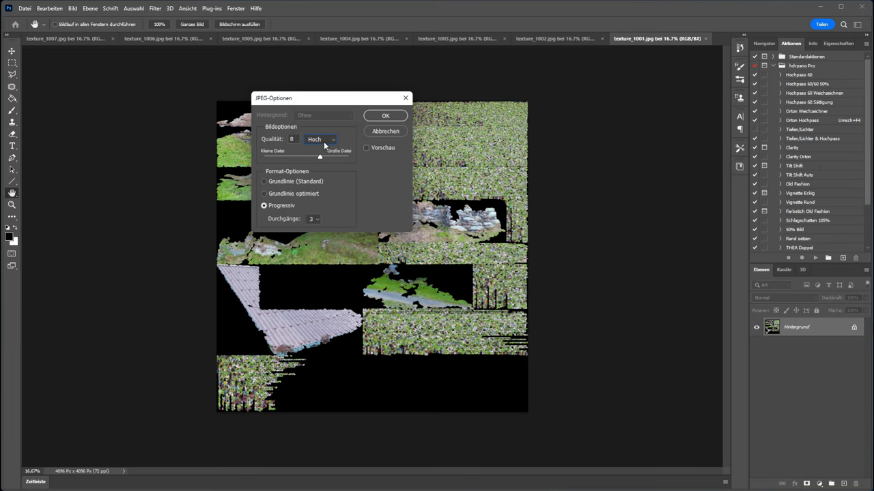
Keep the JPEG quality at Hoch (8) and confirm the JPEG options
left_click(321, 140)
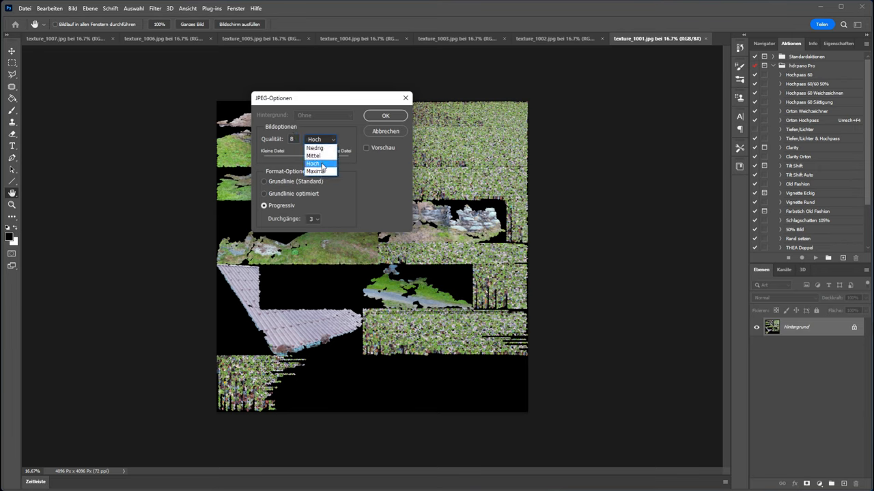
left_click(311, 164)
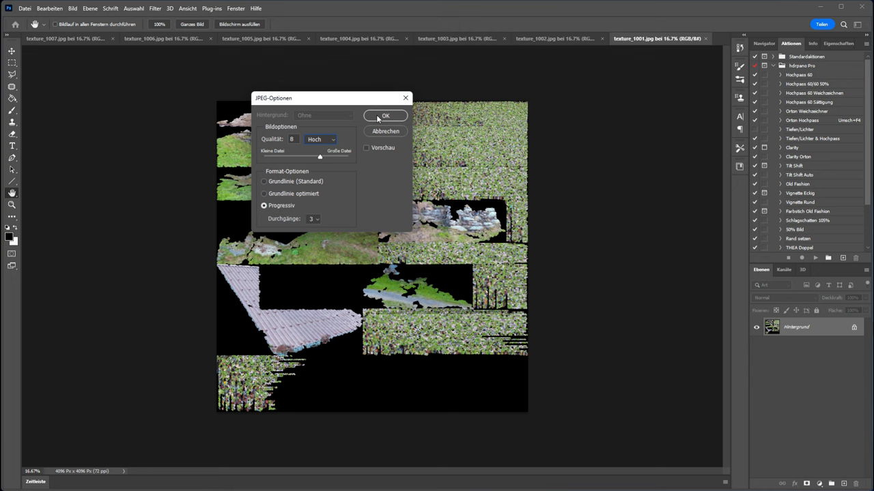
left_click(385, 115)
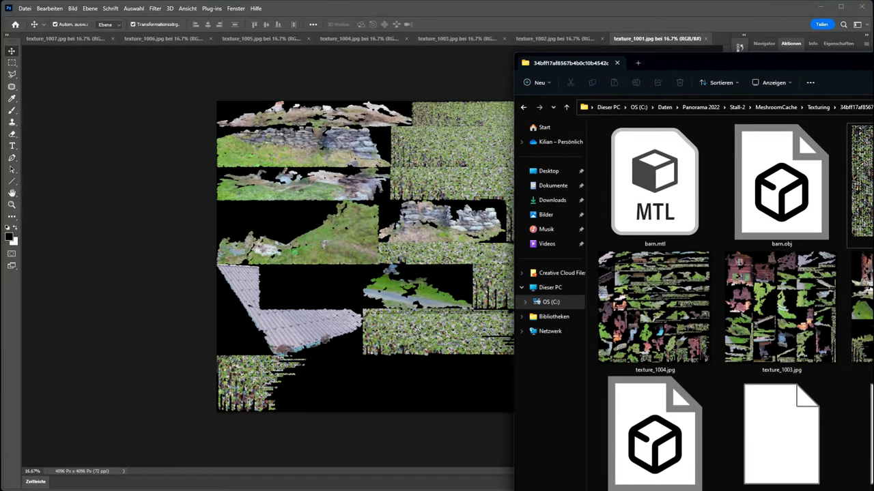
Check texture_1001.jpg's details (about 3.52 MB) in Explorer, then return to Photoshop
left_click(819, 22)
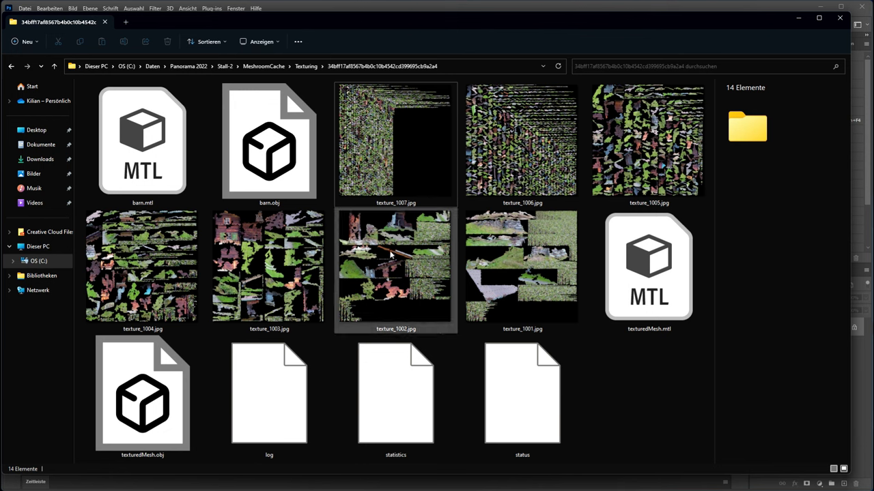
left_click(521, 266)
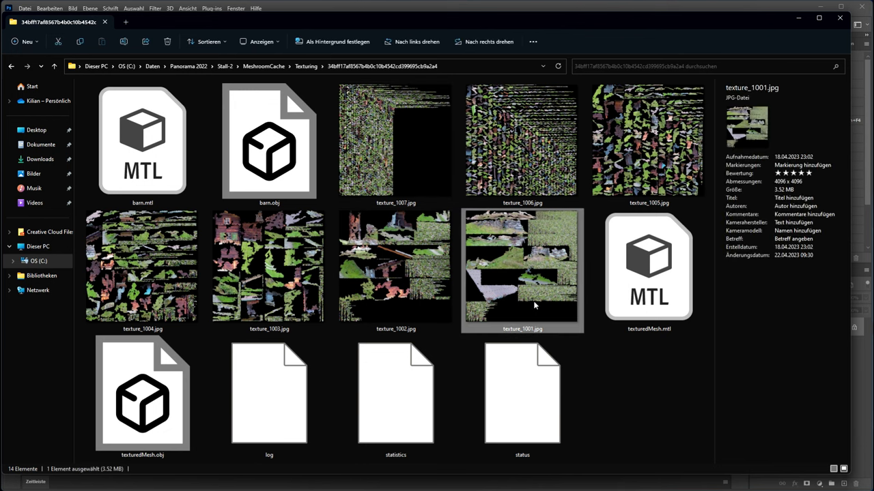
mouse_move(785, 194)
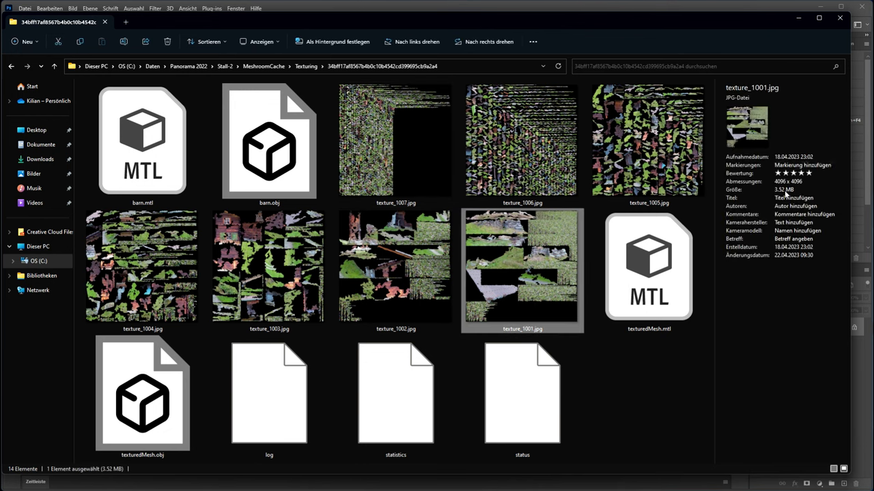
left_click(395, 140)
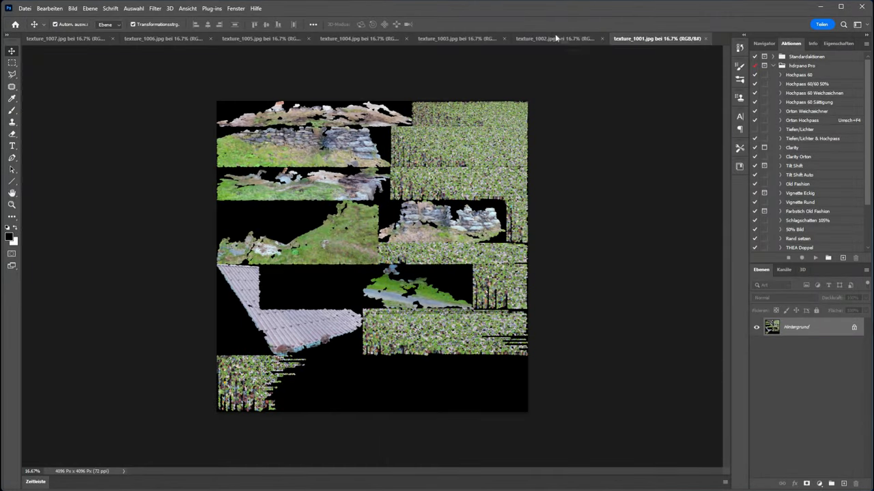
Re-save texture_1002.jpg as a JPEG, overwriting the existing file in the texturing folder
left_click(24, 9)
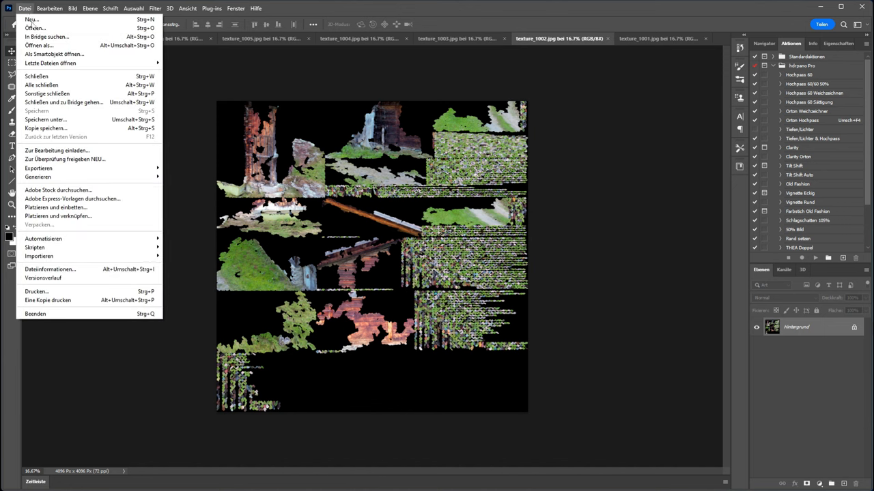
left_click(46, 120)
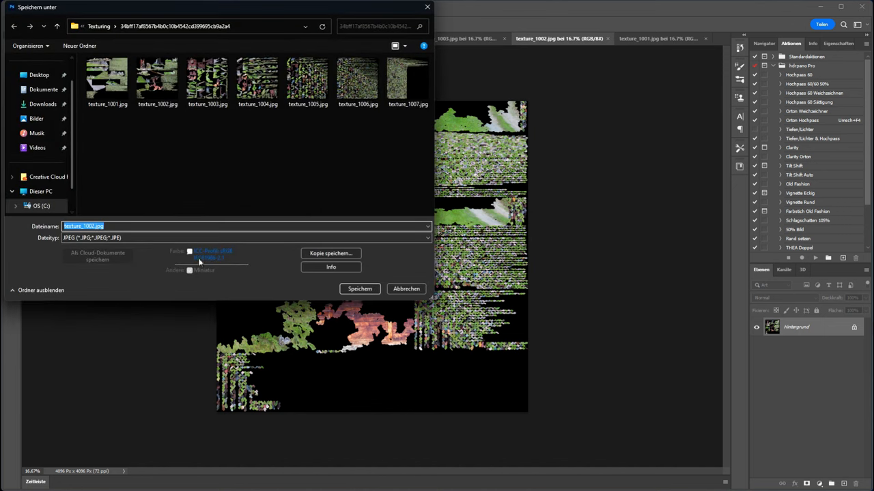
left_click(361, 290)
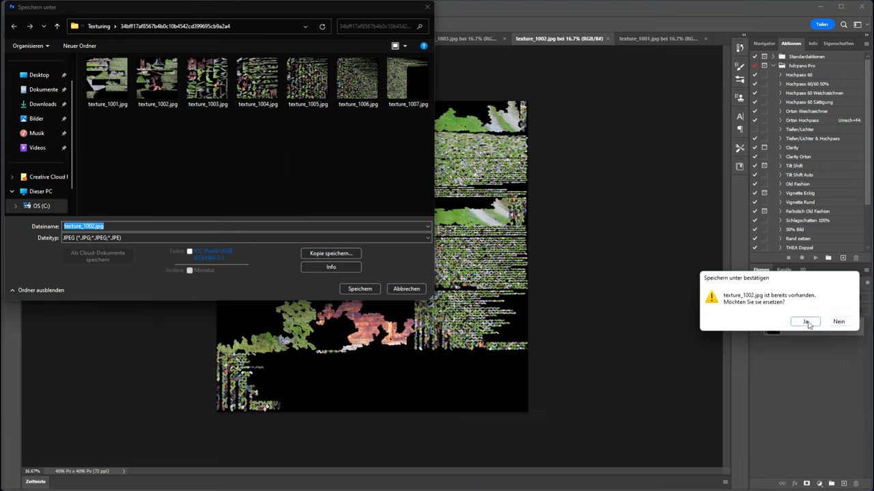
left_click(805, 322)
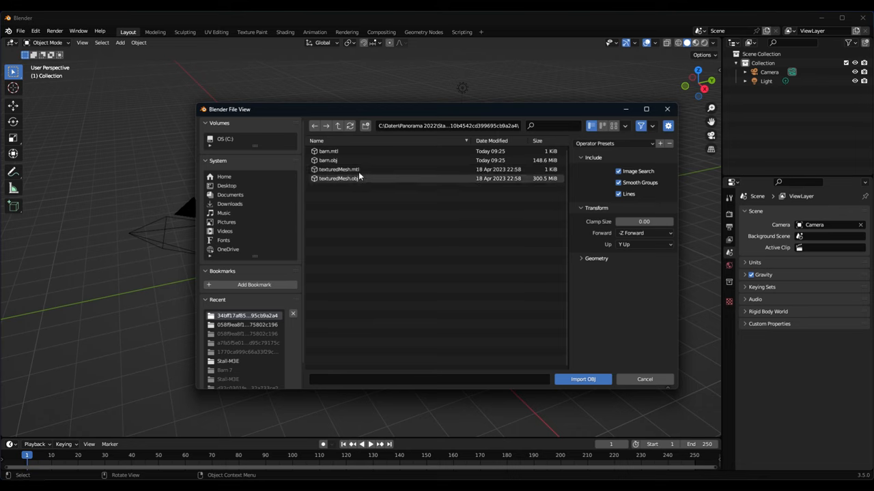
Import texturedMesh.obj, view the barn from the front and change its viewport shading
left_click(582, 380)
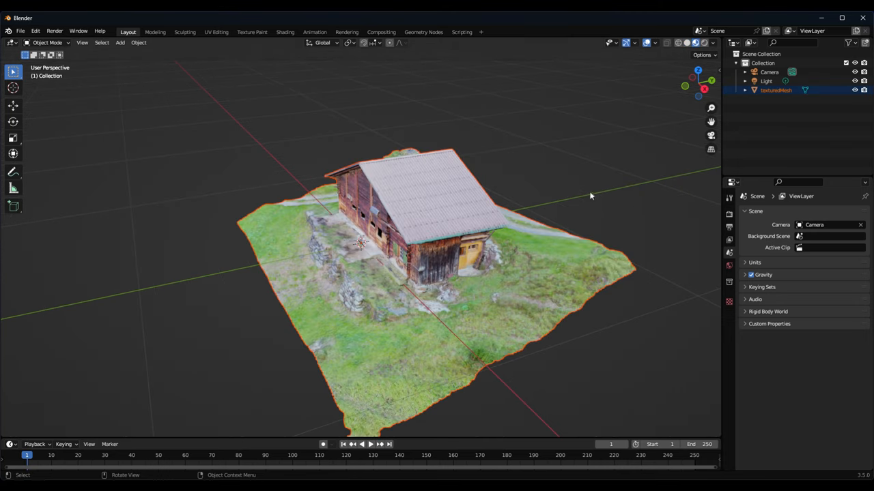
mouse_move(585, 147)
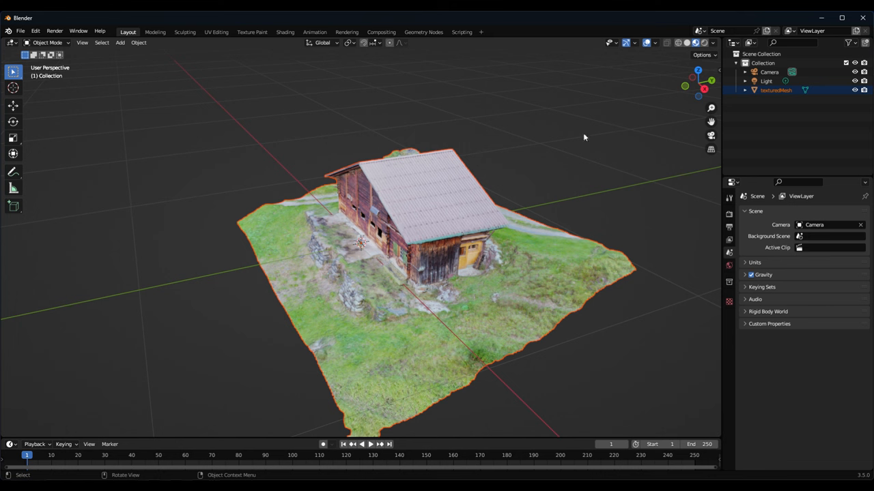
key("KP_1")
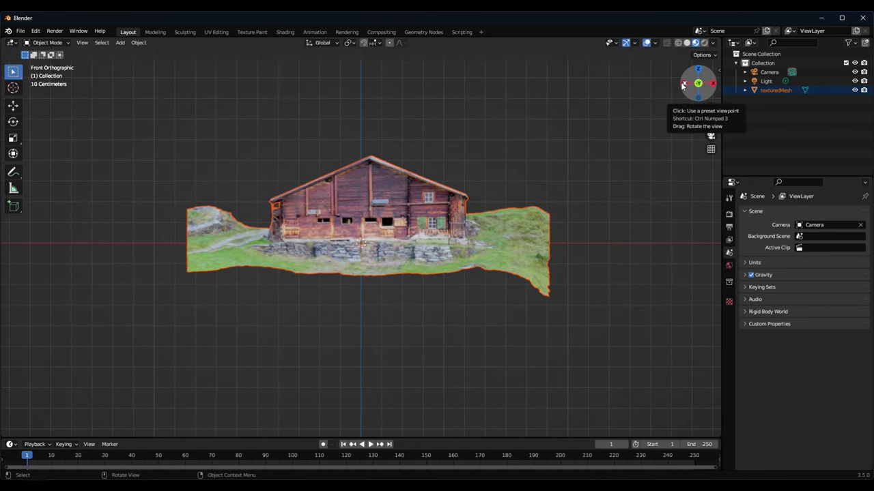
left_click(685, 83)
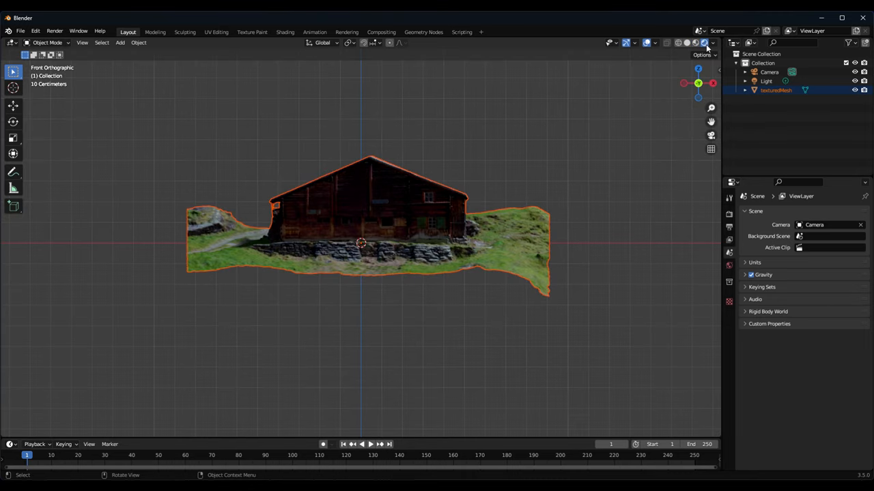
mouse_move(654, 136)
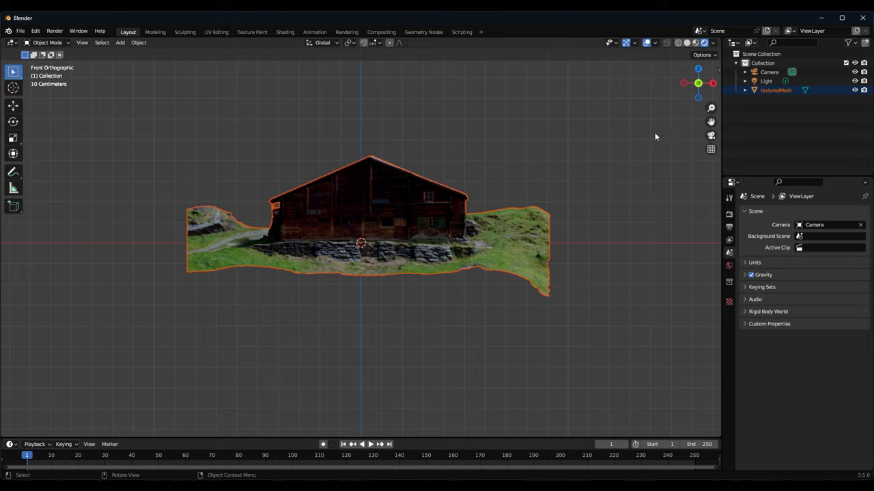
mouse_move(620, 142)
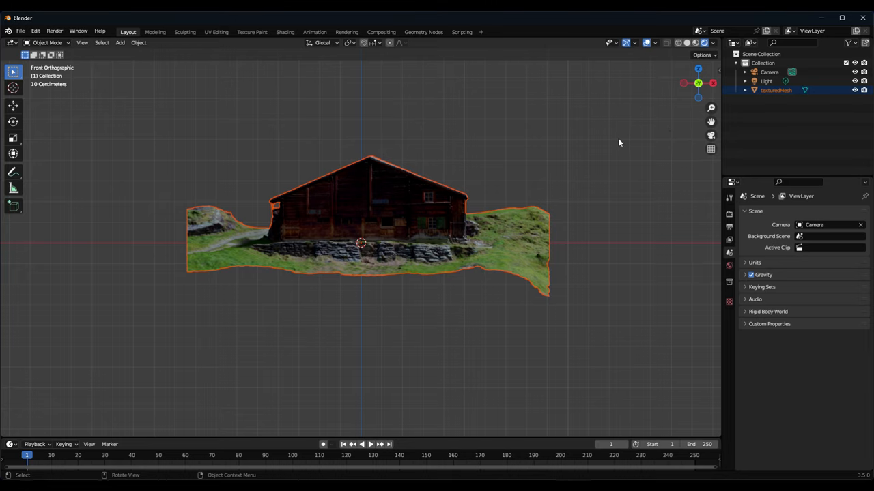
mouse_move(610, 142)
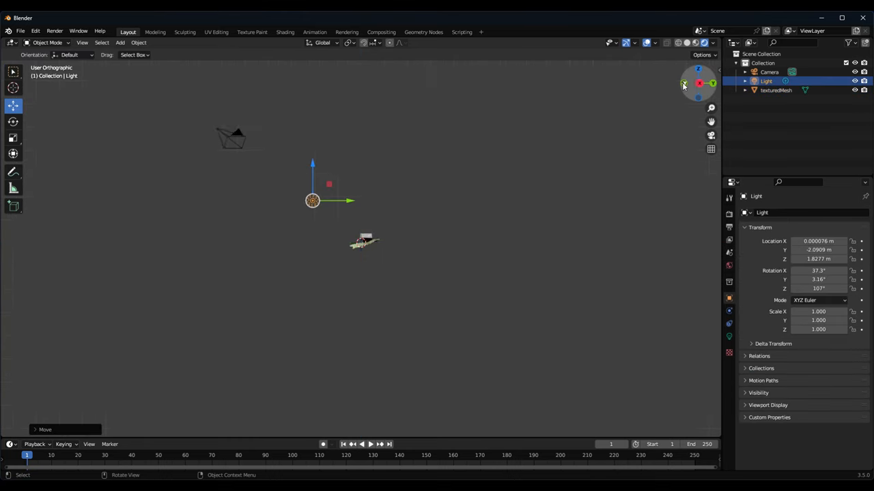
Switch the viewport to Material Preview so the barn shows its full texture colours
left_click(683, 85)
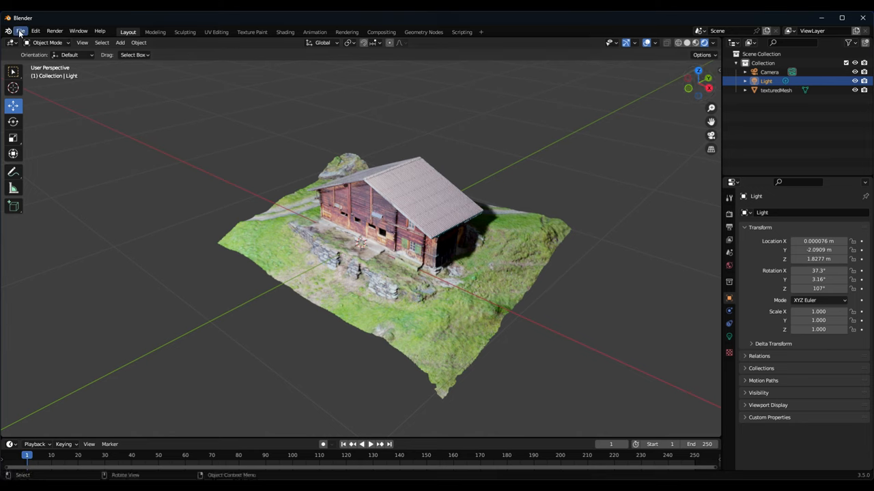
Automatically pack the seven external texture files into the blend file
left_click(20, 30)
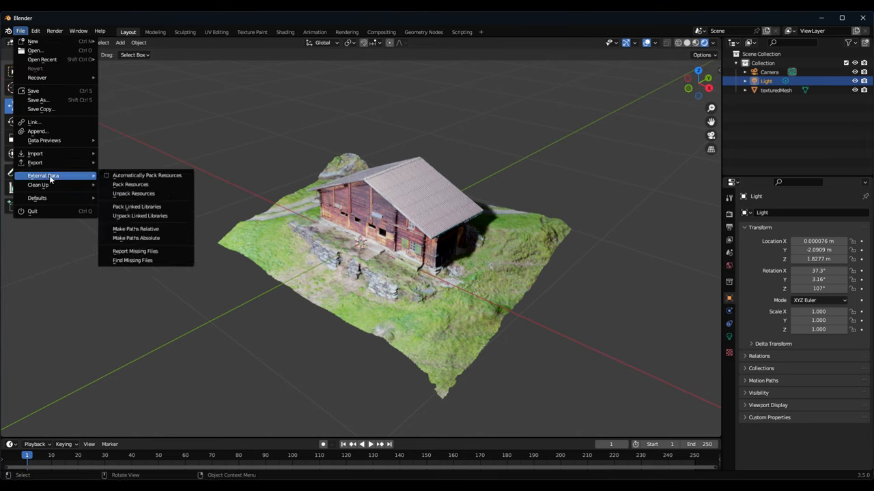
mouse_move(147, 174)
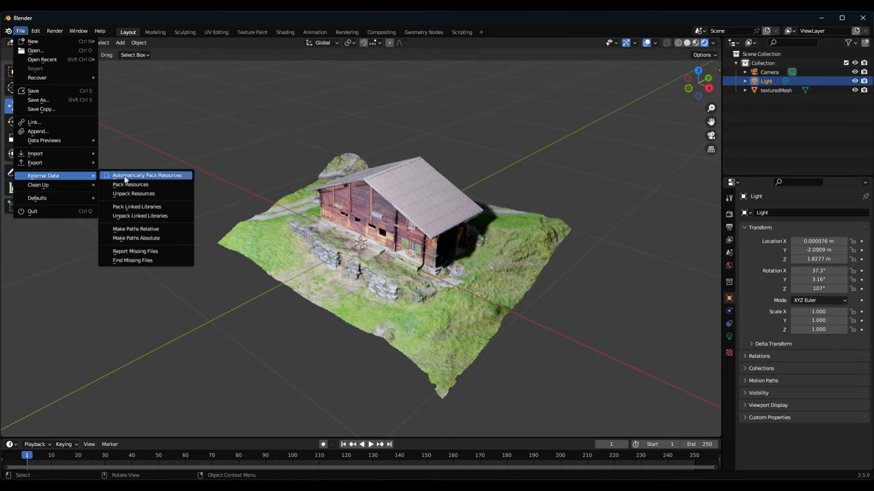
mouse_move(106, 180)
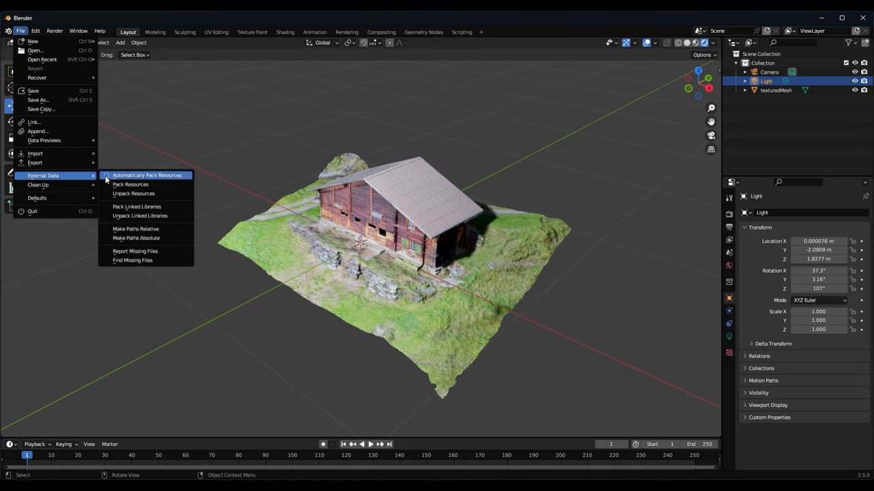
left_click(148, 175)
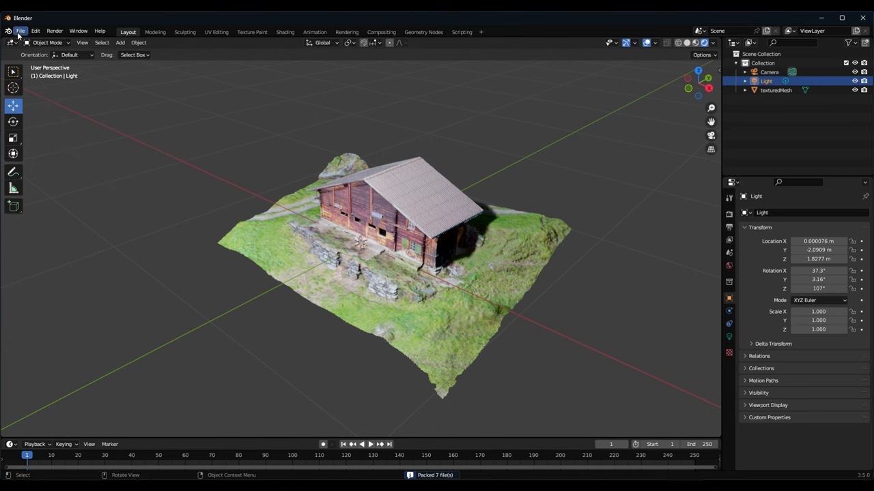
mouse_move(42, 93)
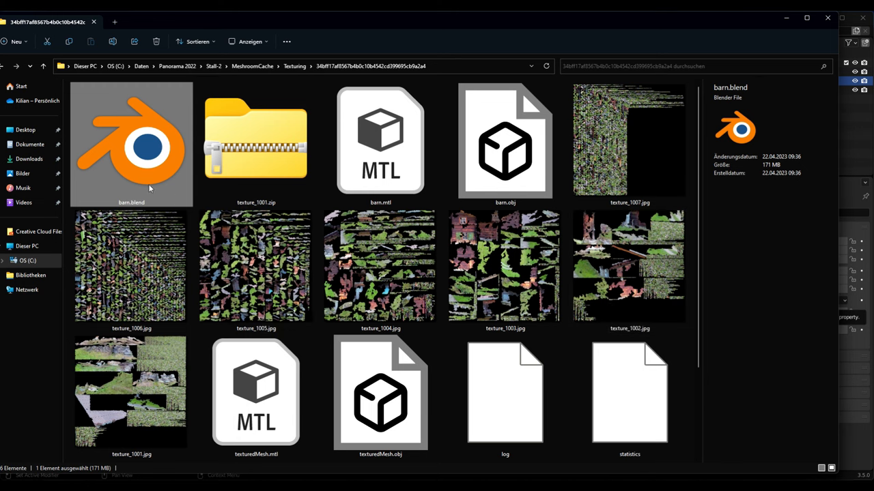
mouse_move(136, 171)
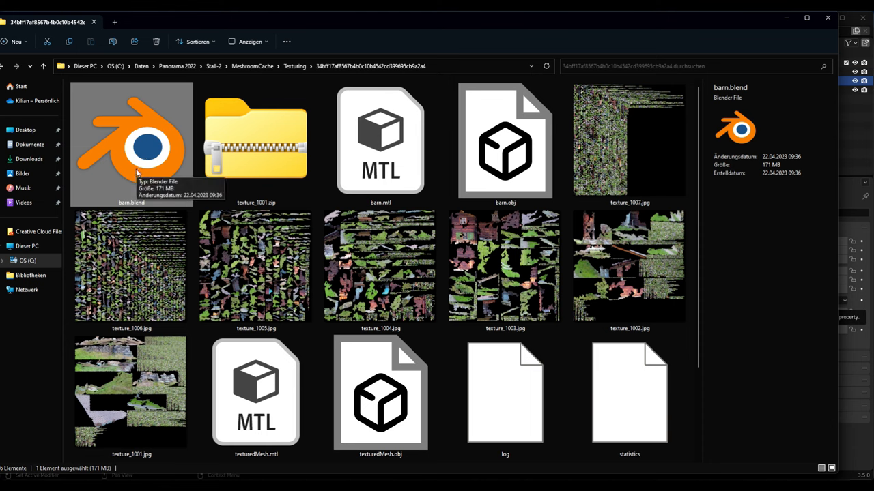
mouse_move(134, 202)
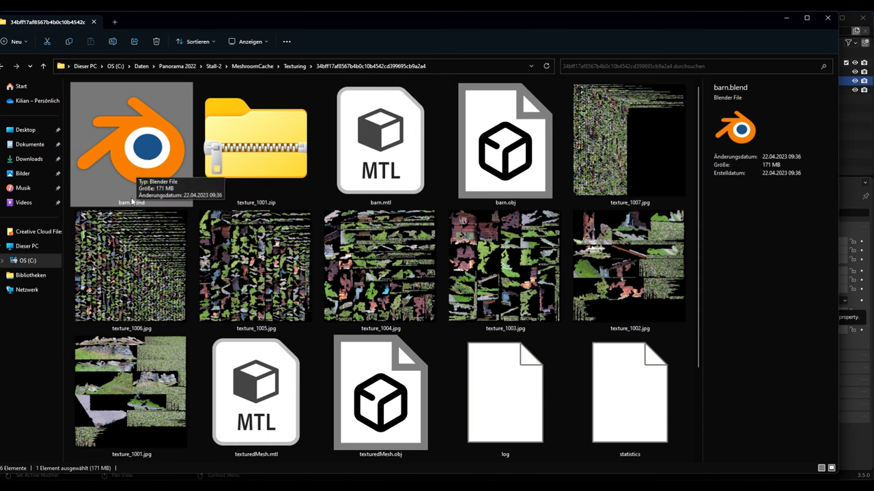
mouse_move(765, 169)
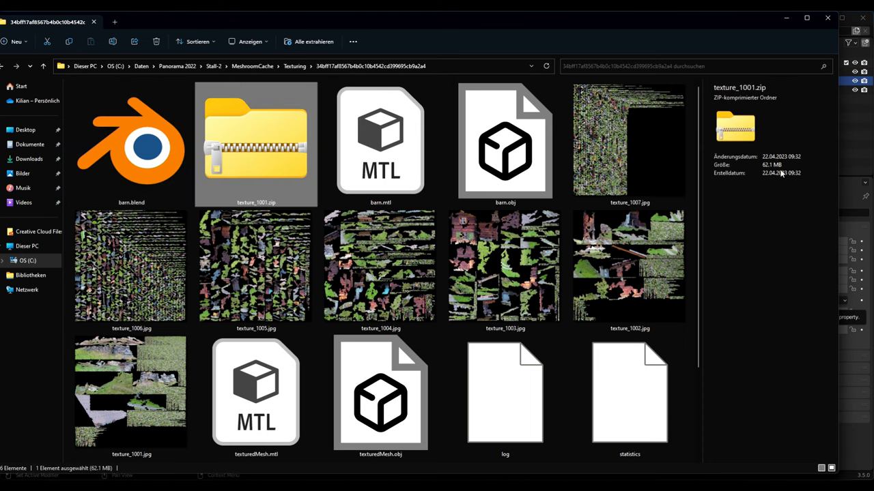
mouse_move(266, 180)
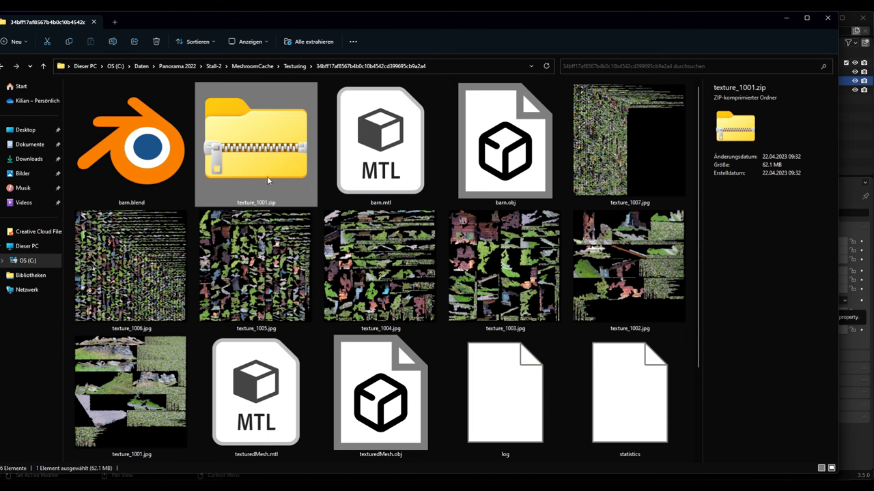
Compress barn.blend into a new archive named barn.zip
left_click(505, 143)
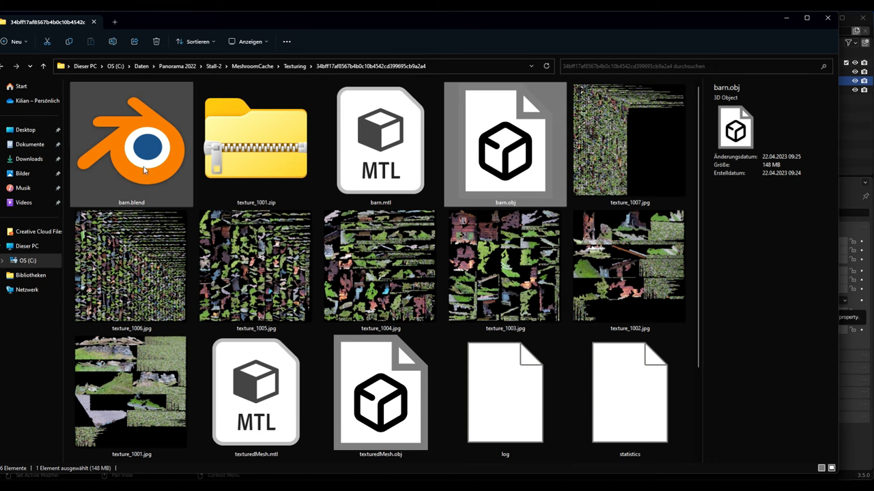
mouse_move(143, 164)
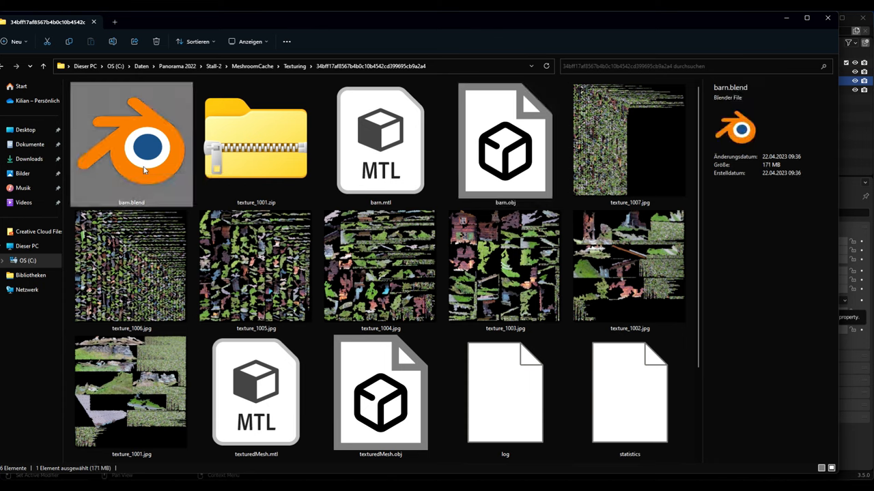
right_click(131, 144)
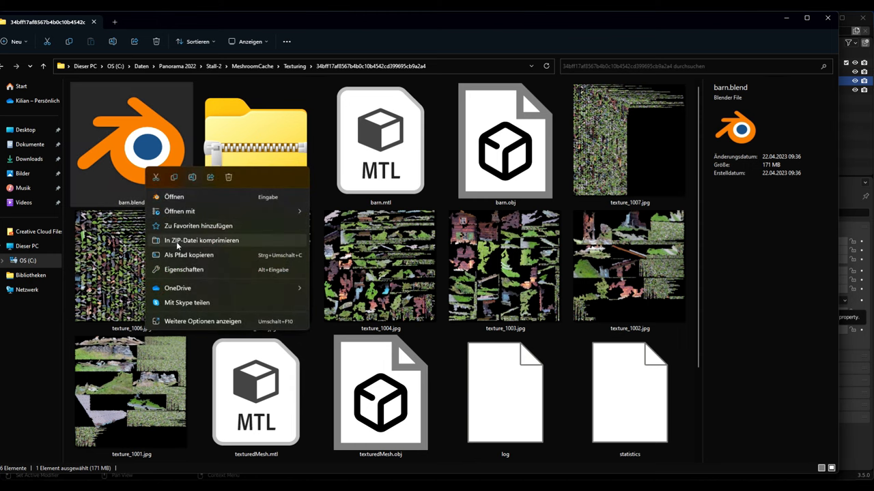
left_click(201, 241)
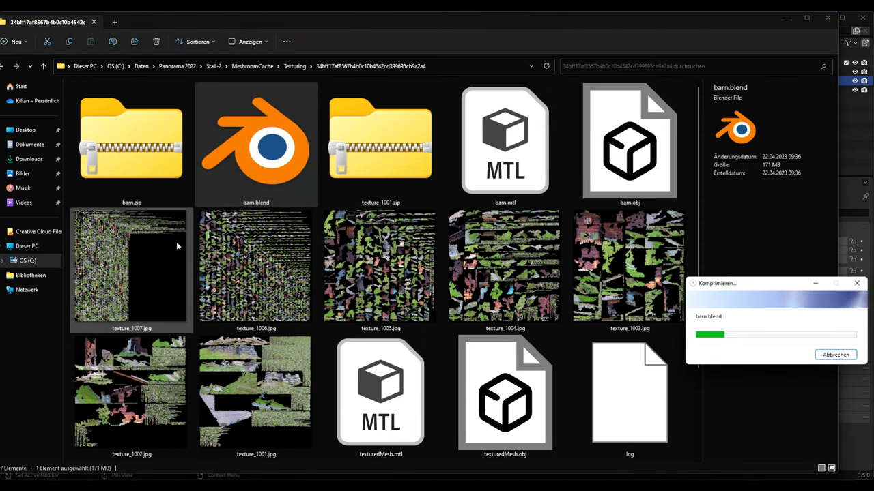
left_click(131, 136)
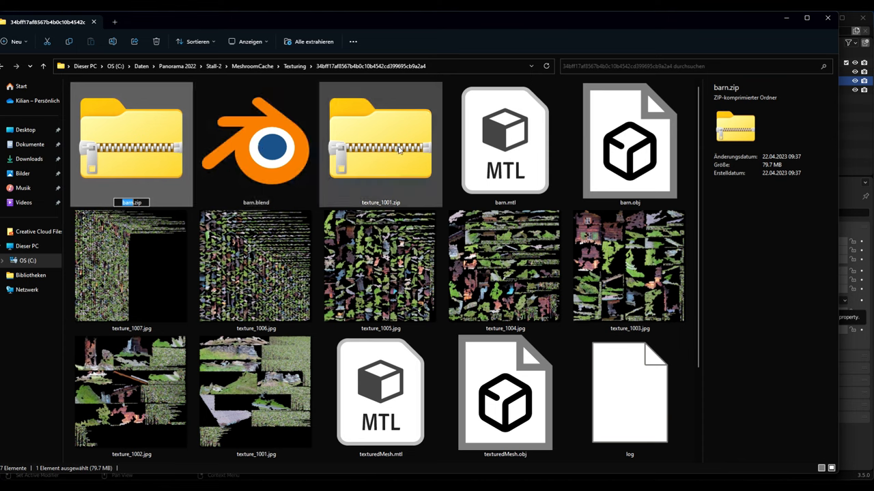
Select the new barn.zip archive (about 79.7 MB) in the texturing folder
left_click(379, 143)
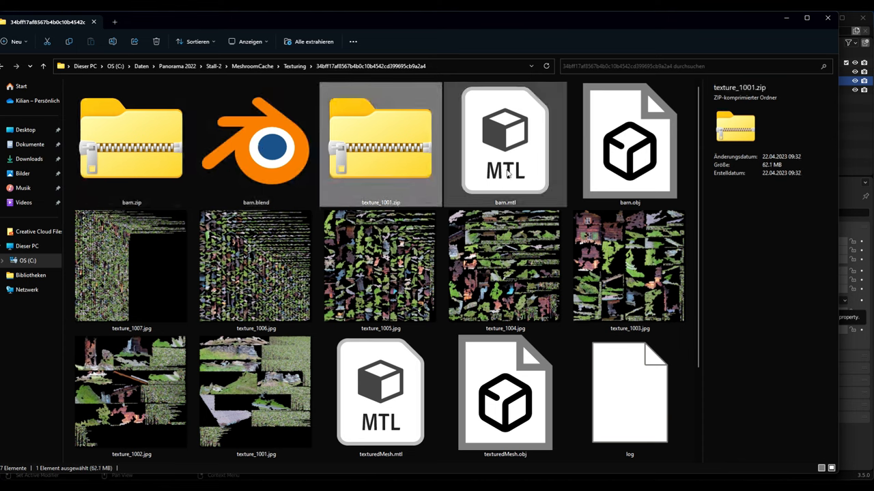
left_click(131, 139)
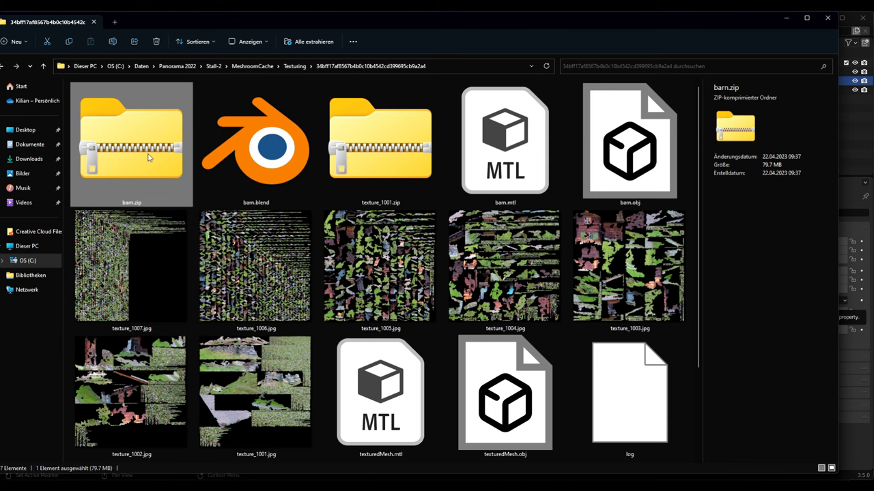
mouse_move(177, 180)
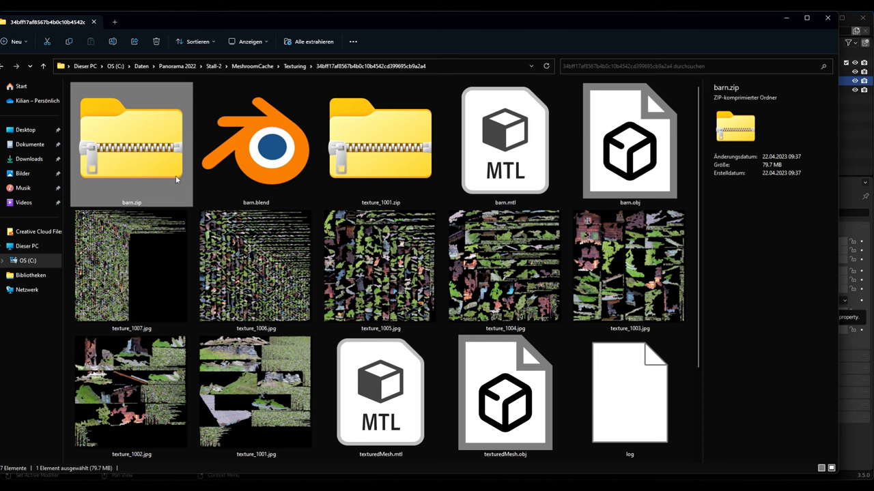
mouse_move(134, 157)
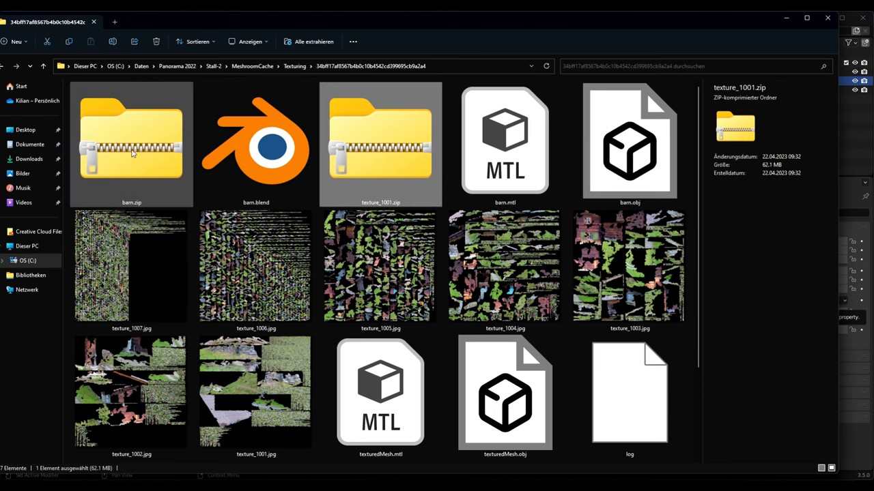
mouse_move(131, 136)
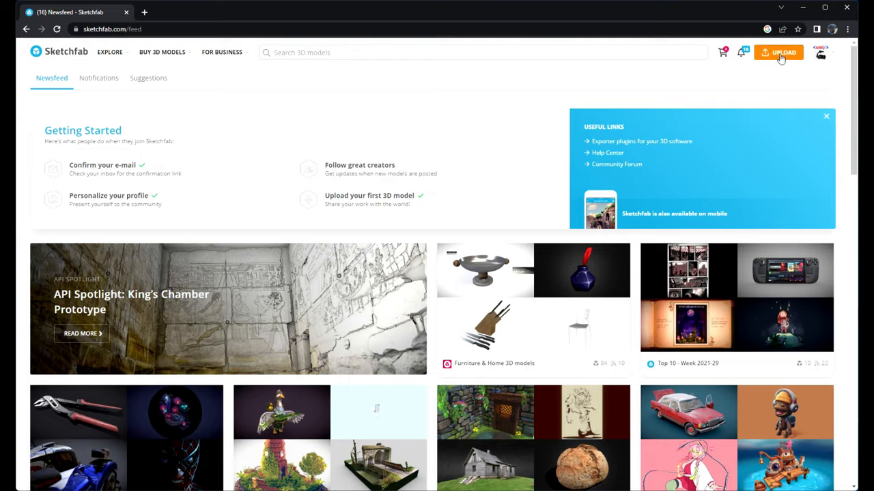
Upload barn.mtl, barn.obj and the texture JPGs as a new Sketchfab model
left_click(778, 52)
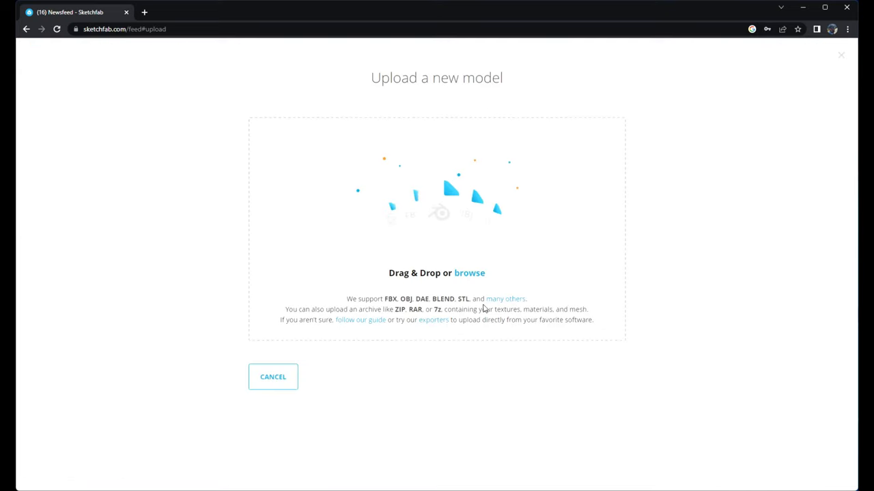
left_click(470, 273)
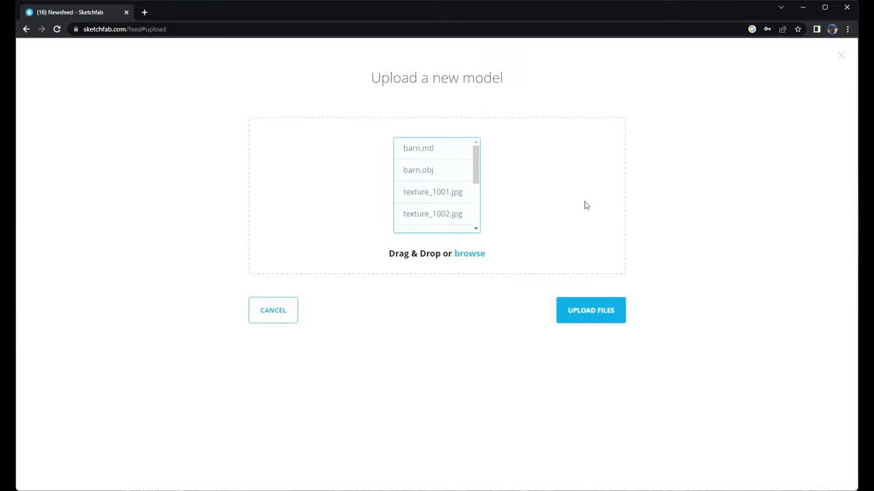
scroll("down", 3)
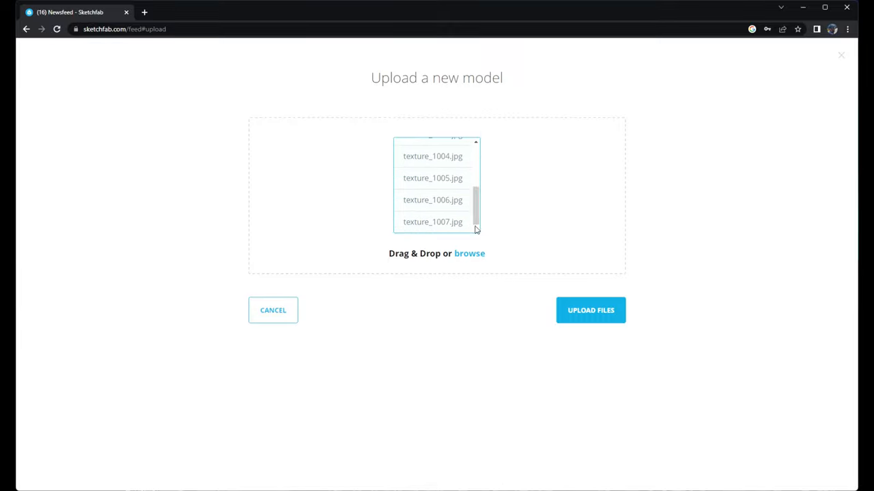
left_click(589, 310)
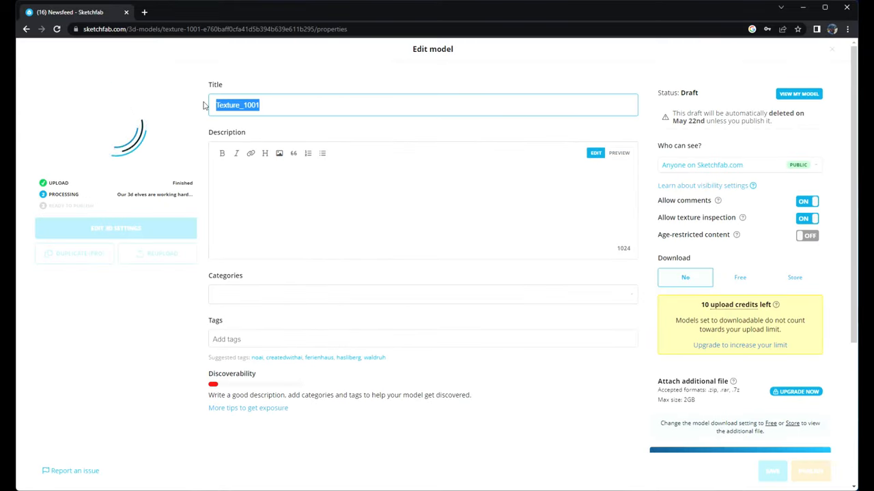
Title the uploaded model Barn and enter its short description
type("Barn")
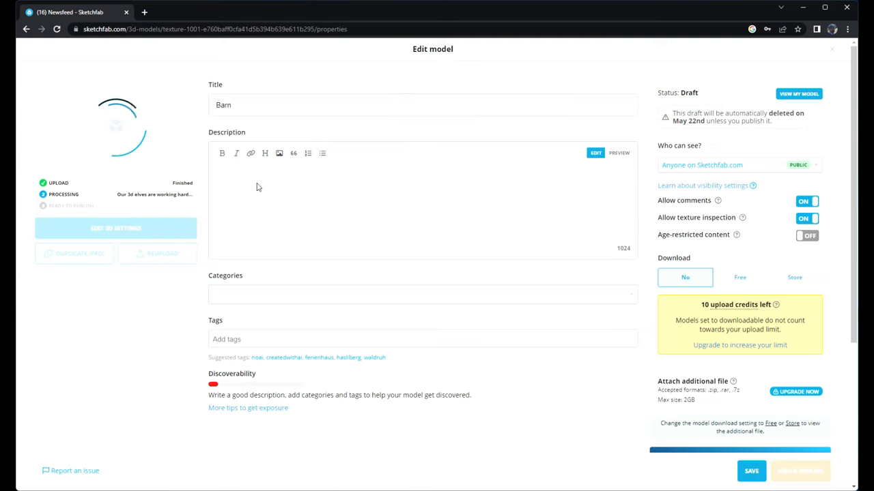
type("Bar")
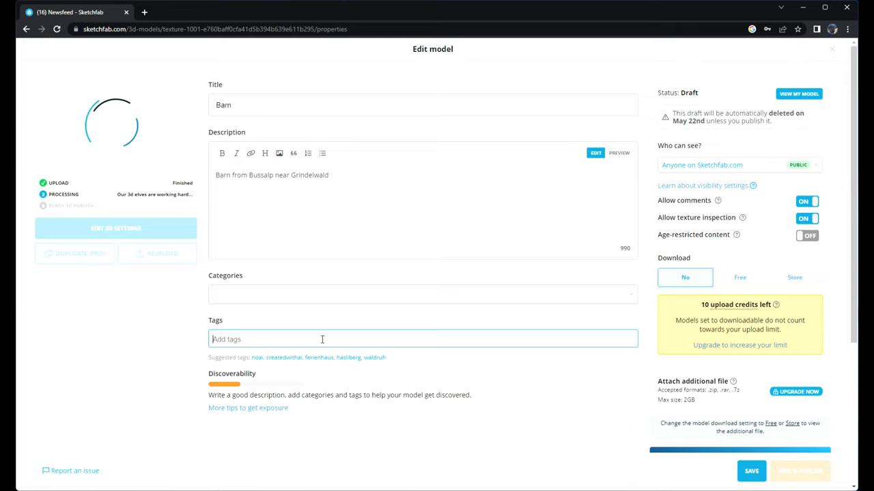
type("B")
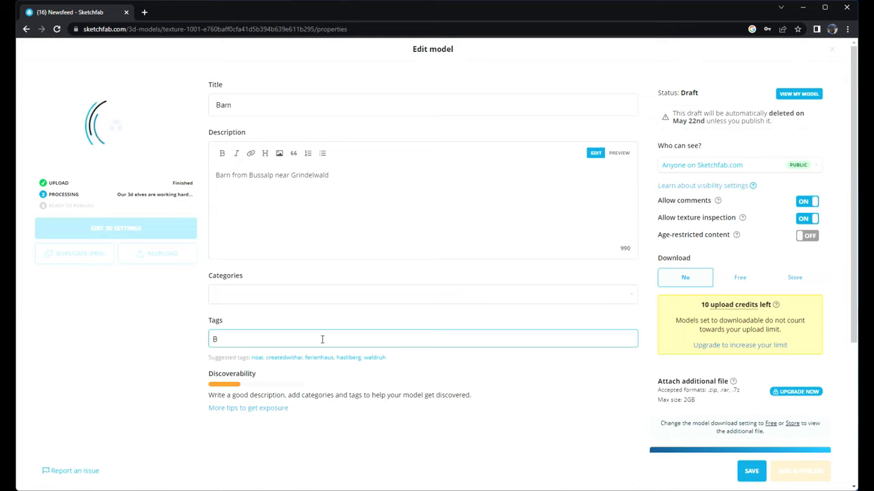
type("arn")
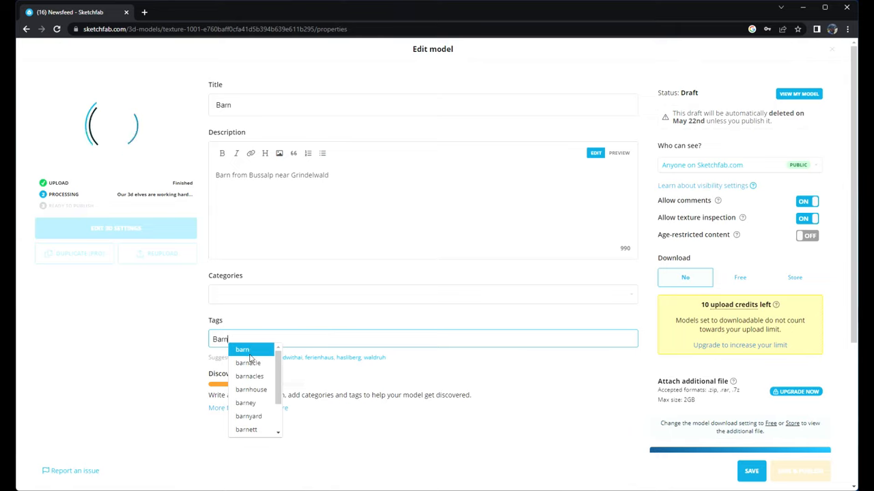
Add the tags barn and nature and set the category to Architecture
left_click(421, 295)
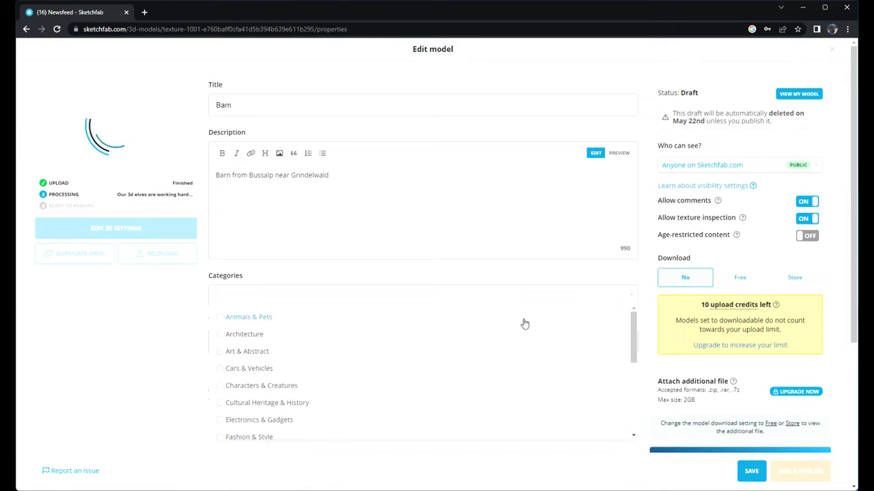
left_click(220, 334)
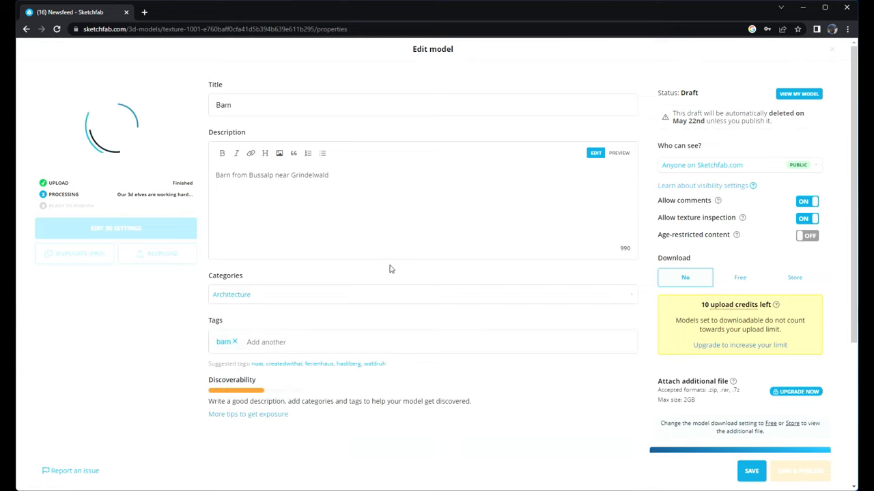
mouse_move(611, 261)
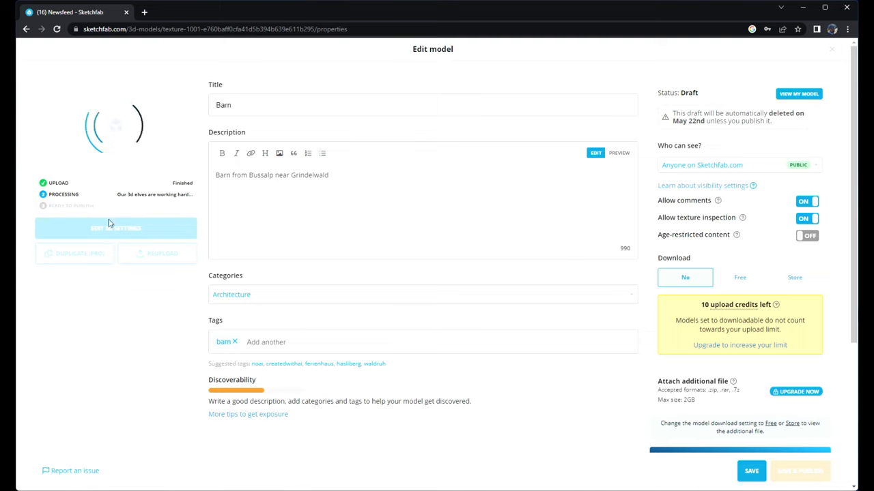
mouse_move(153, 156)
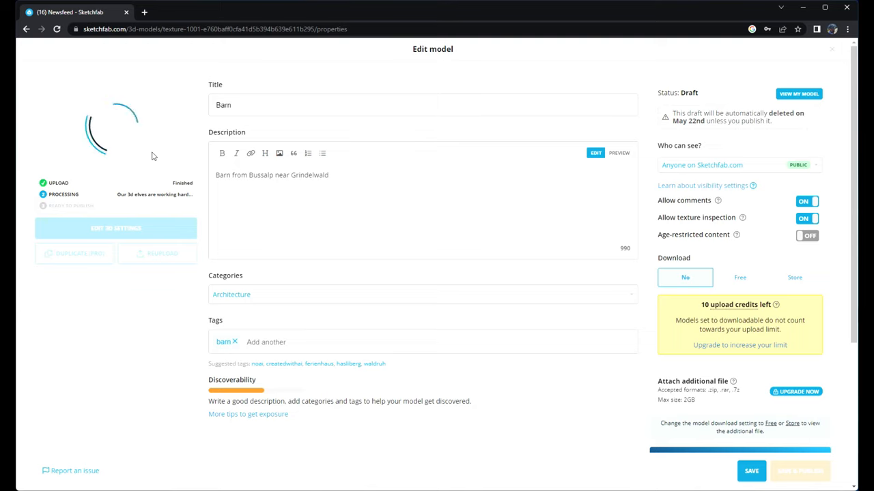
type("nature")
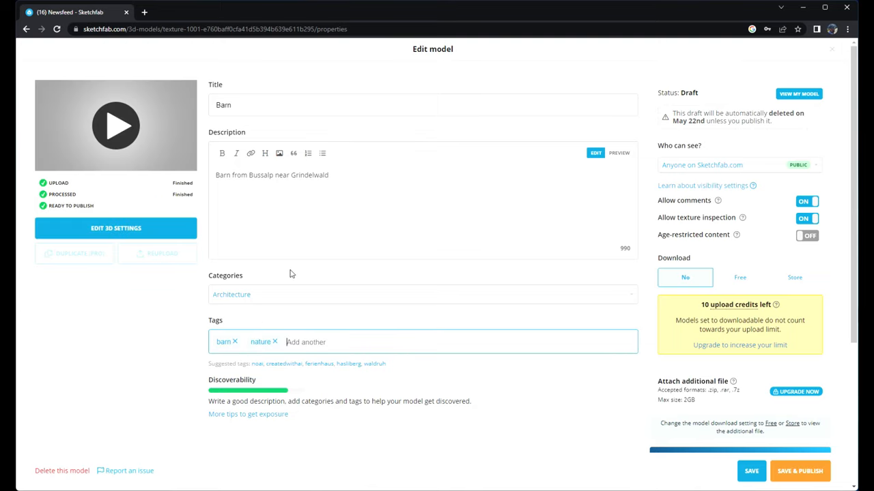
mouse_move(99, 247)
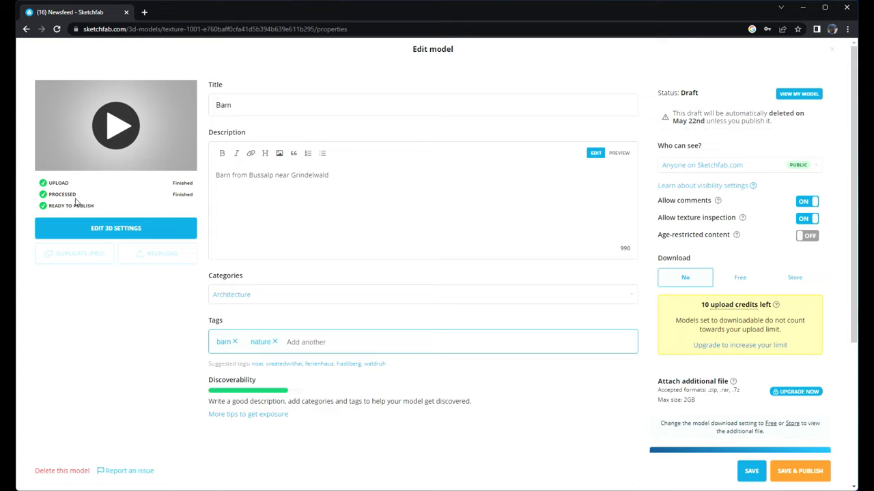
mouse_move(115, 228)
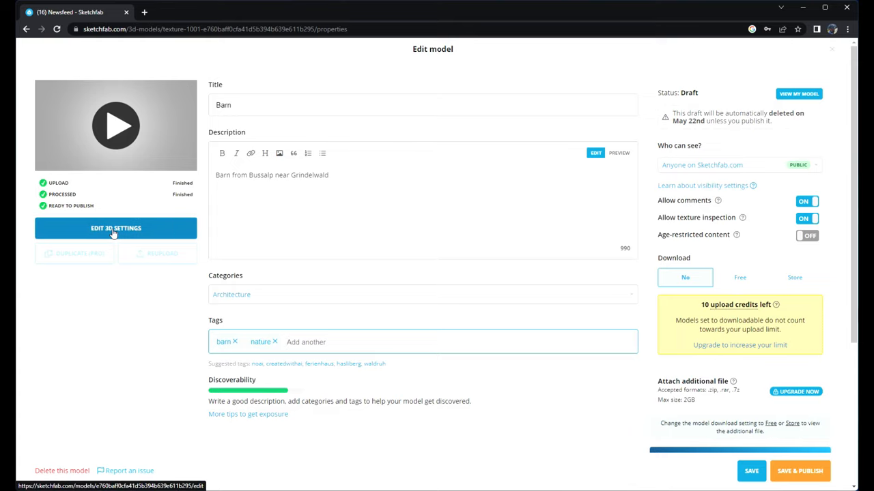
left_click(115, 228)
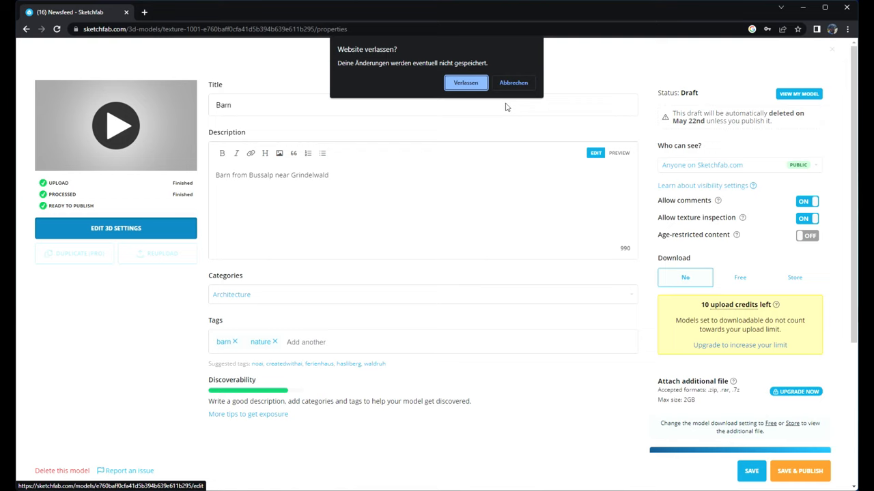
left_click(465, 83)
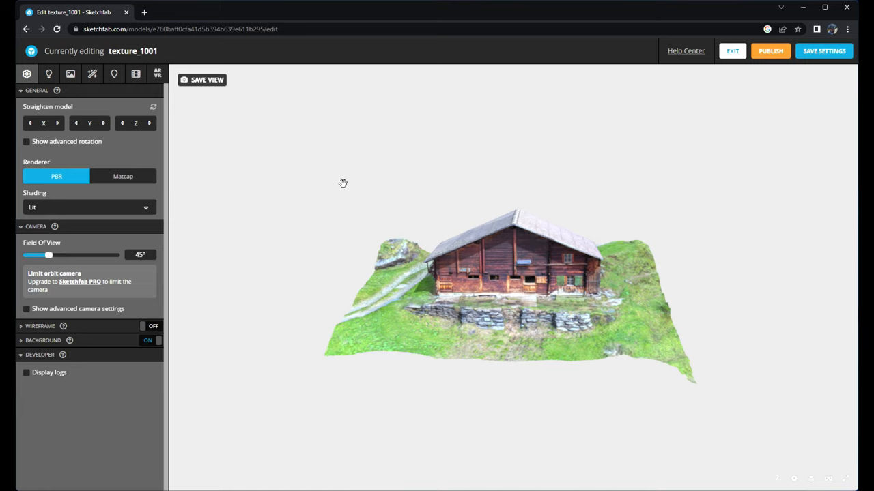
mouse_move(524, 183)
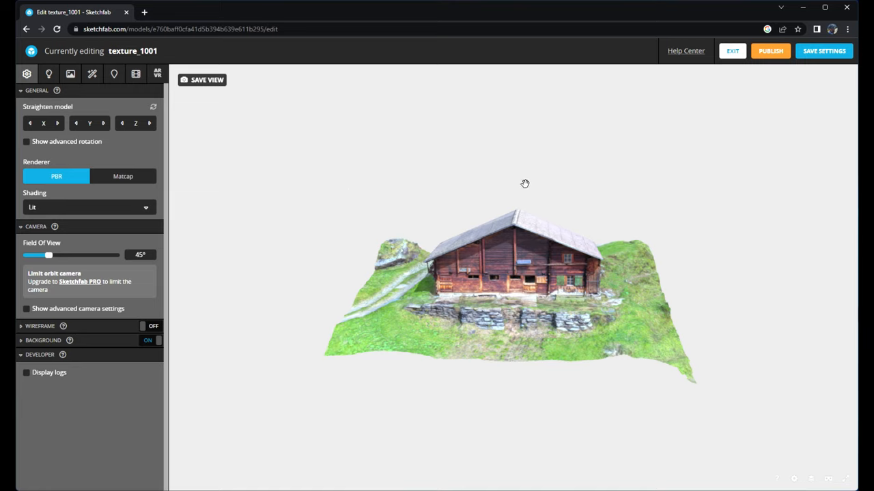
mouse_move(594, 303)
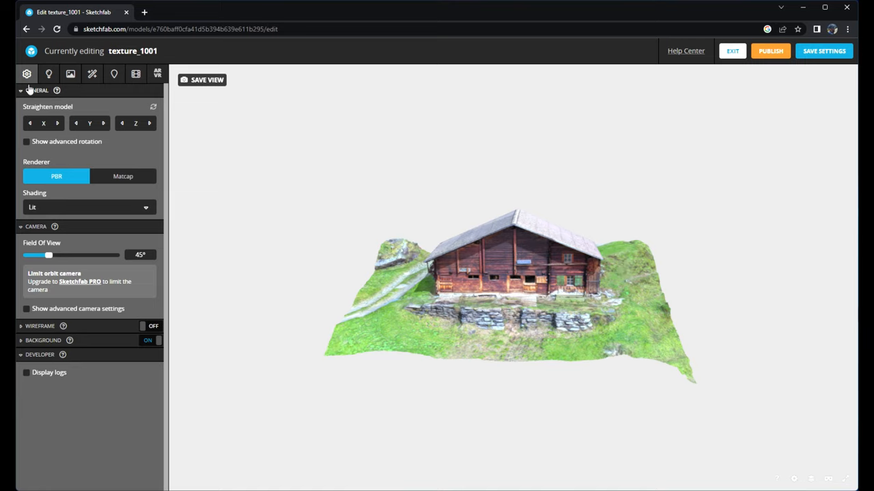
left_click(49, 74)
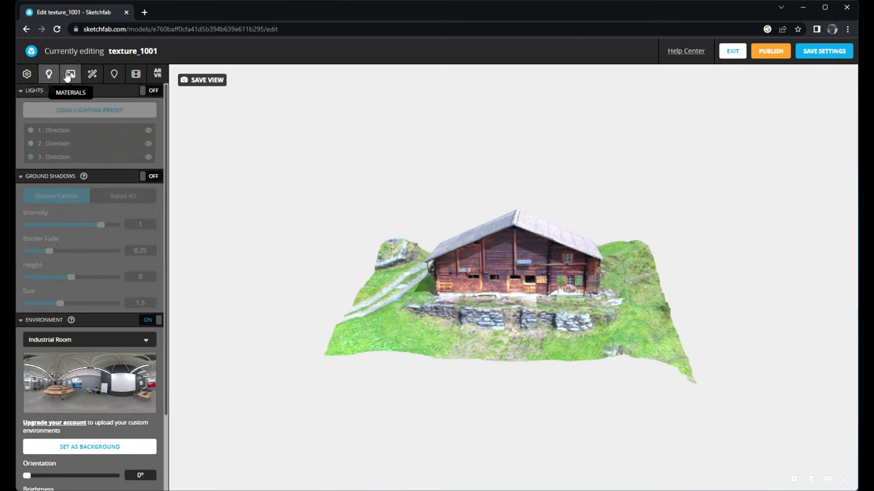
left_click(71, 74)
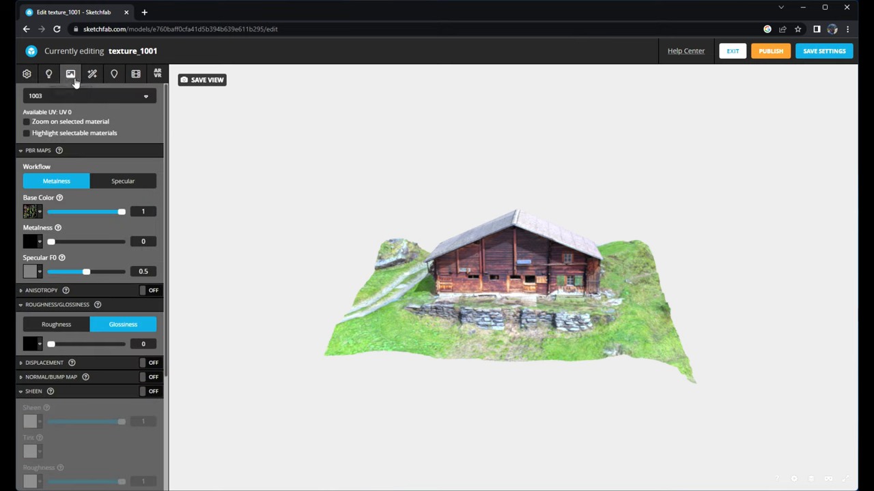
left_click(93, 74)
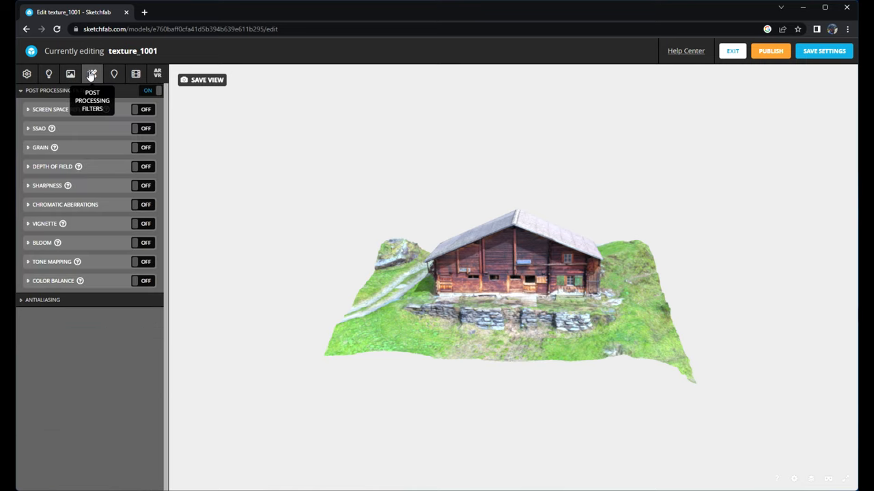
mouse_move(115, 74)
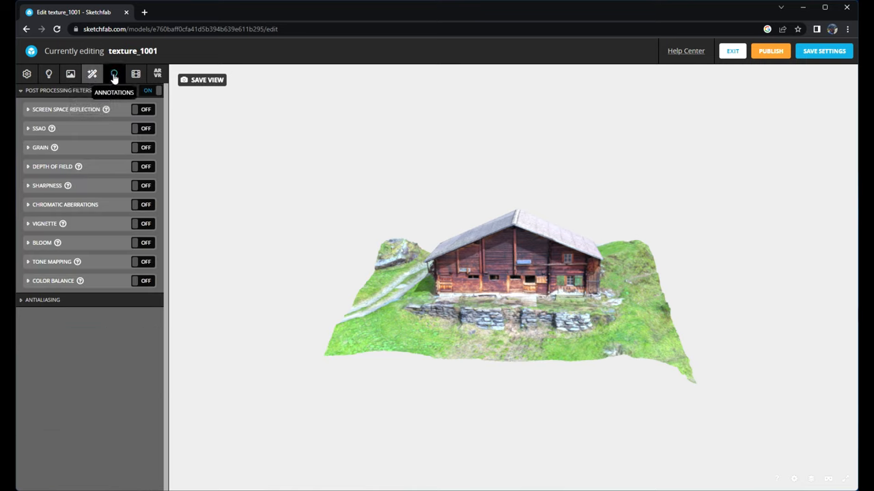
left_click(136, 73)
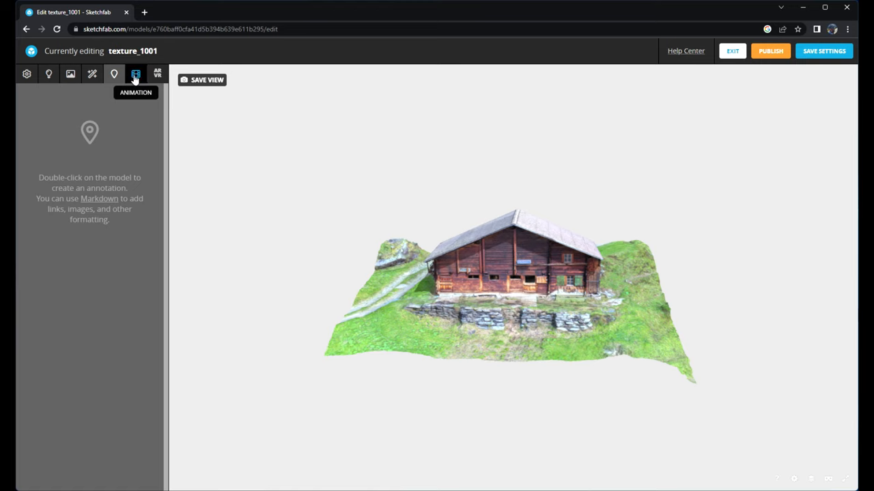
left_click(27, 74)
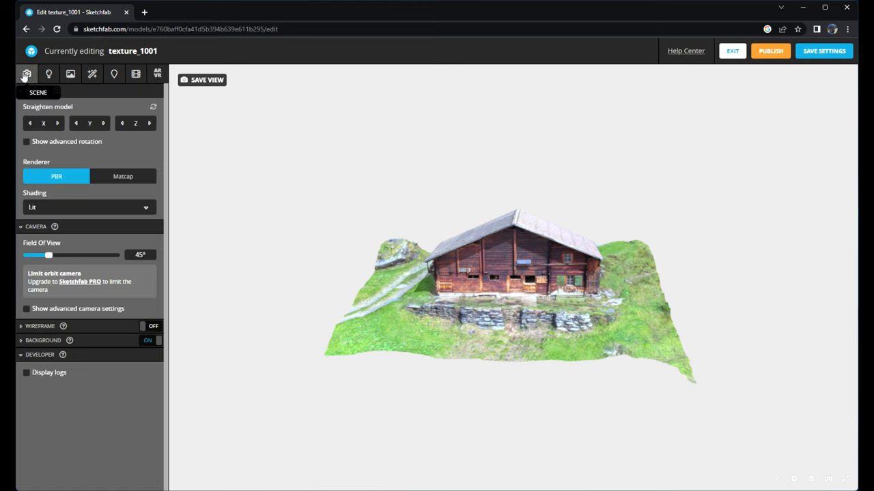
mouse_move(240, 220)
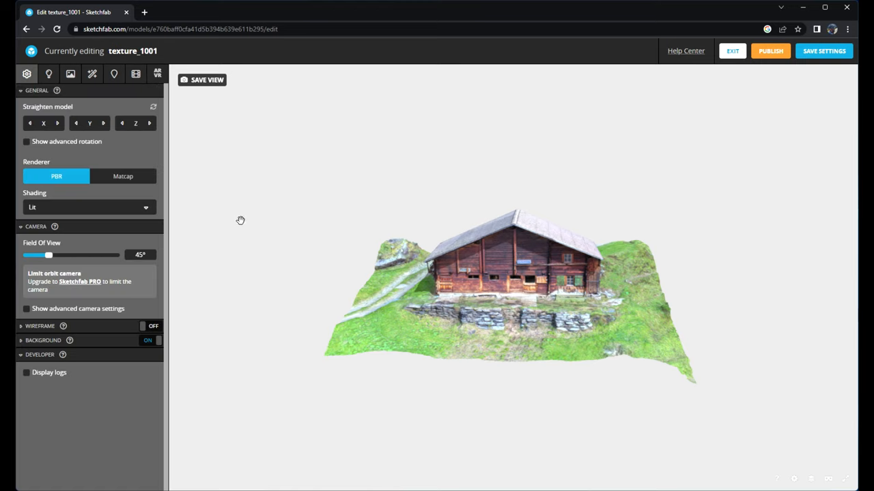
Set the shading to Shadeless and give the scene a dark background colour
left_click(89, 207)
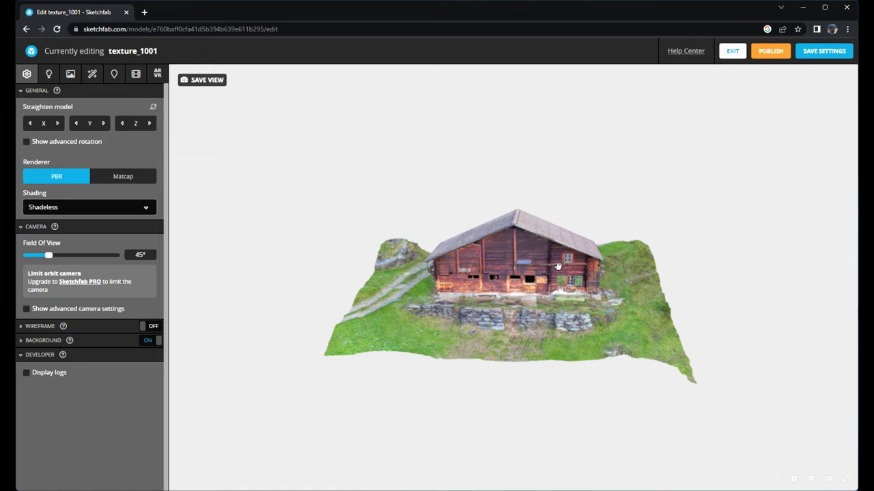
mouse_move(565, 265)
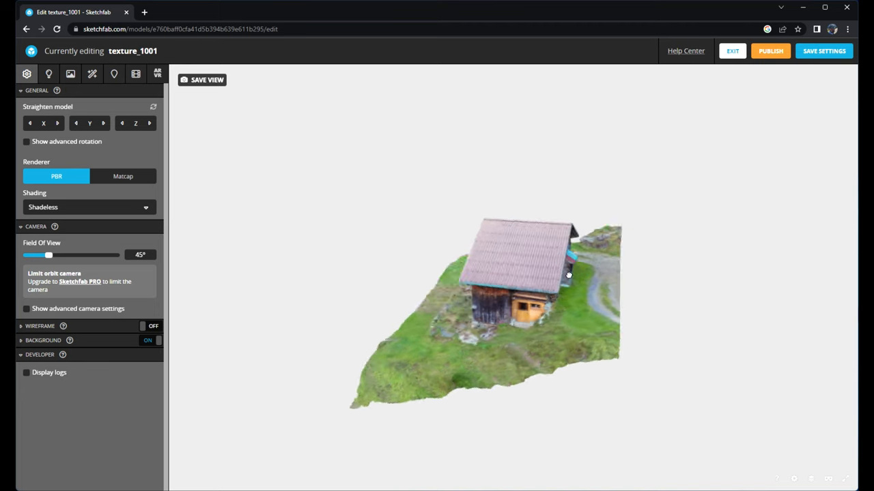
left_click_drag(568, 275, 388, 278)
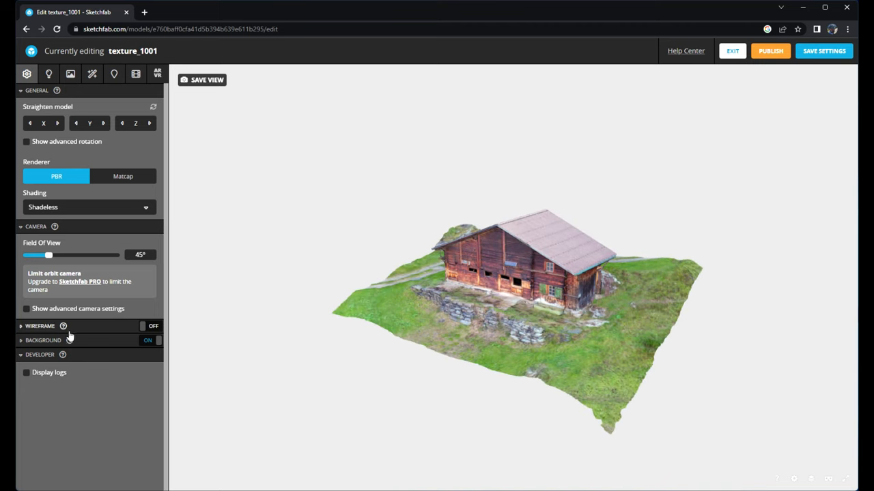
left_click(43, 340)
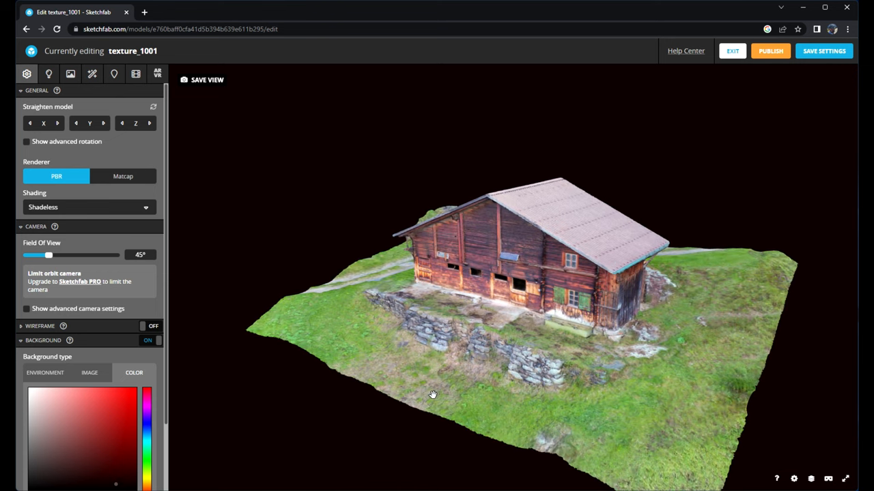
mouse_move(203, 407)
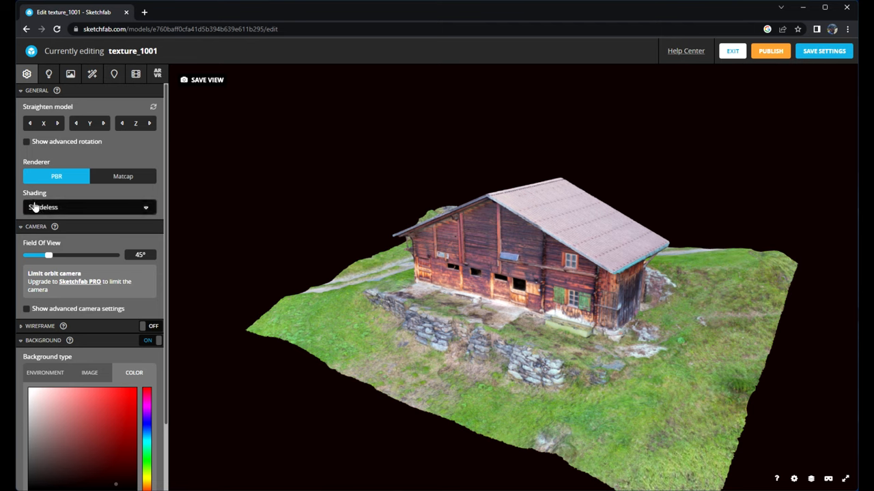
Try lit shading with the scene lights off, then return to Shadeless
left_click(89, 208)
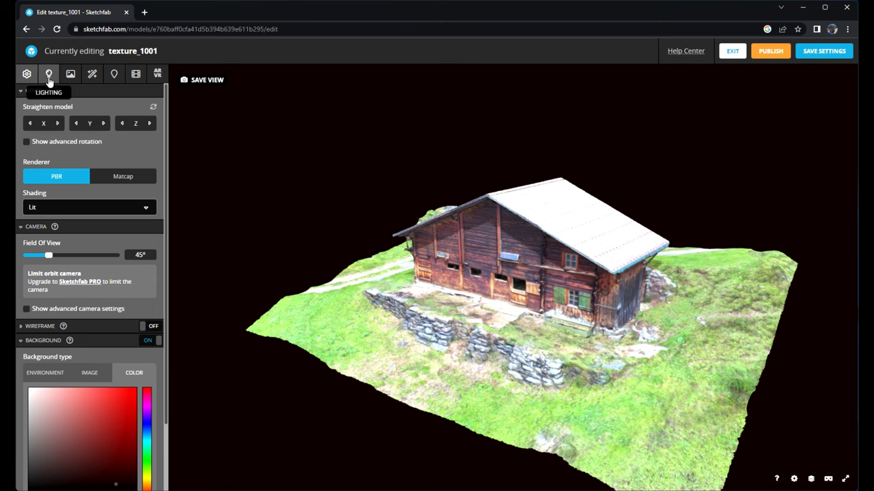
left_click(49, 74)
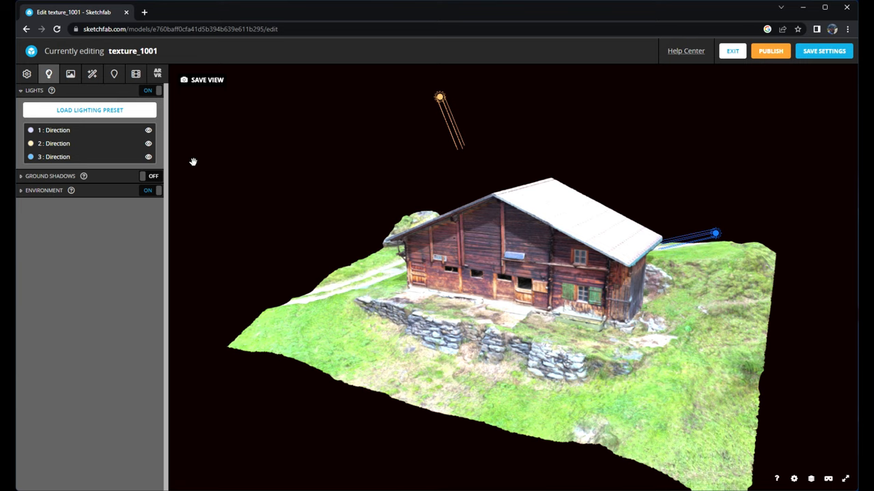
left_click(150, 90)
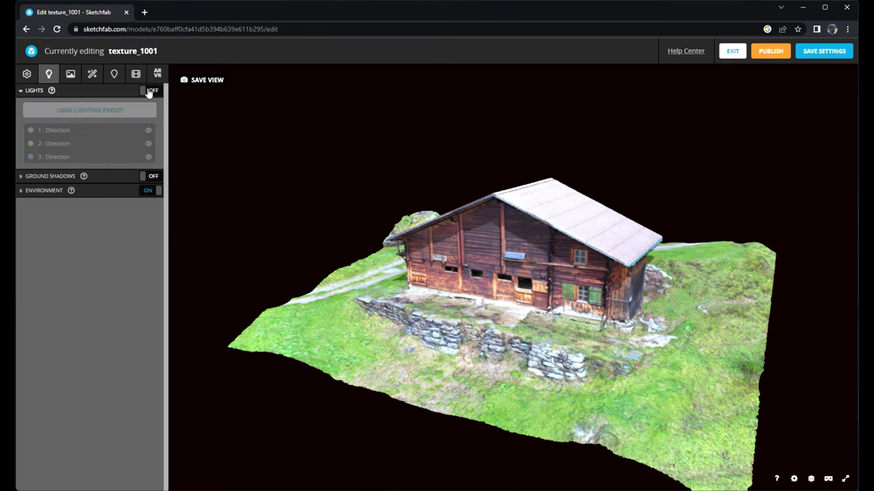
left_click(27, 74)
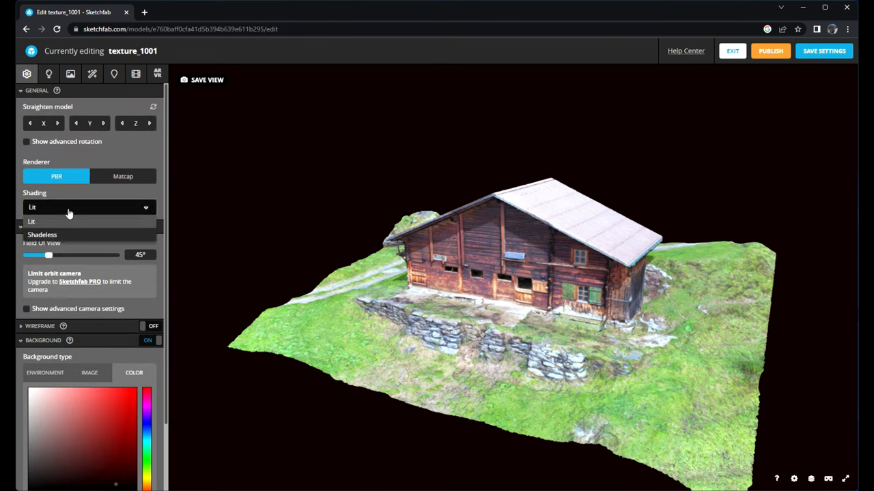
left_click(41, 235)
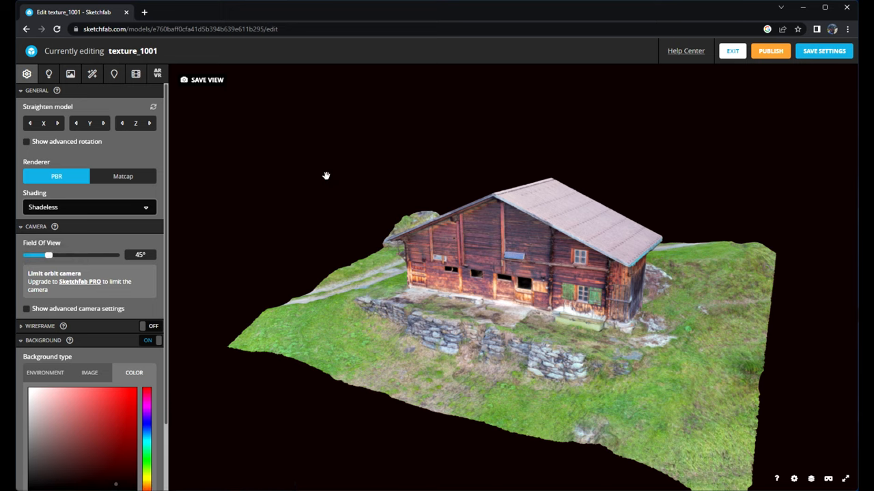
Switch on the Depth of Field and Vignette post-processing filters for the barn
left_click(93, 74)
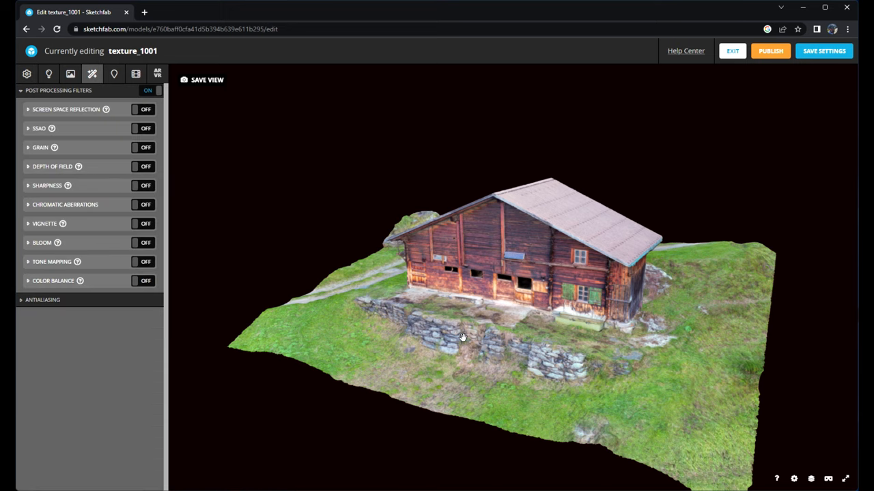
mouse_move(380, 304)
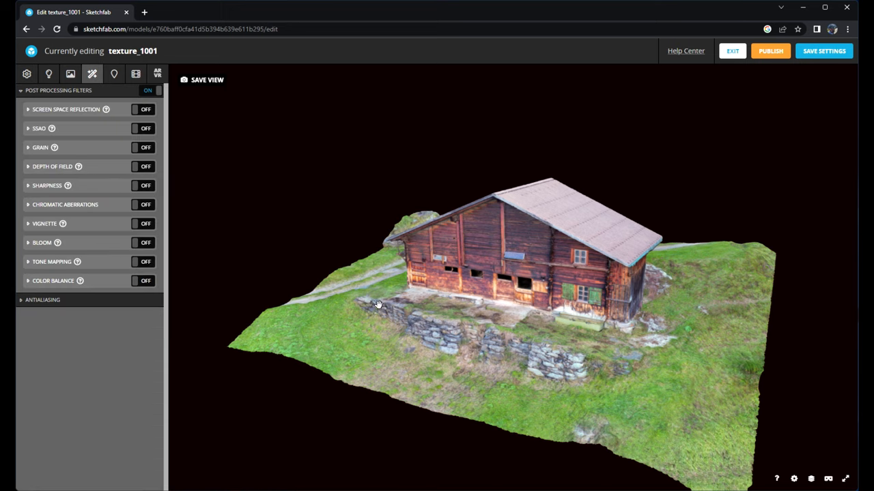
left_click(144, 166)
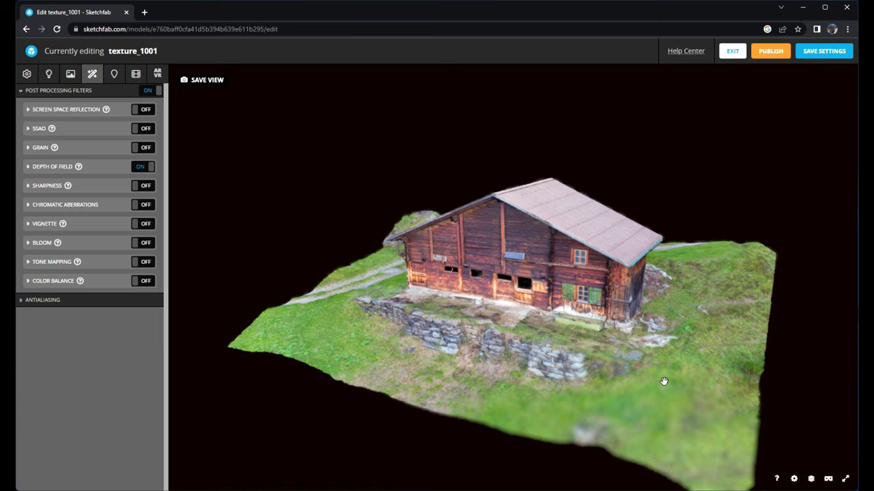
left_click(143, 224)
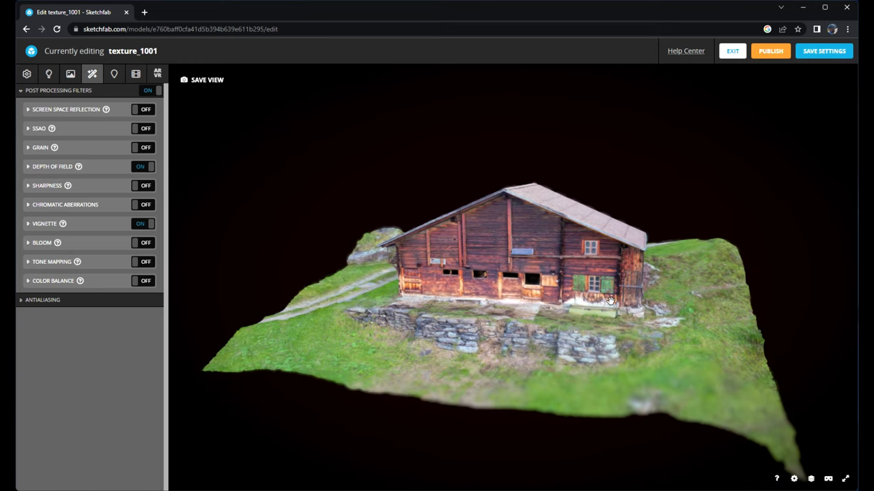
mouse_move(744, 236)
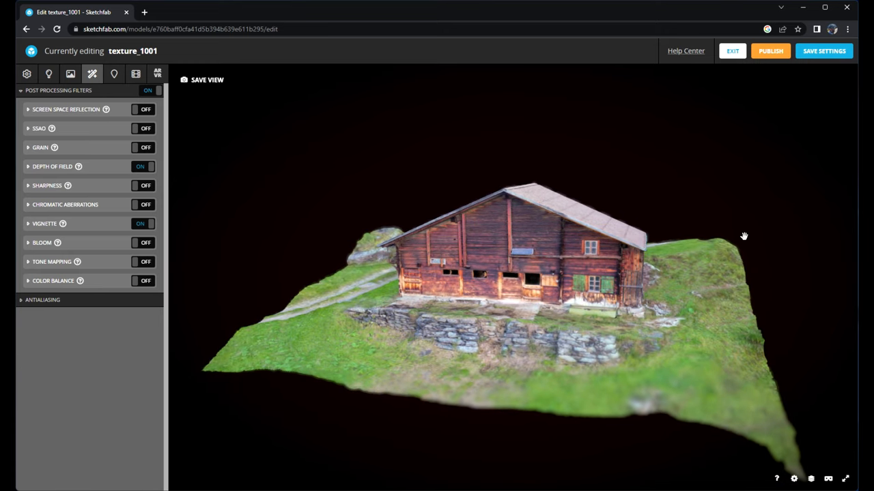
mouse_move(831, 71)
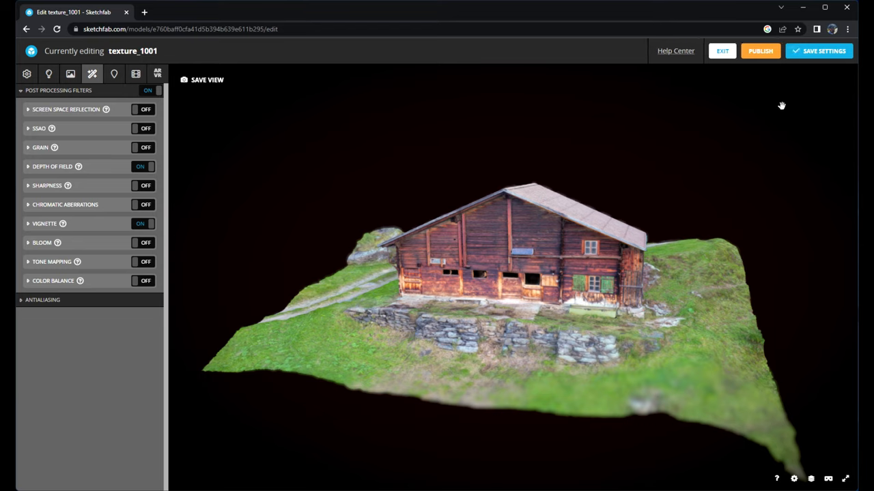
mouse_move(759, 55)
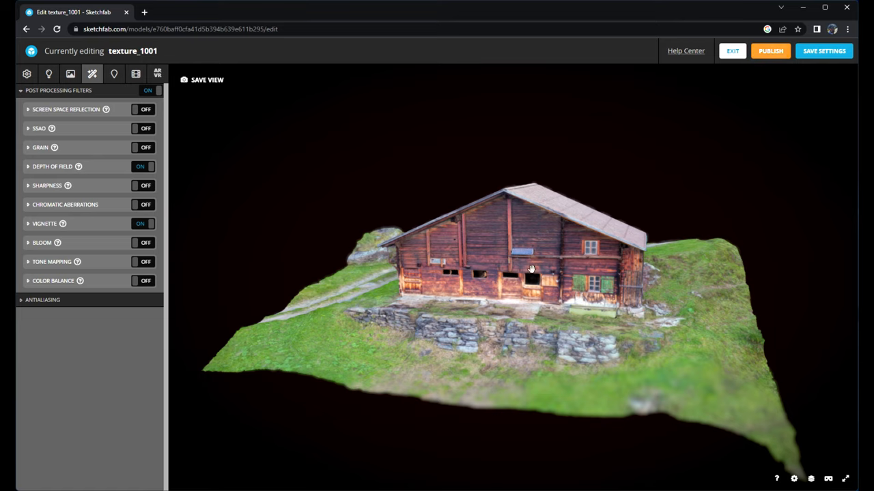
mouse_move(557, 206)
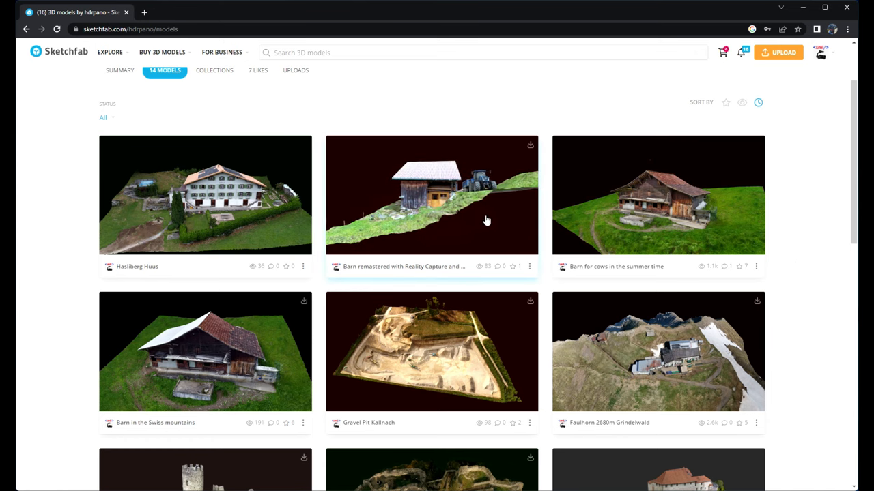
mouse_move(521, 224)
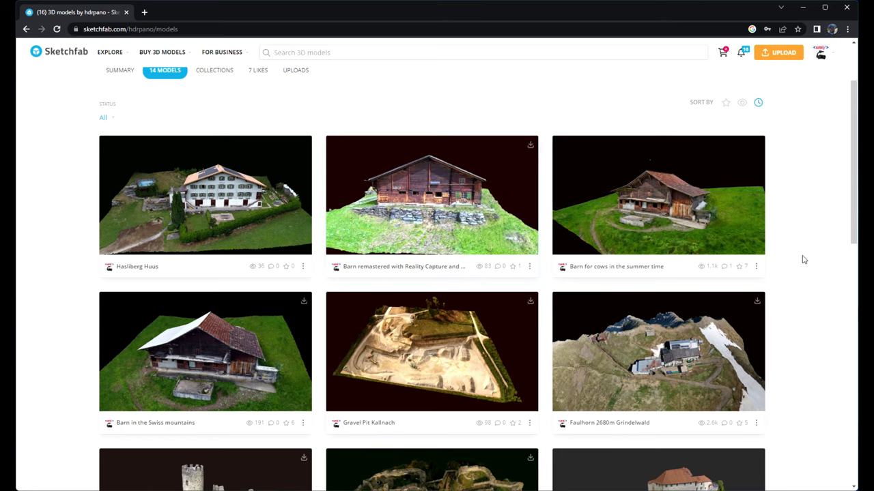
Scroll down the Models gallery to find the dark-backed barn among the listed scans
scroll("down", 3)
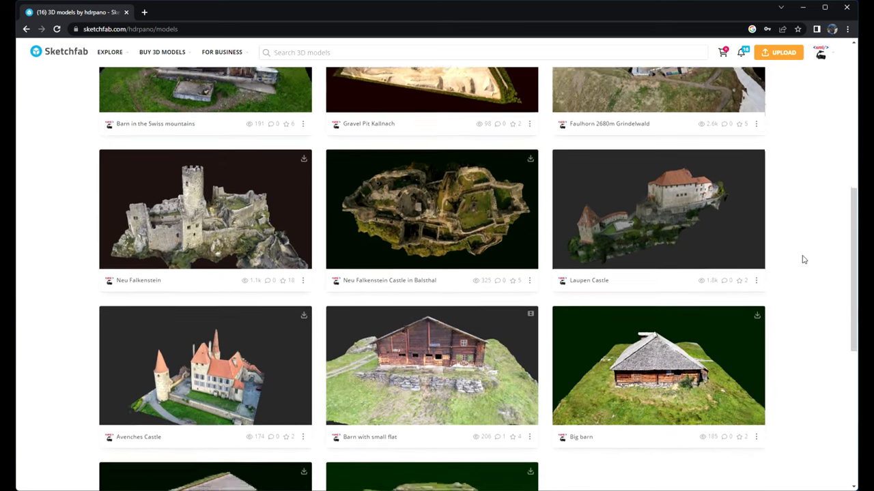